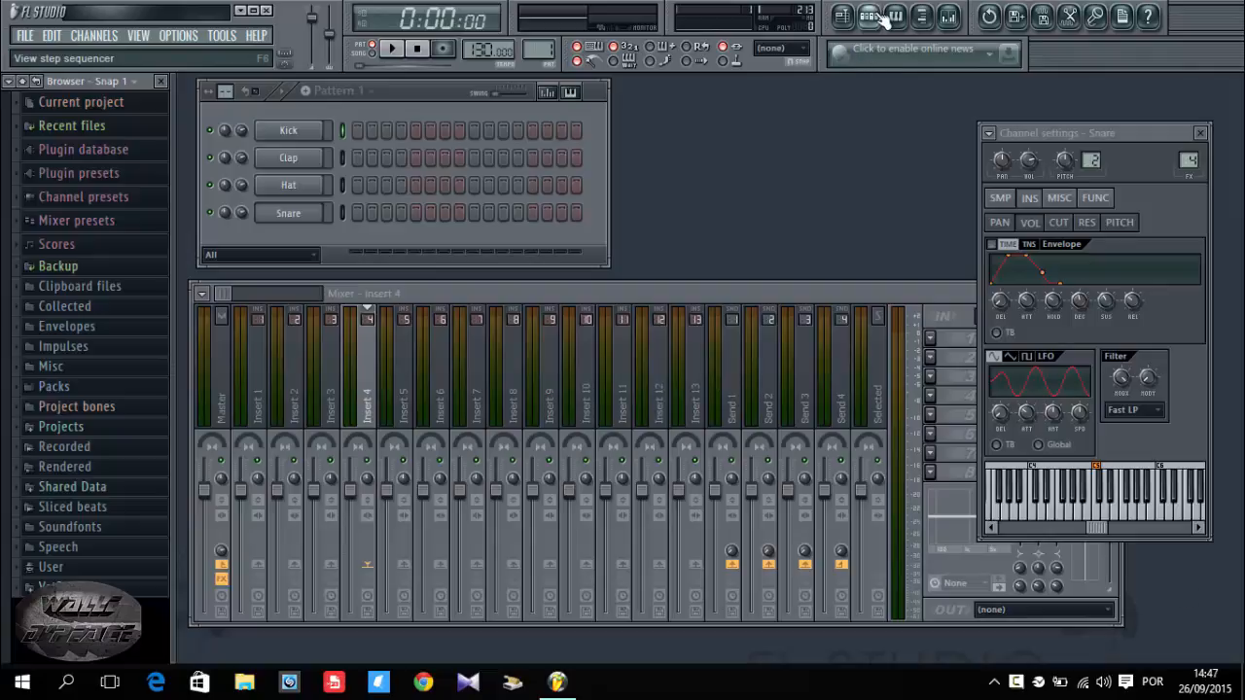
Step: Load 808 CH from Packs > Drums > Hats onto the hat channel
{"action": "left_click", "coordinate": [914, 20]}
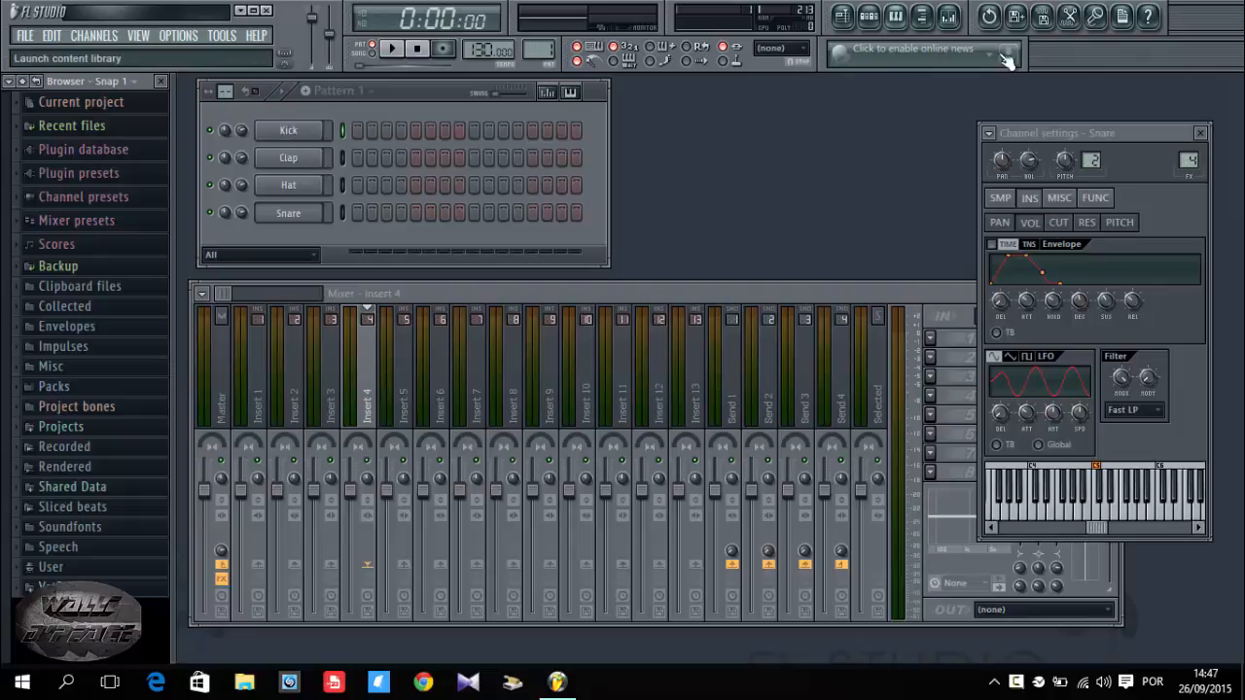
{"action": "mouse_move", "coordinate": [198, 146]}
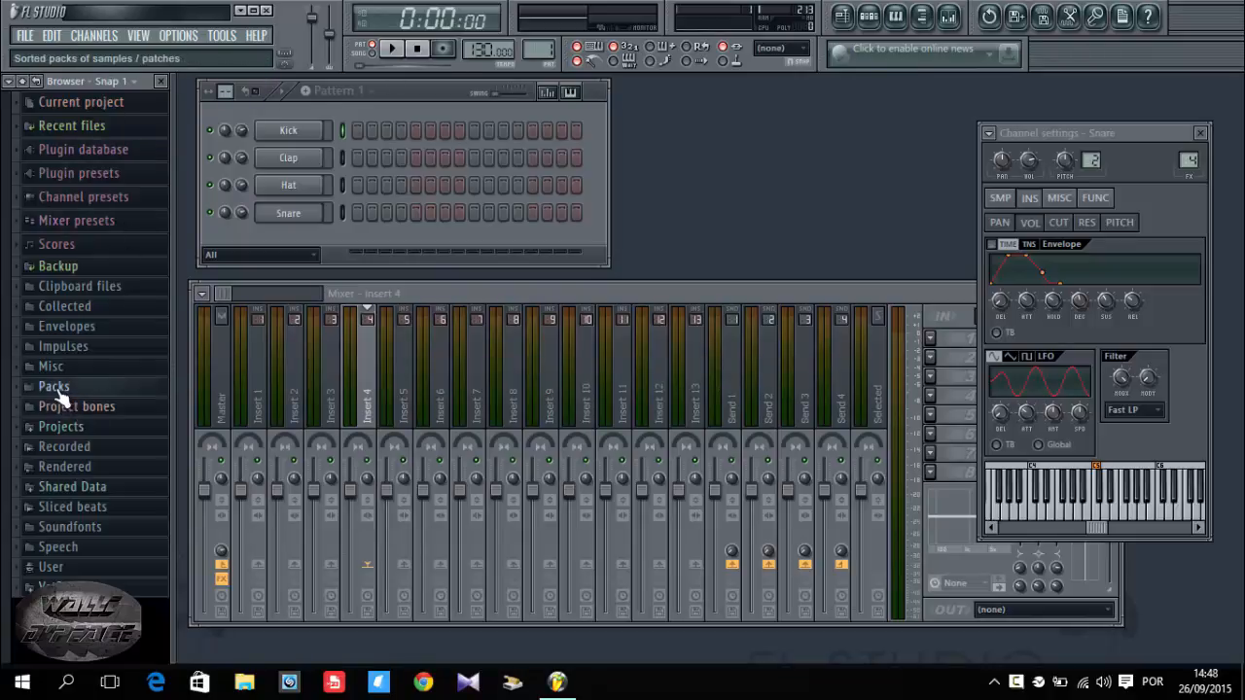
{"action": "left_click", "coordinate": [54, 385]}
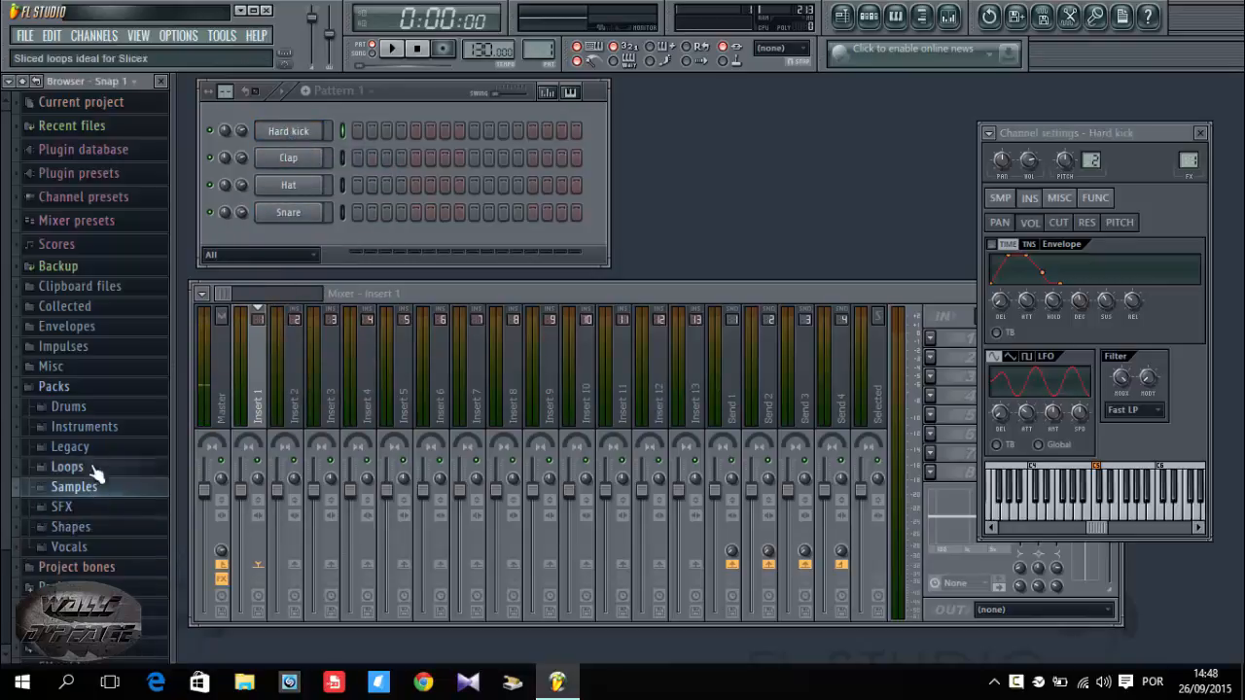
{"action": "left_click", "coordinate": [68, 407]}
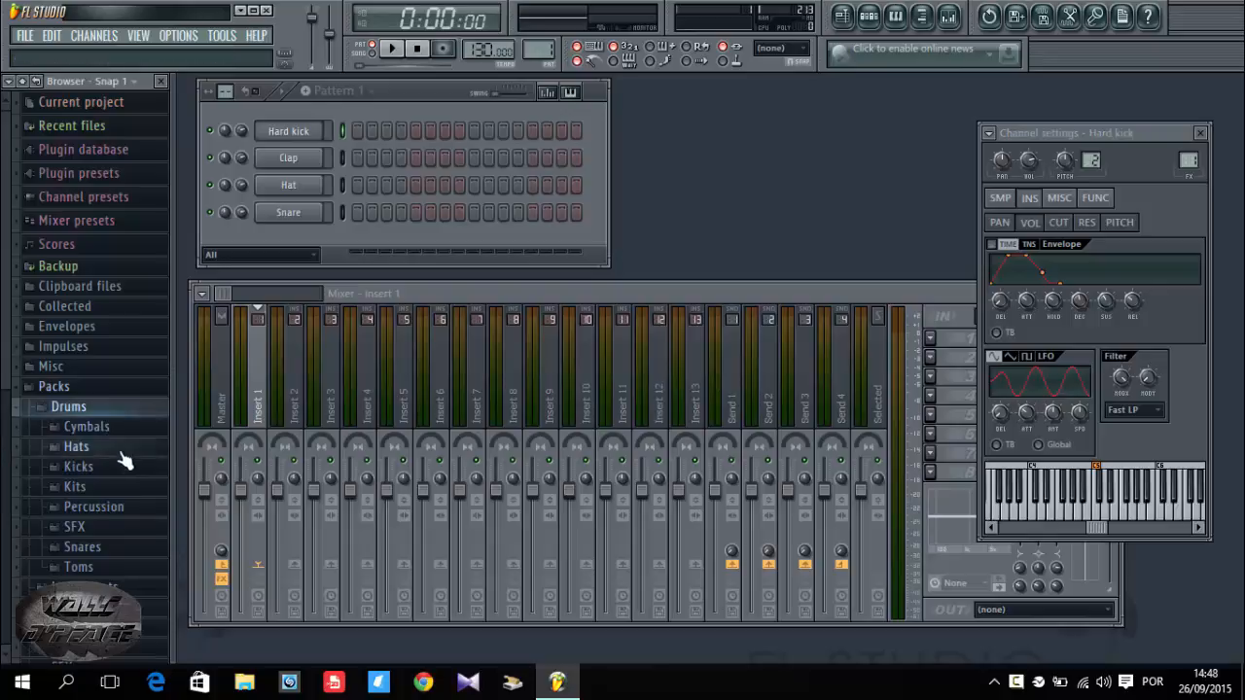
{"action": "left_click", "coordinate": [76, 445]}
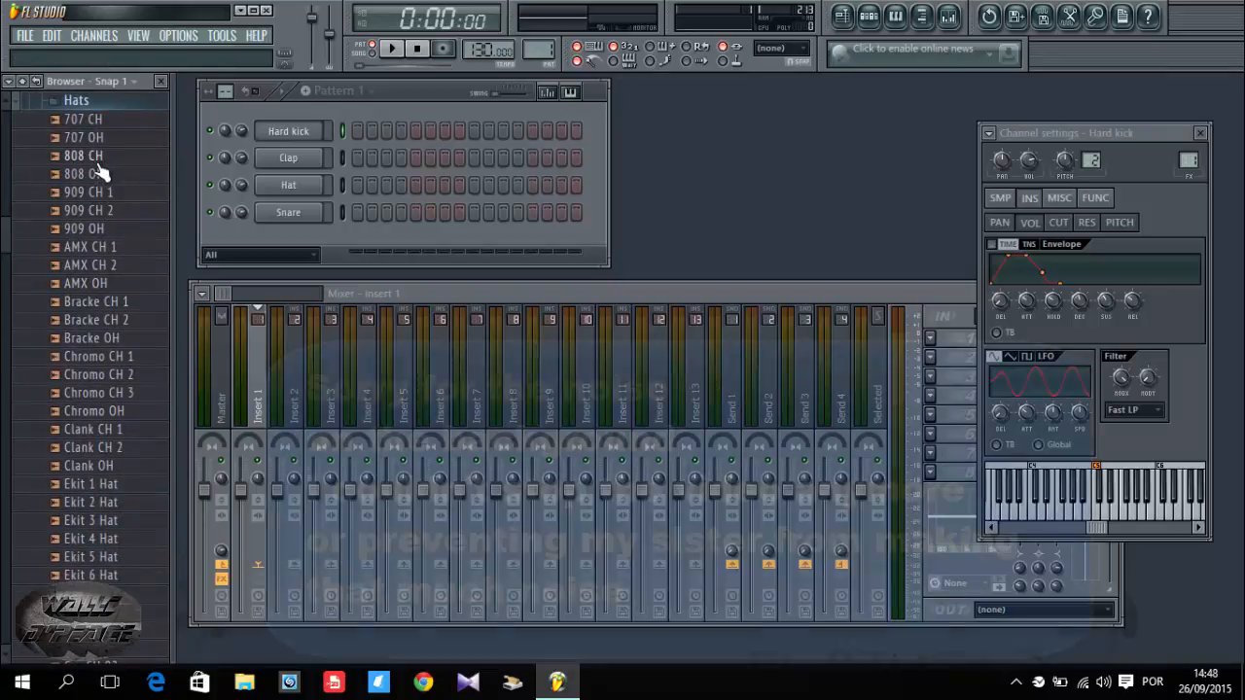
{"action": "left_click_drag", "start_coordinate": [82, 156], "coordinate": [273, 210]}
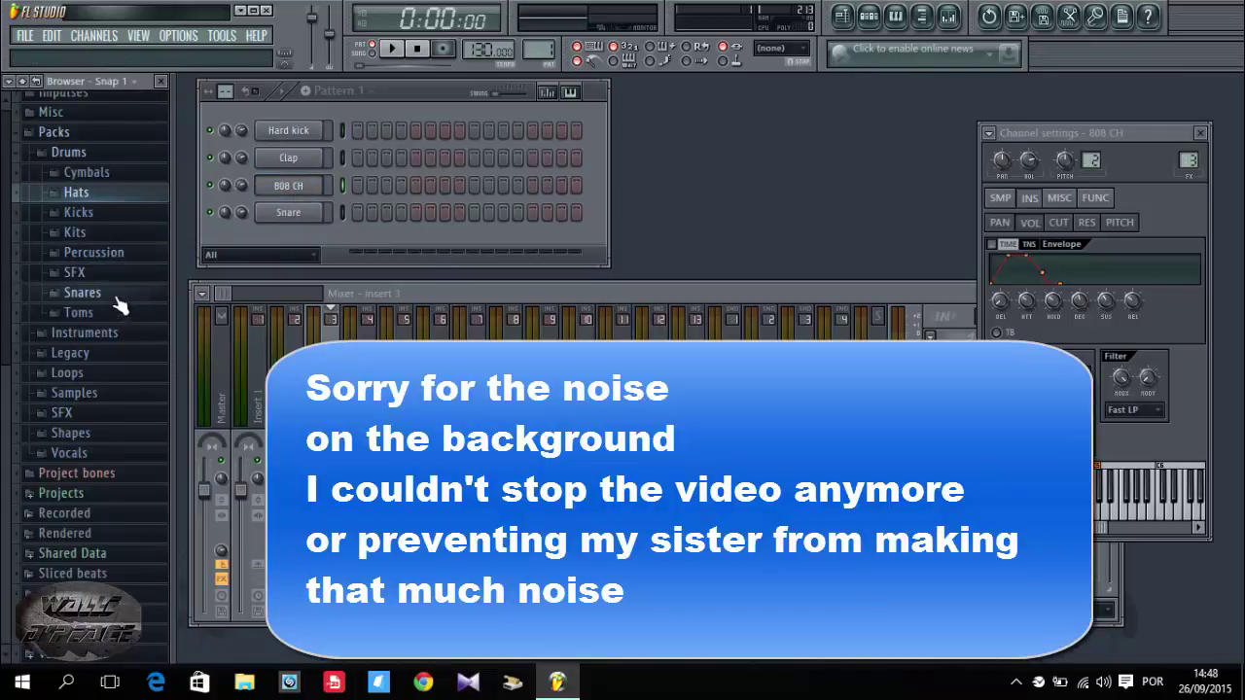
Step: Load 808 Snare from the Snares folder onto the snare channel
{"action": "double_click", "coordinate": [82, 292]}
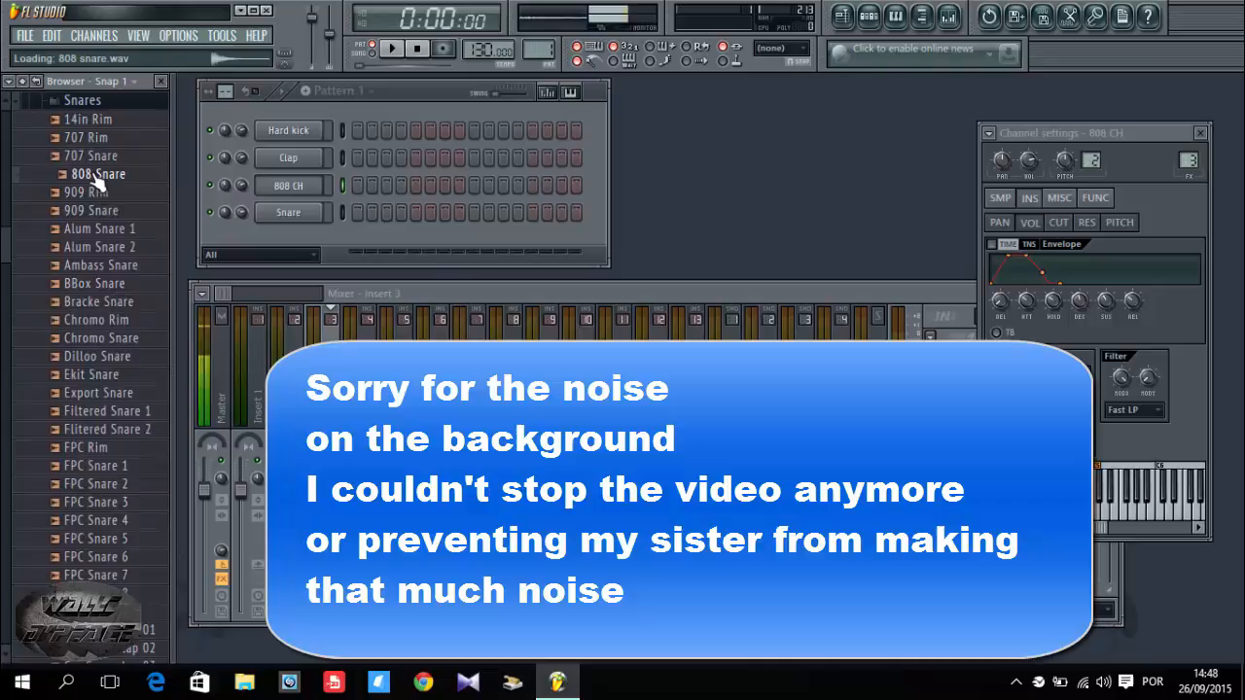
{"action": "left_click_drag", "start_coordinate": [97, 173], "coordinate": [288, 213]}
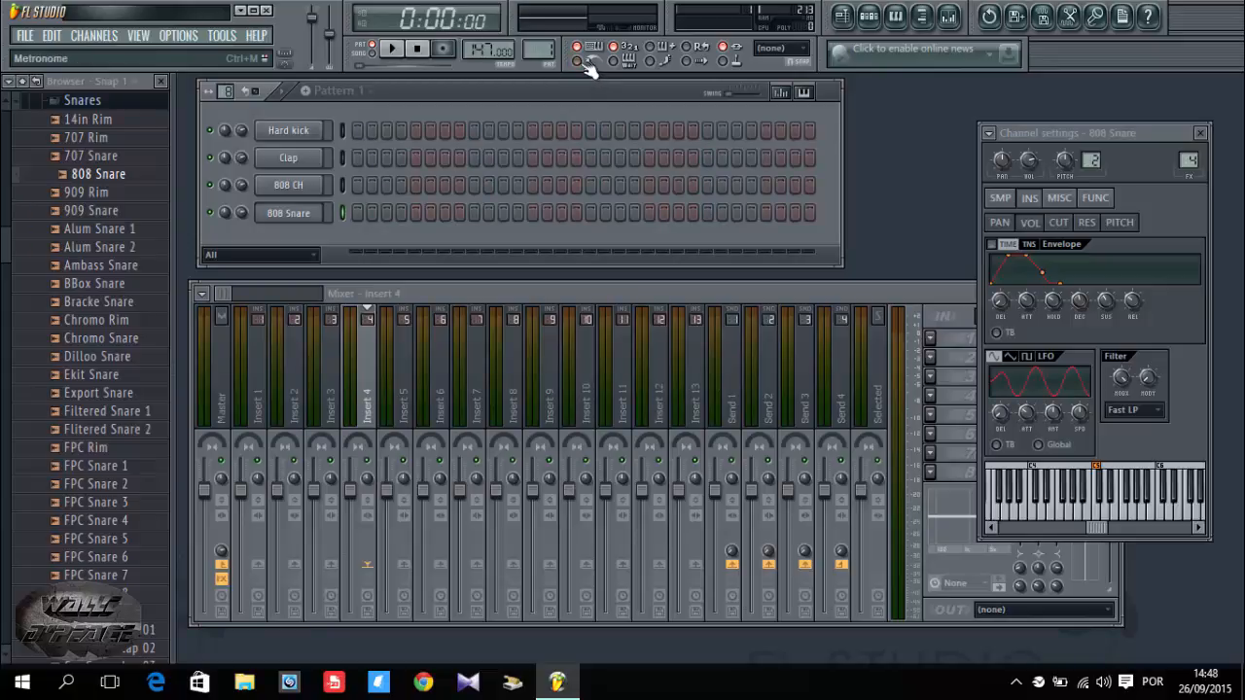
Step: Switch on the metronome for playback
{"action": "left_click", "coordinate": [393, 49]}
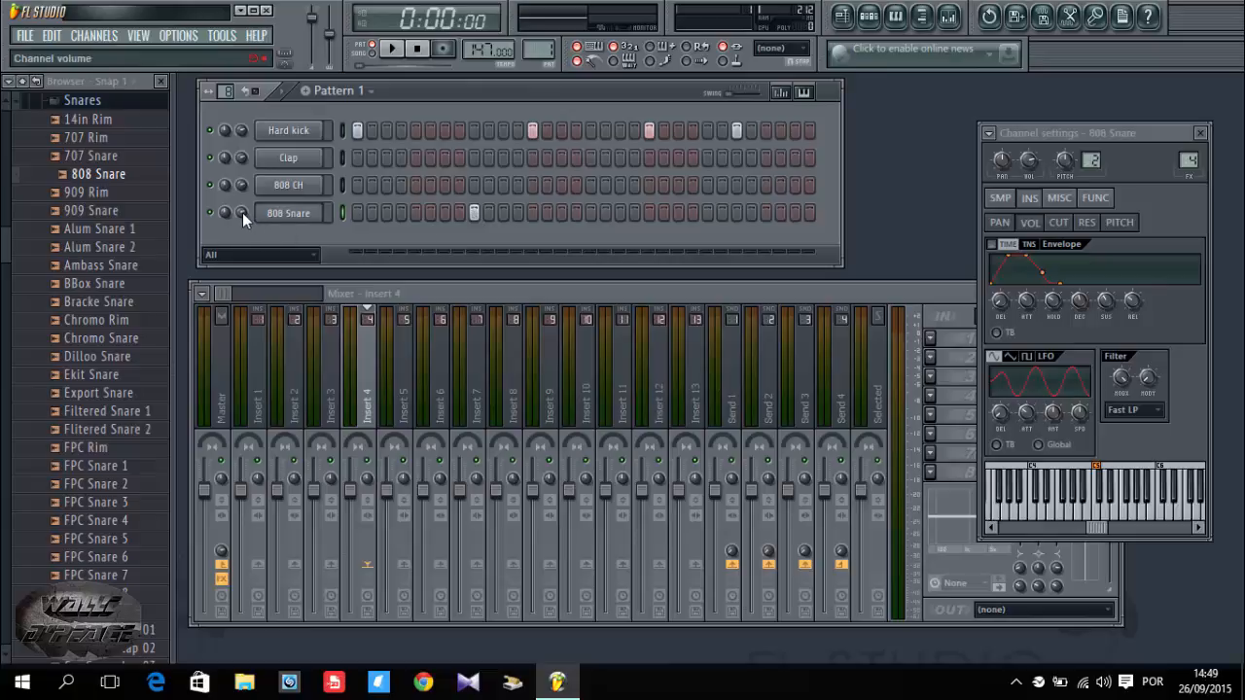
Step: Pan mixer Insert 4 slightly left and lower the 808 Snare volume to about 47%
{"action": "left_click", "coordinate": [241, 212]}
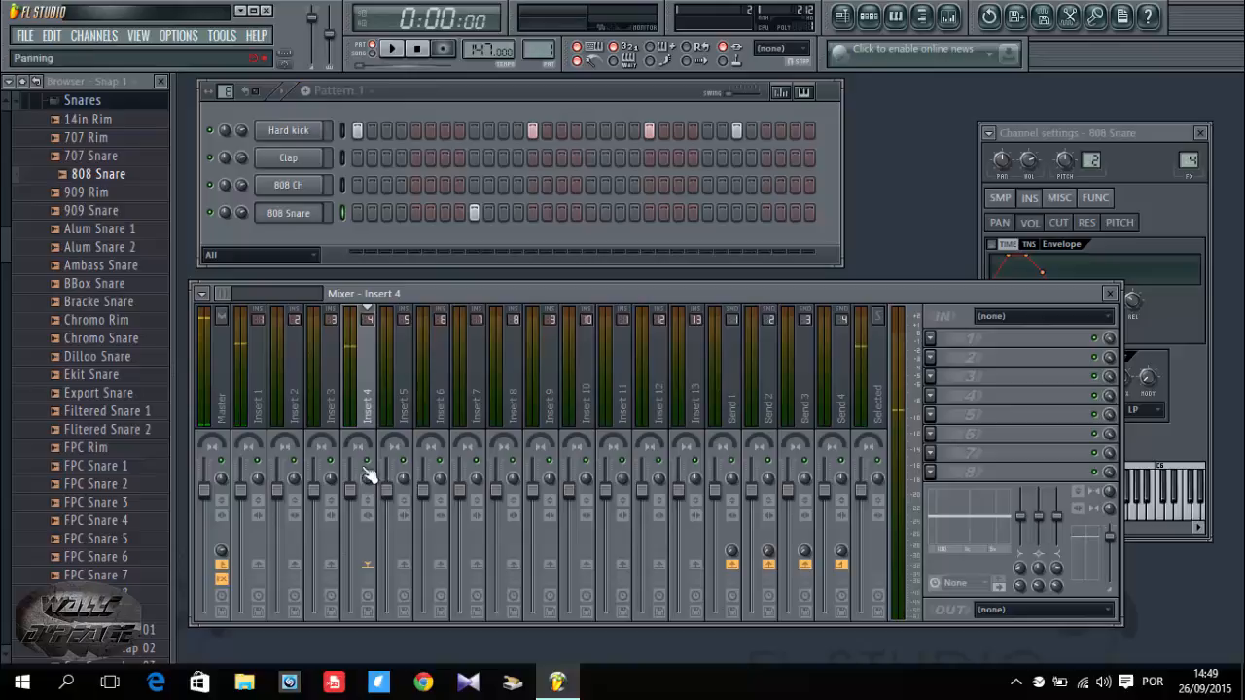
{"action": "left_click_drag", "start_coordinate": [350, 477], "coordinate": [350, 521]}
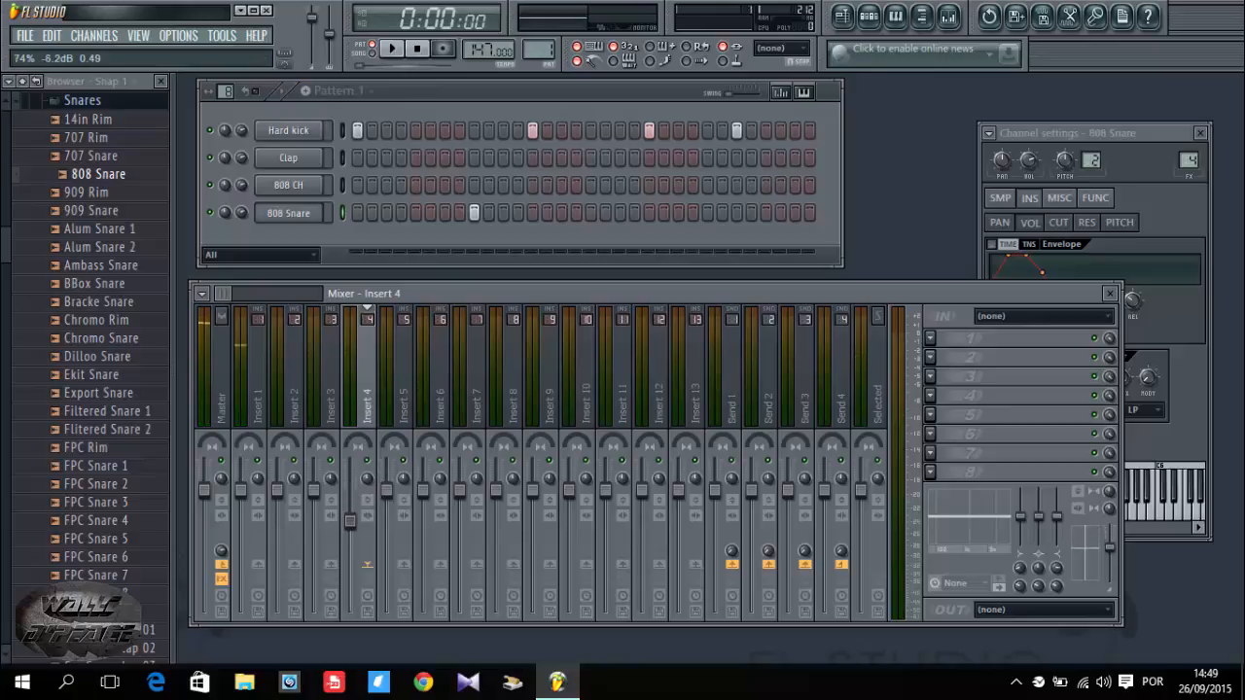
{"action": "left_click", "coordinate": [385, 50]}
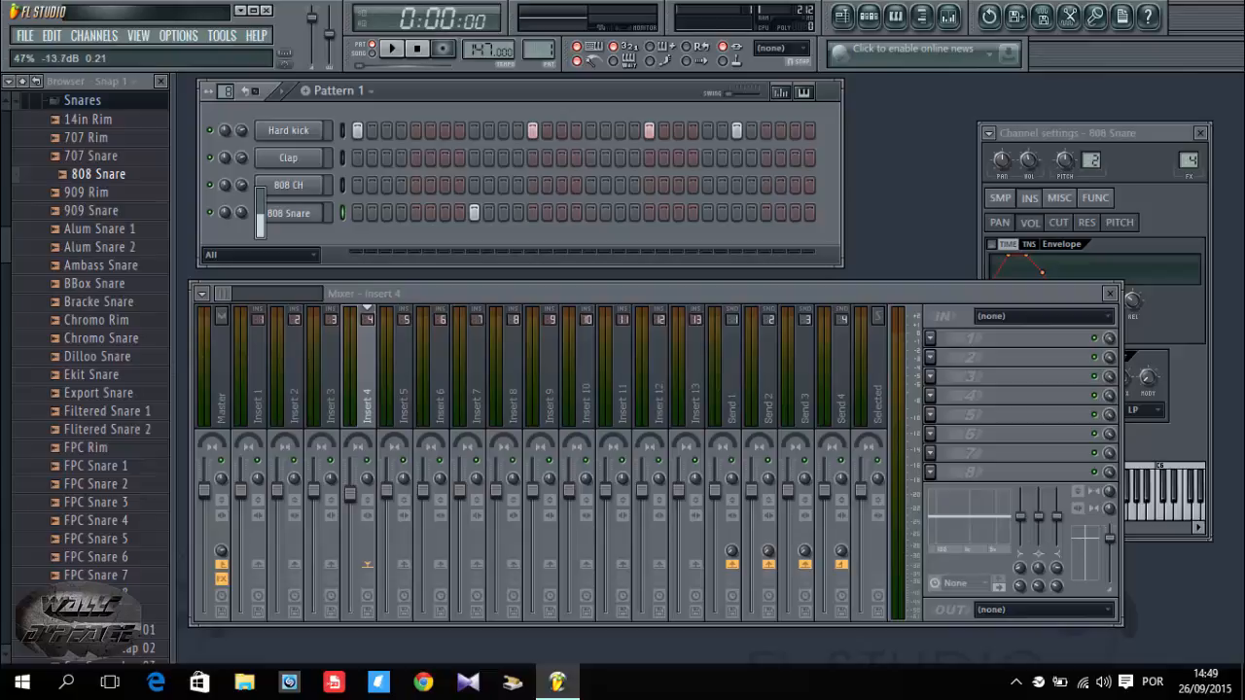
{"action": "left_click", "coordinate": [402, 51]}
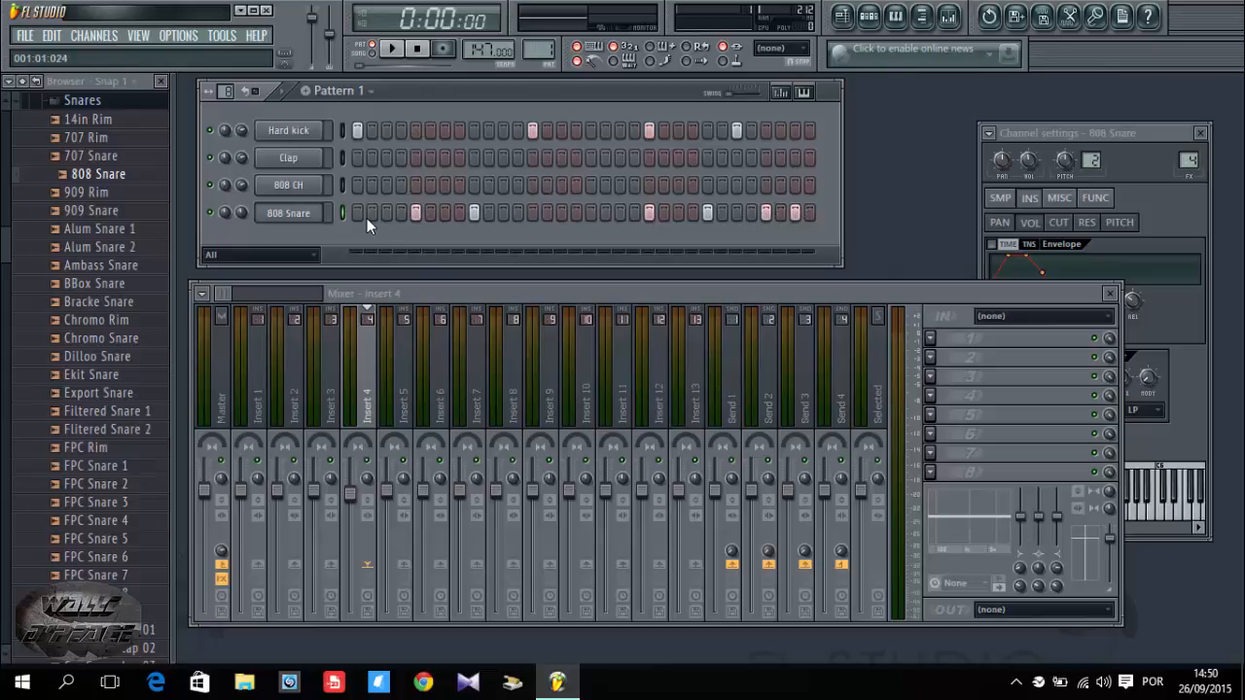
Step: Add an extra snare hit on the 808 Snare row and select that channel
{"action": "left_click", "coordinate": [288, 212]}
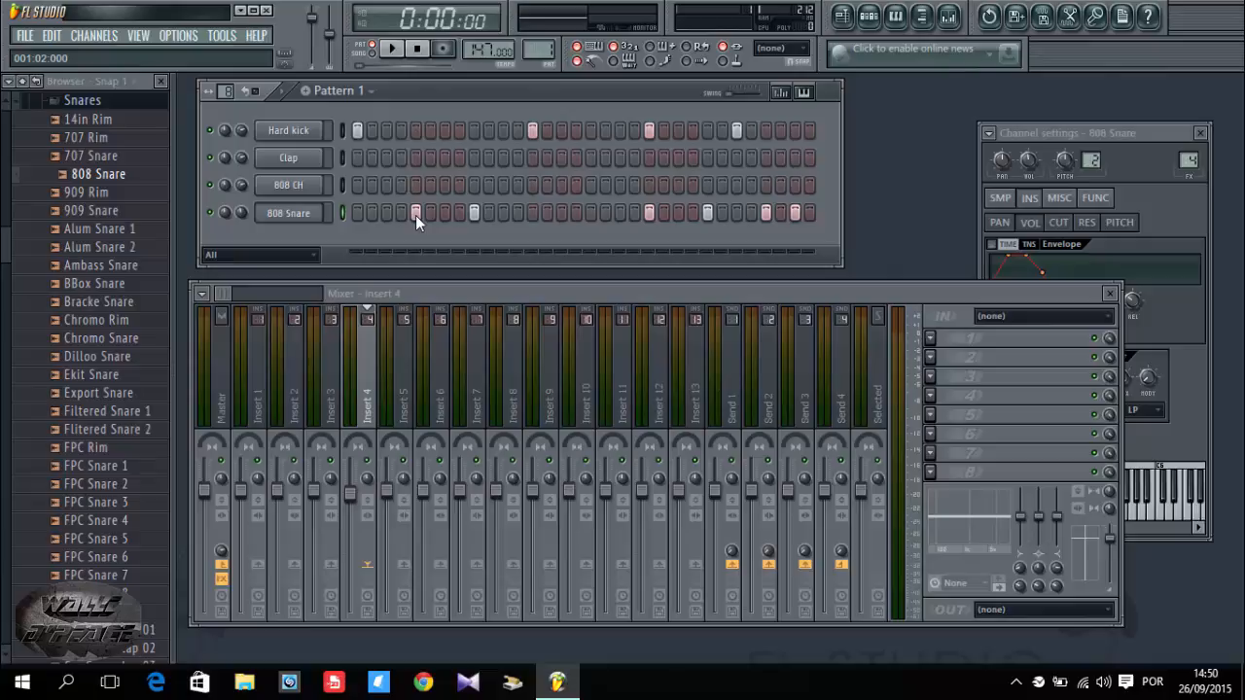
{"action": "left_click", "coordinate": [288, 212]}
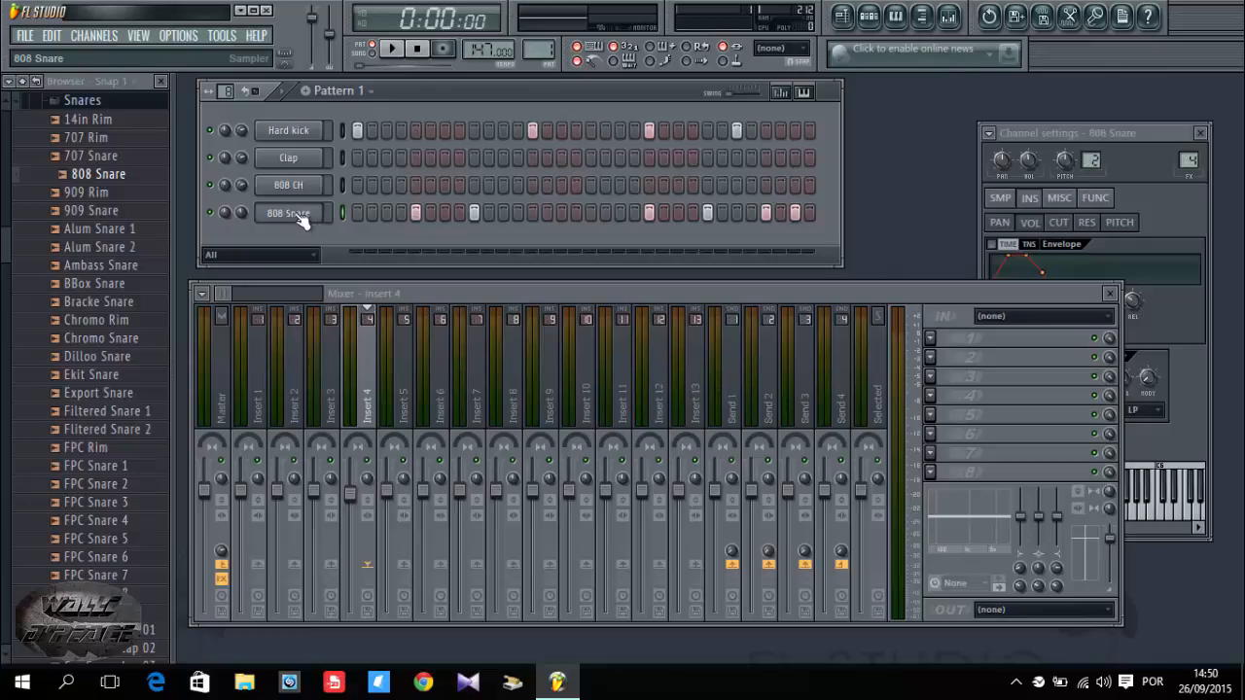
Step: Send the 808 Snare steps to the piano roll and show them as C5 notes
{"action": "right_click", "coordinate": [288, 212]}
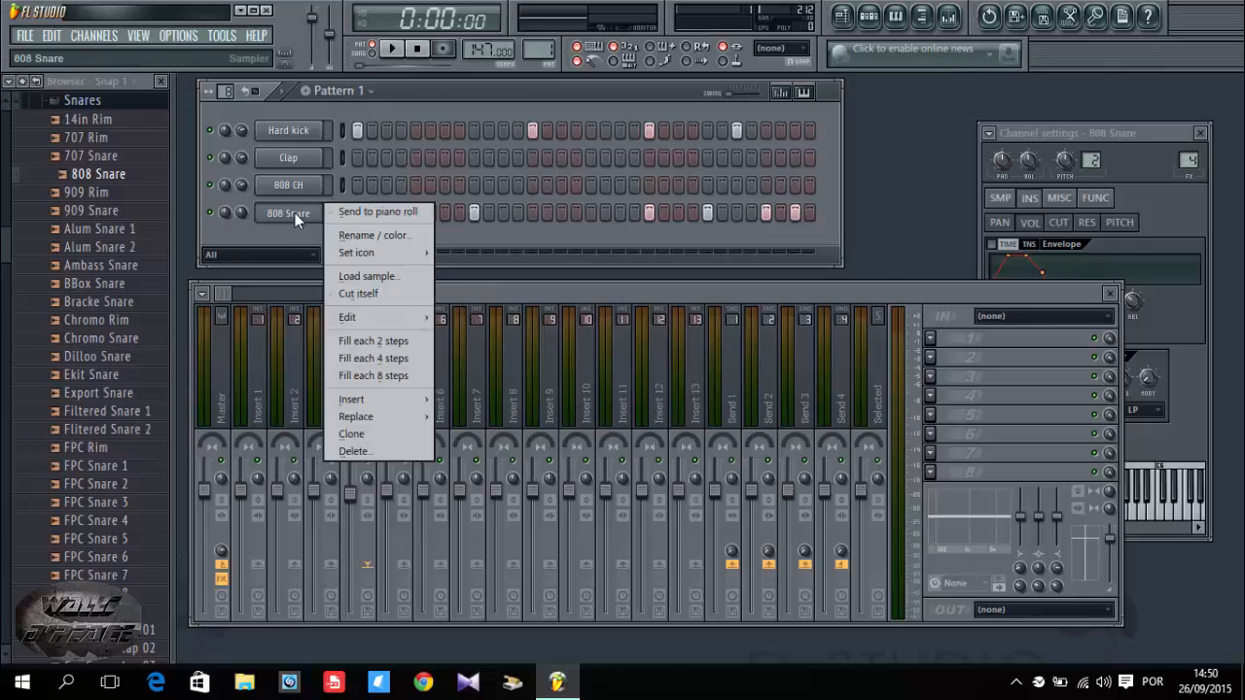
{"action": "mouse_move", "coordinate": [362, 216]}
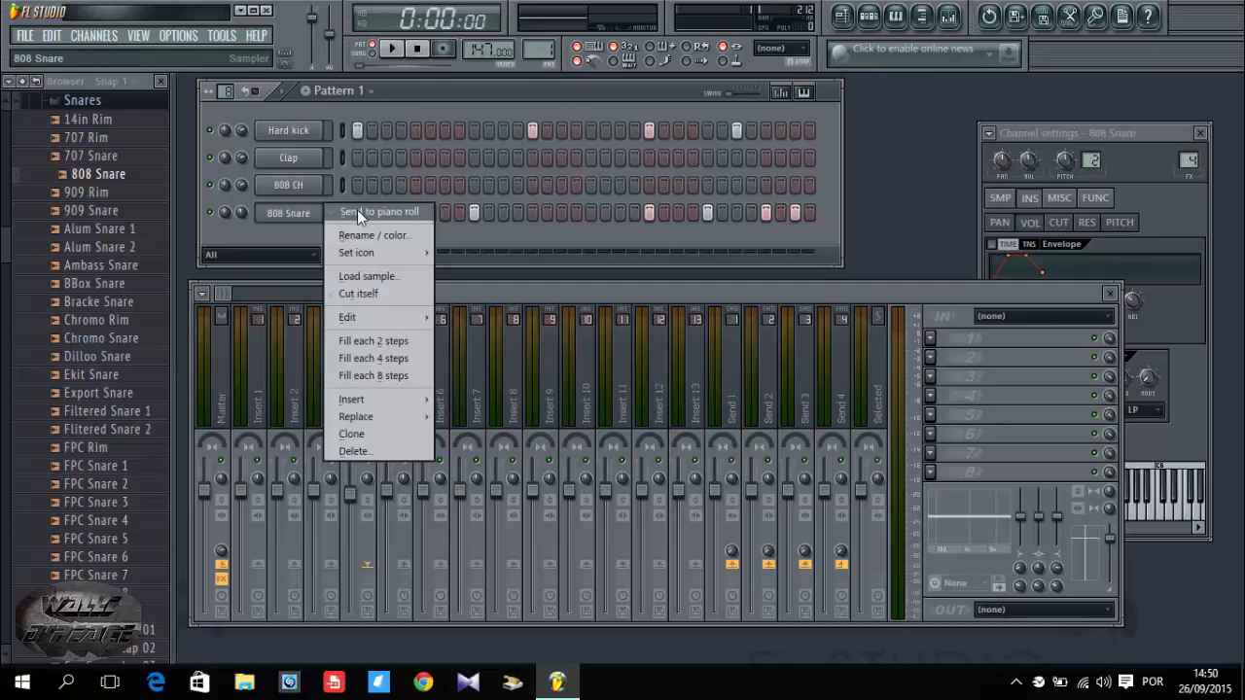
{"action": "left_click", "coordinate": [378, 210]}
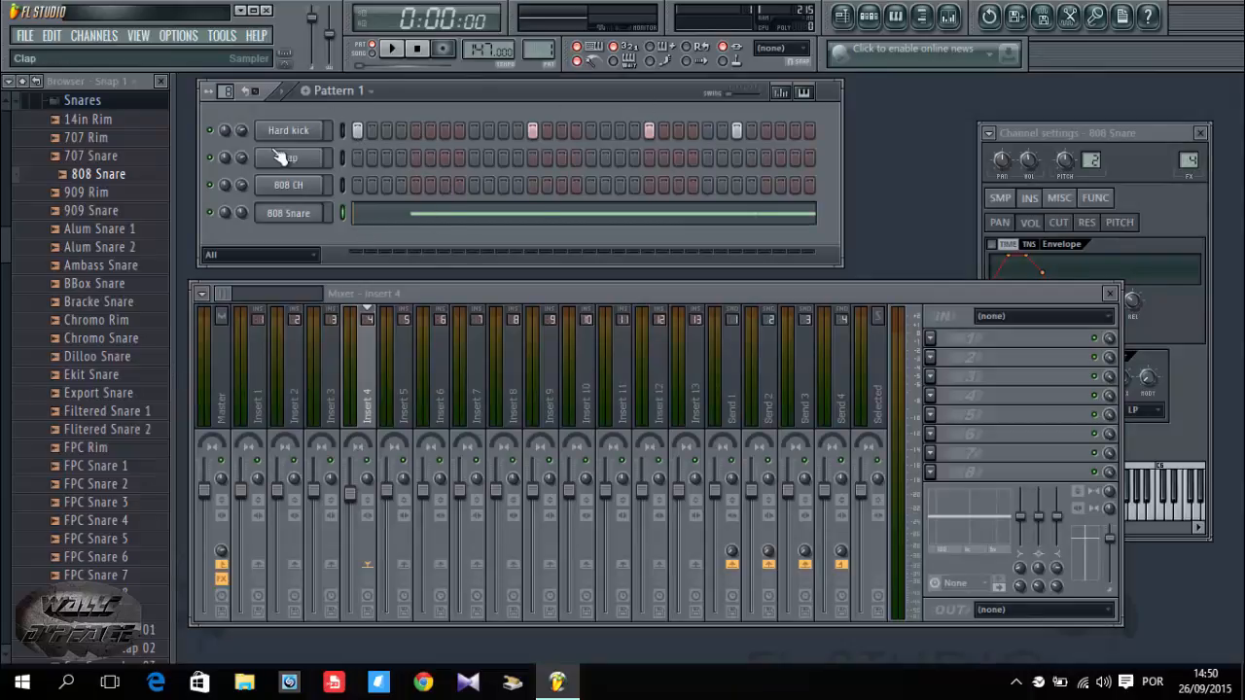
{"action": "right_click", "coordinate": [288, 212]}
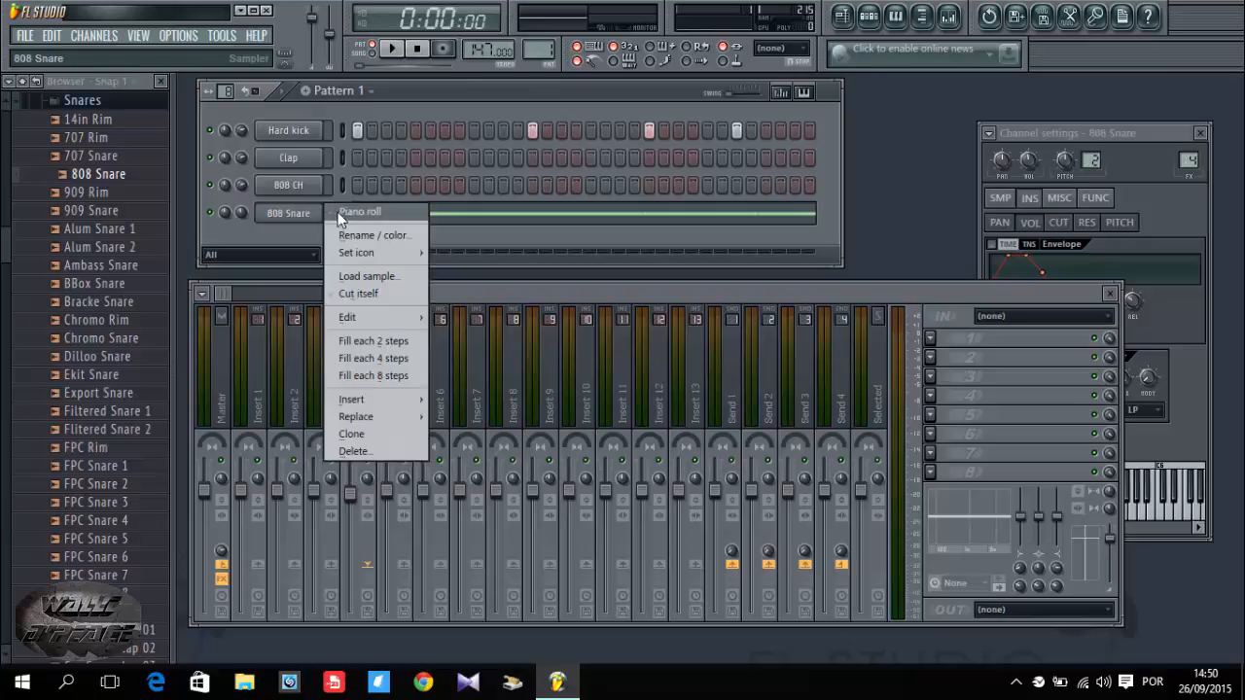
{"action": "left_click", "coordinate": [360, 212]}
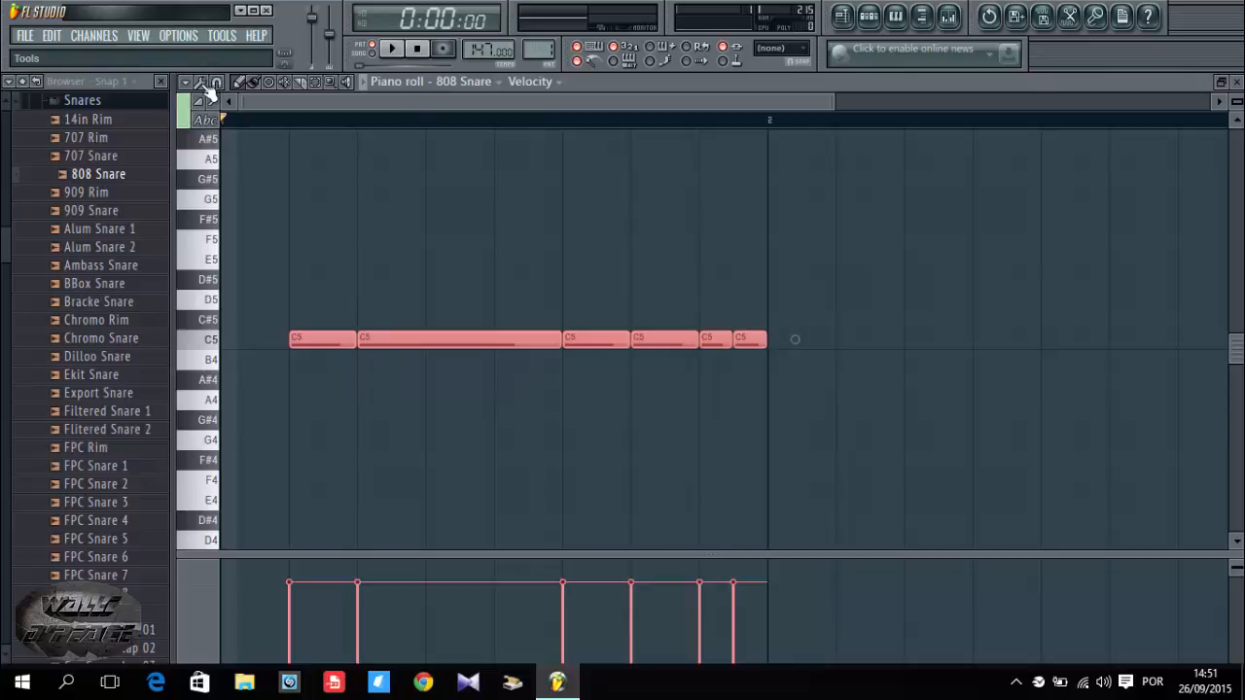
Step: Quantize the 808 Snare notes to the grid with the default strength settings
{"action": "left_click", "coordinate": [204, 90]}
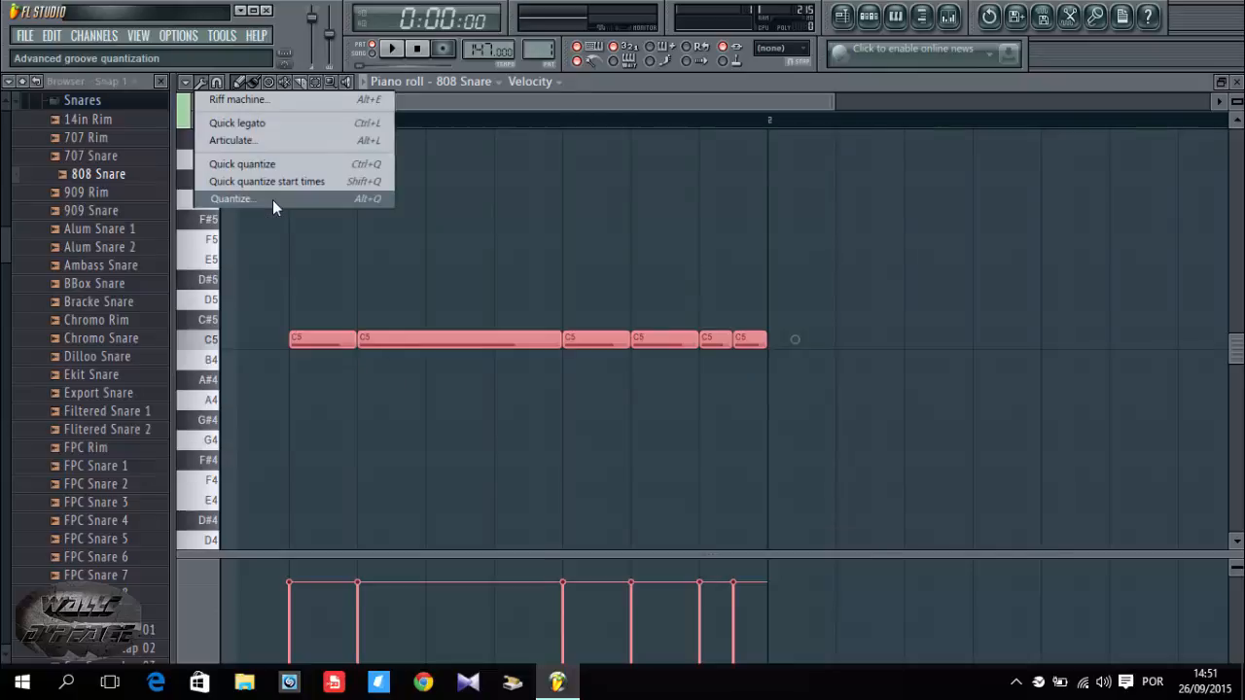
{"action": "left_click", "coordinate": [233, 198]}
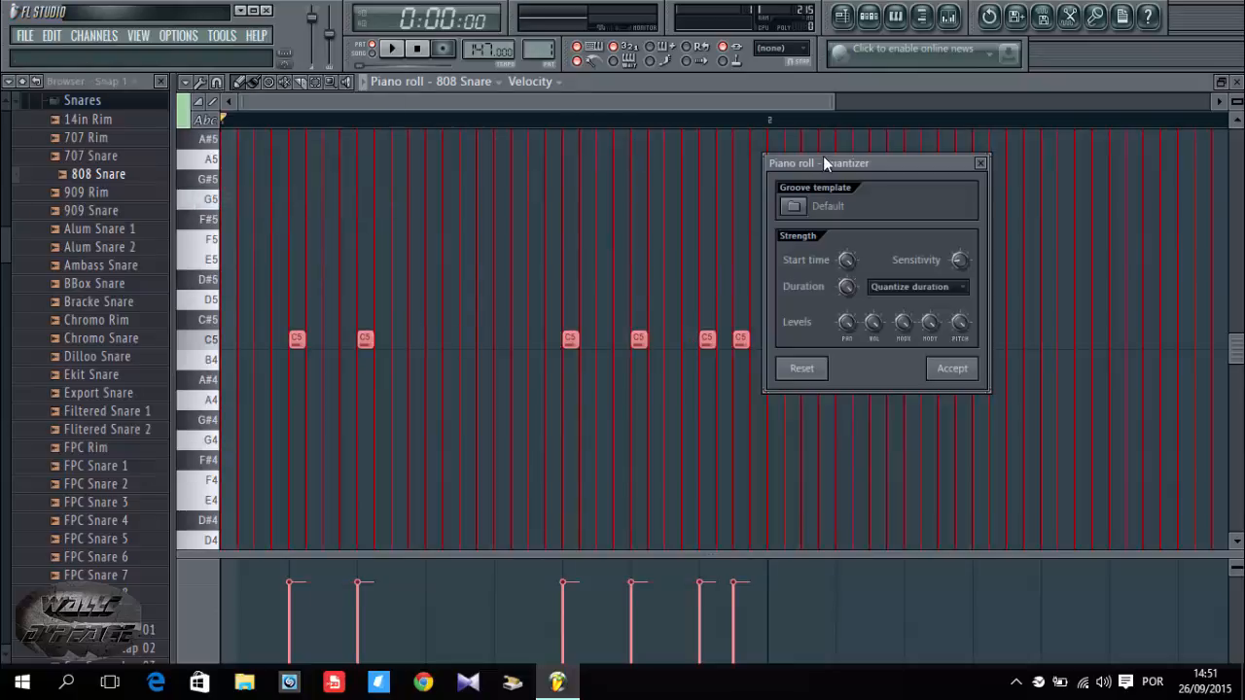
{"action": "left_click_drag", "start_coordinate": [825, 163], "coordinate": [930, 143]}
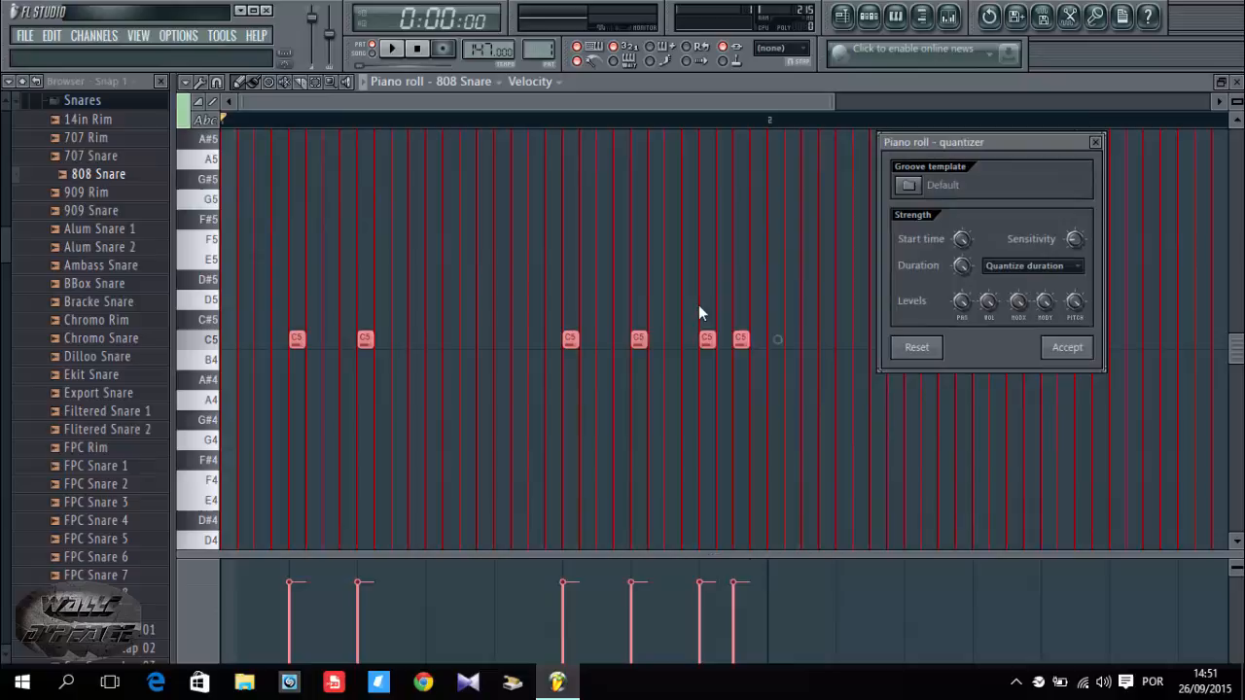
{"action": "mouse_move", "coordinate": [478, 286]}
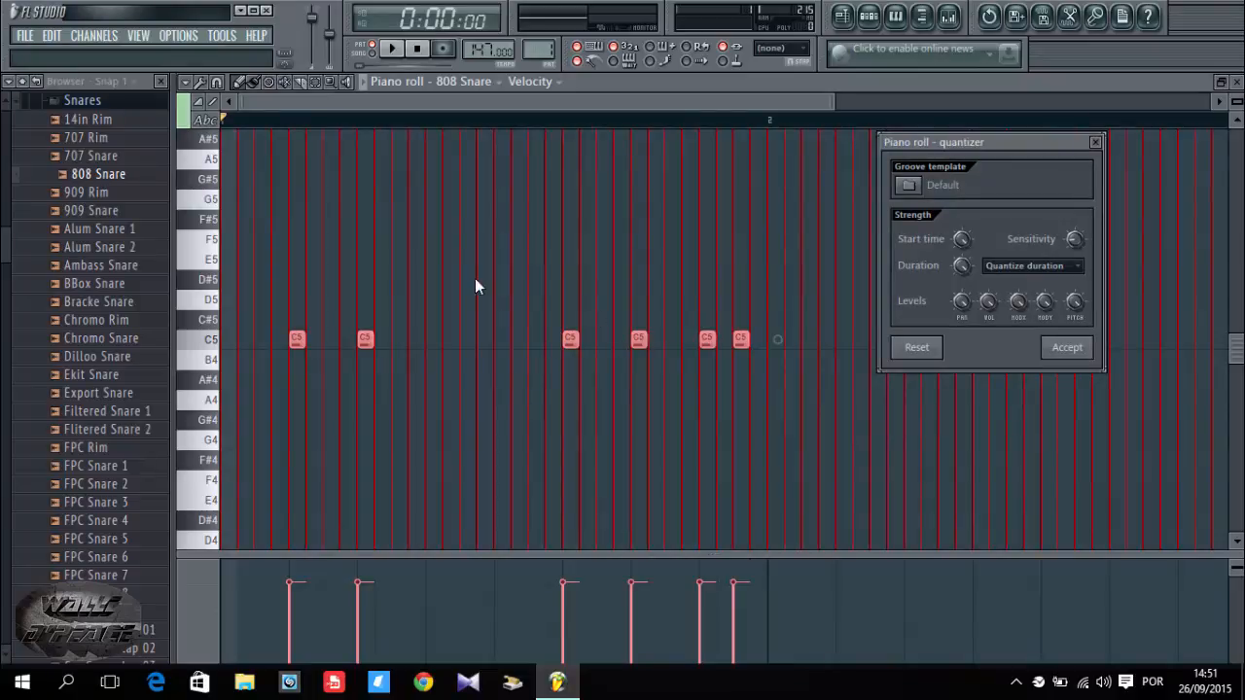
{"action": "mouse_move", "coordinate": [965, 239]}
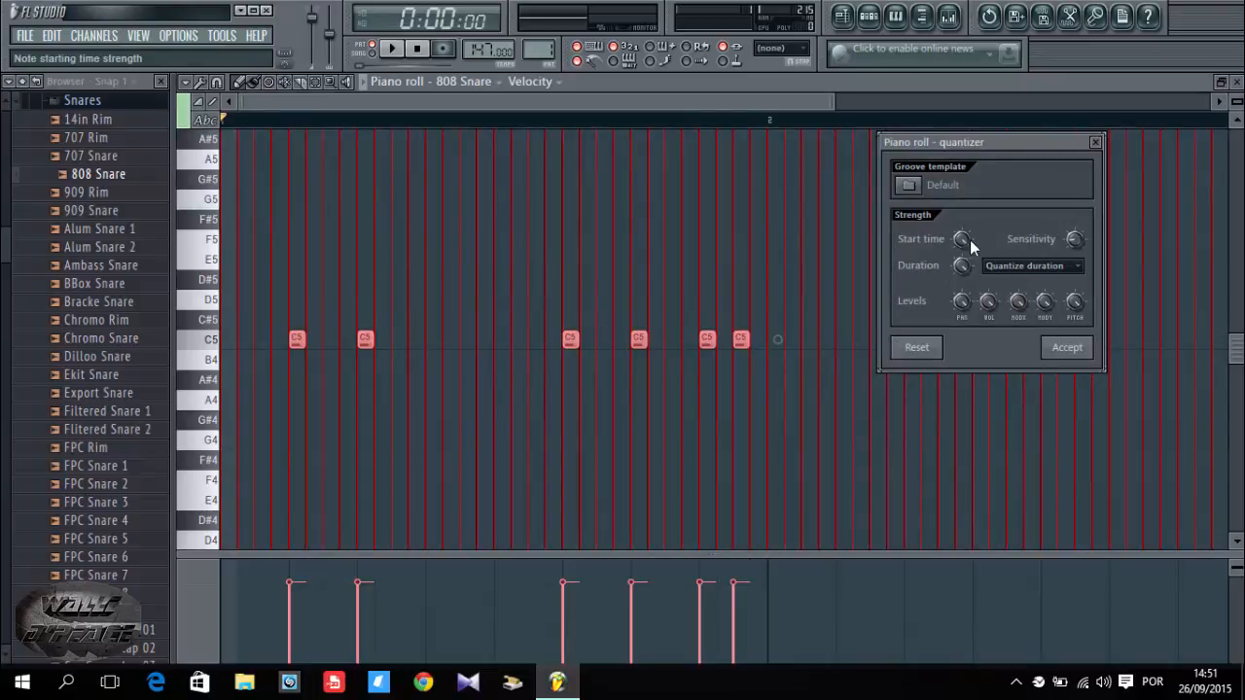
{"action": "mouse_move", "coordinate": [772, 323]}
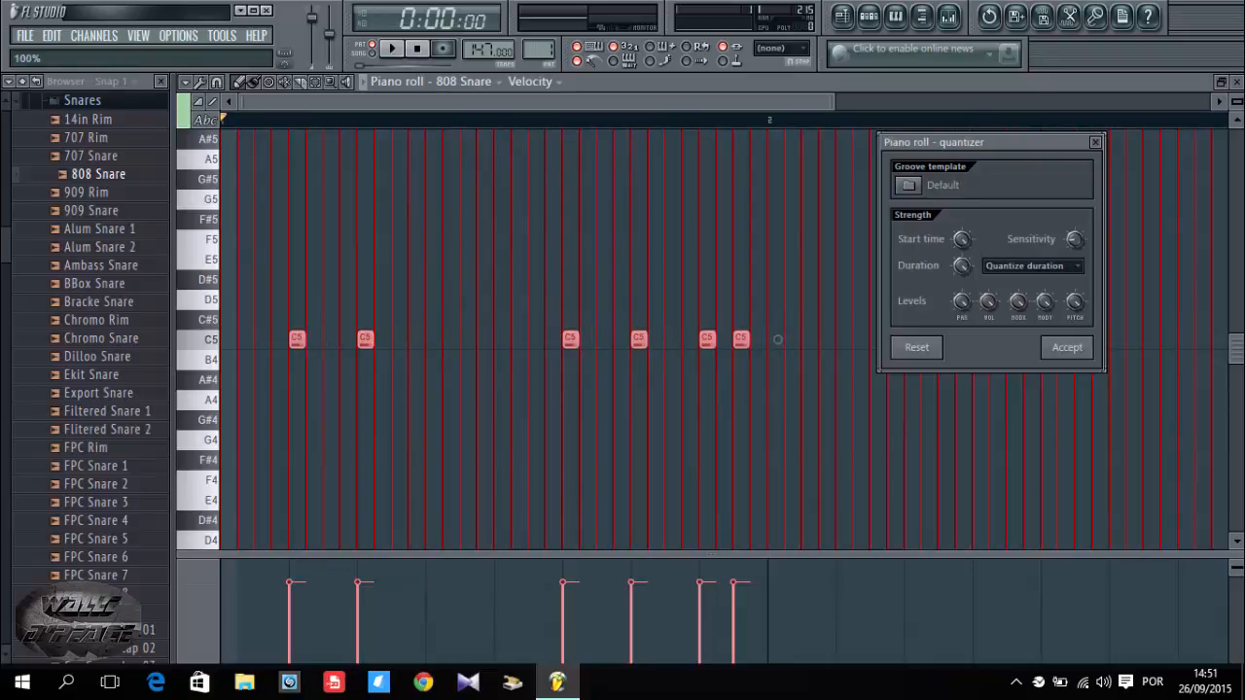
{"action": "mouse_move", "coordinate": [962, 239]}
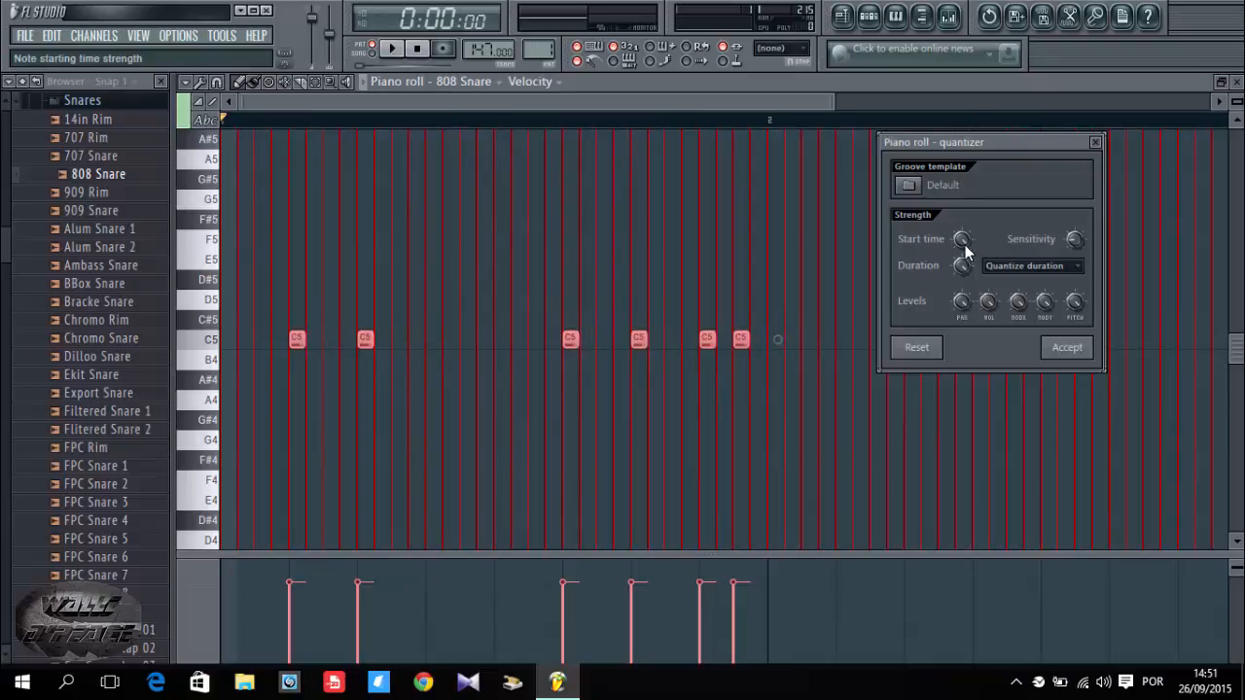
{"action": "mouse_move", "coordinate": [965, 270]}
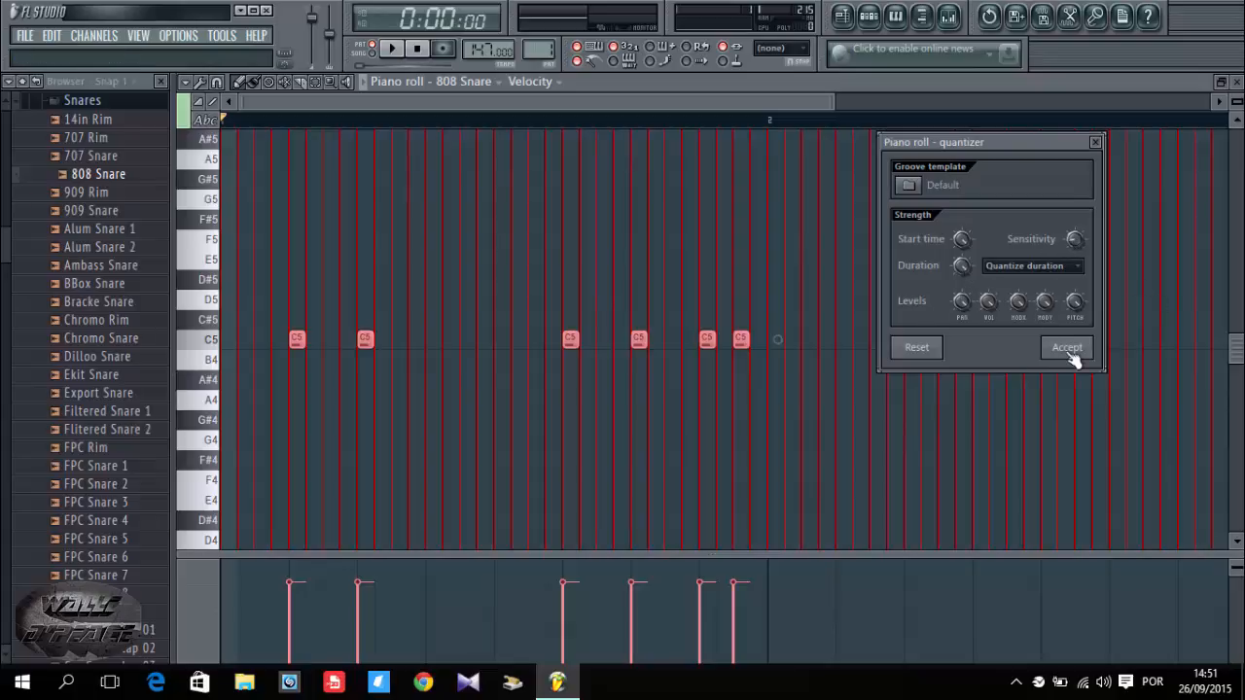
{"action": "left_click", "coordinate": [1066, 346]}
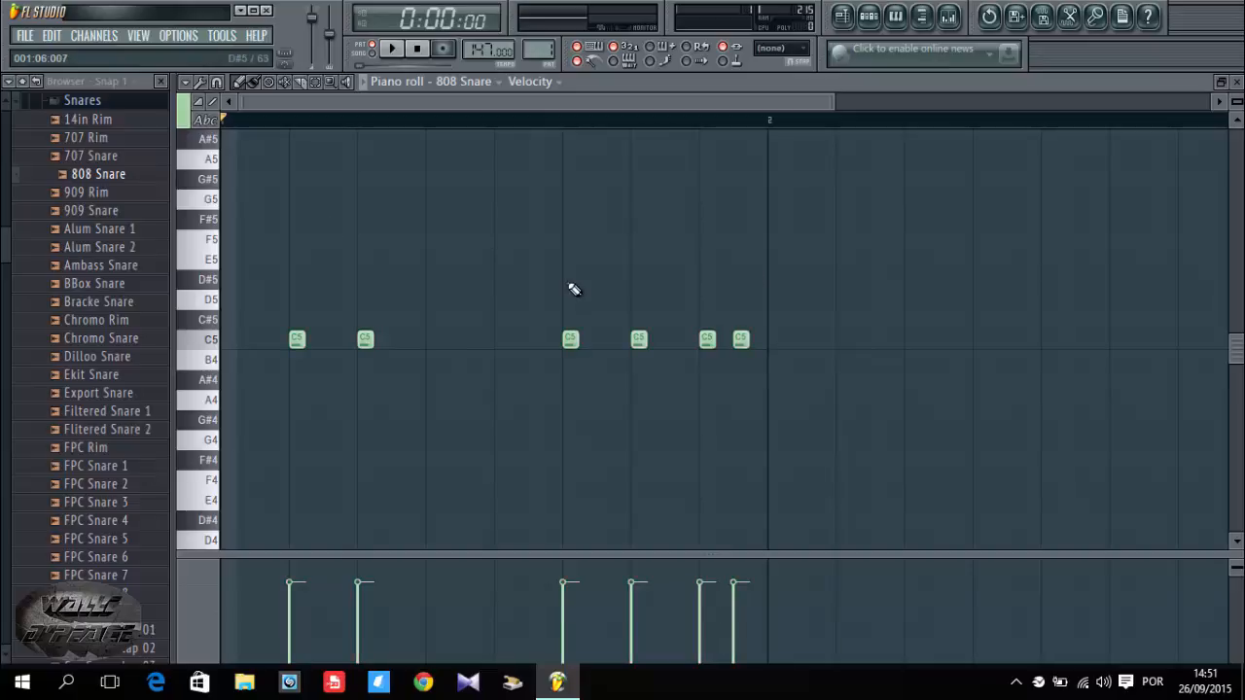
{"action": "mouse_move", "coordinate": [306, 346]}
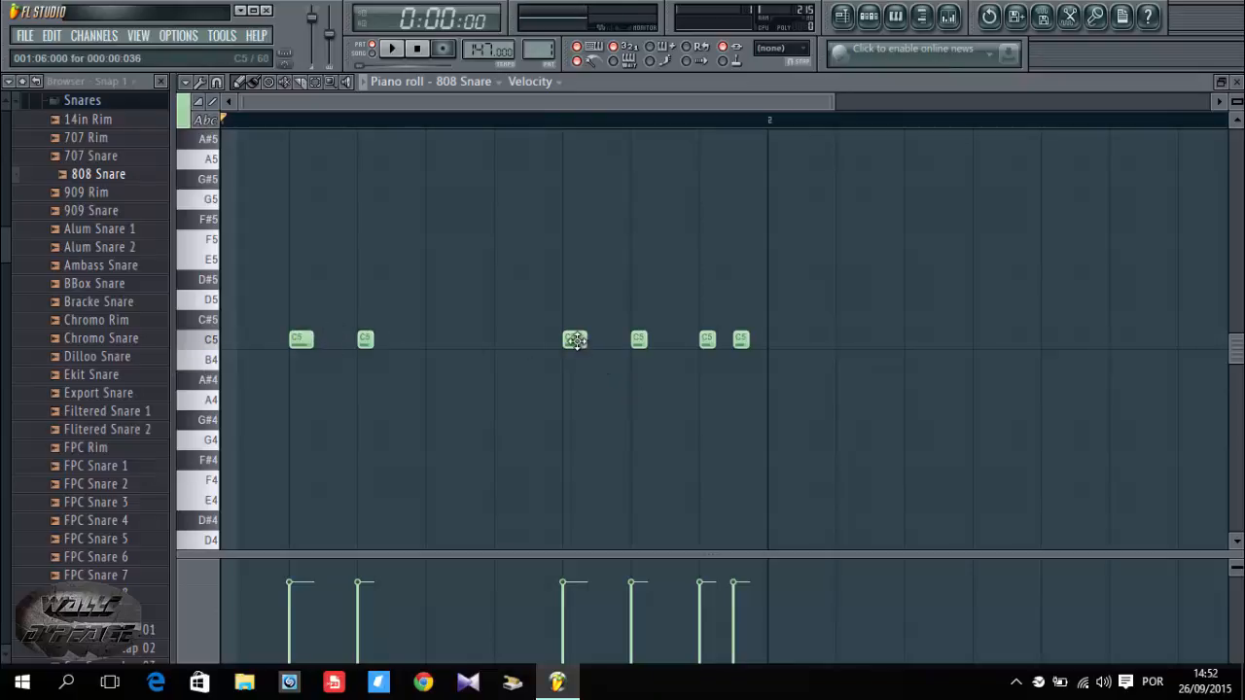
Step: Select the first and third snare notes together
{"action": "left_click", "coordinate": [572, 338]}
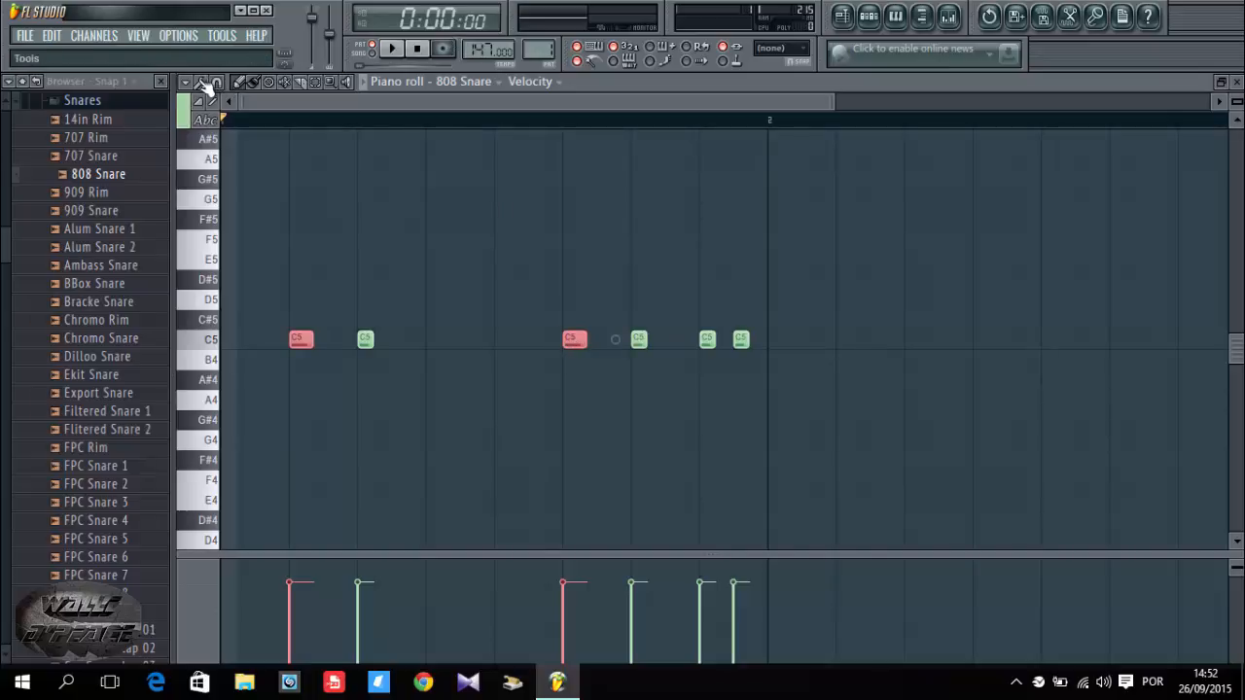
Step: Chop the first and third snare notes into three-hit rolls, adjusting the time multiplier and previewing
{"action": "left_click", "coordinate": [198, 85]}
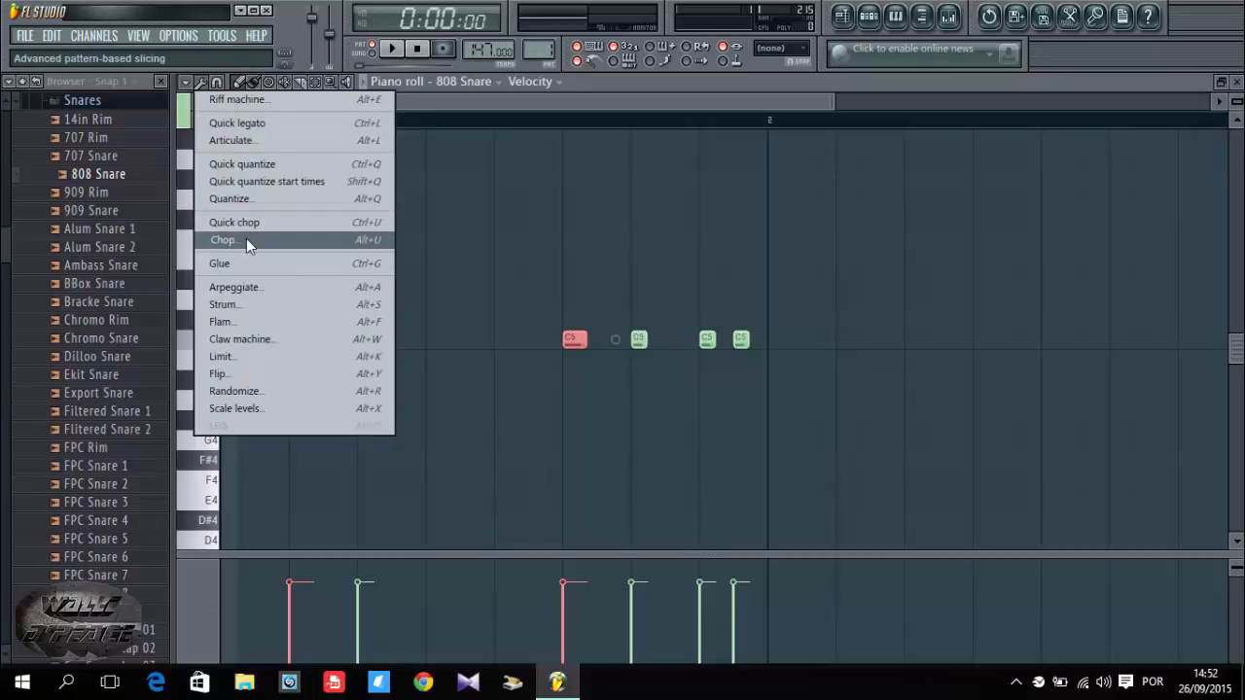
{"action": "left_click", "coordinate": [224, 239]}
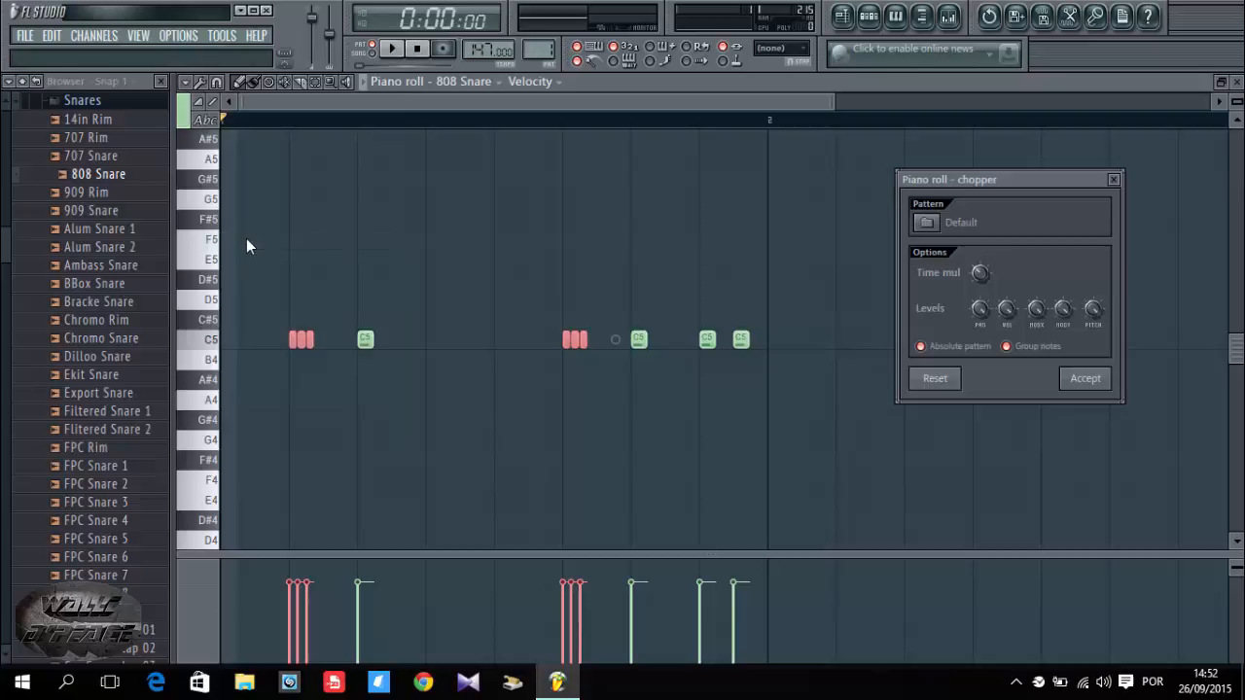
{"action": "mouse_move", "coordinate": [942, 292]}
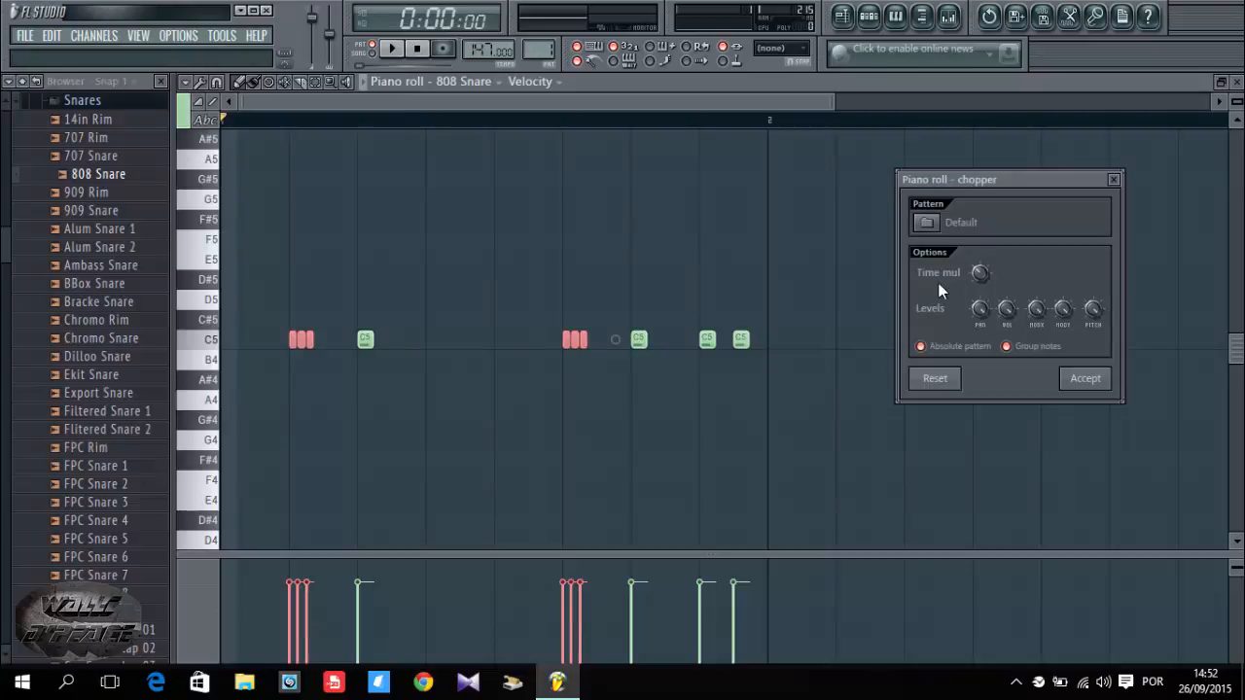
{"action": "mouse_move", "coordinate": [946, 280]}
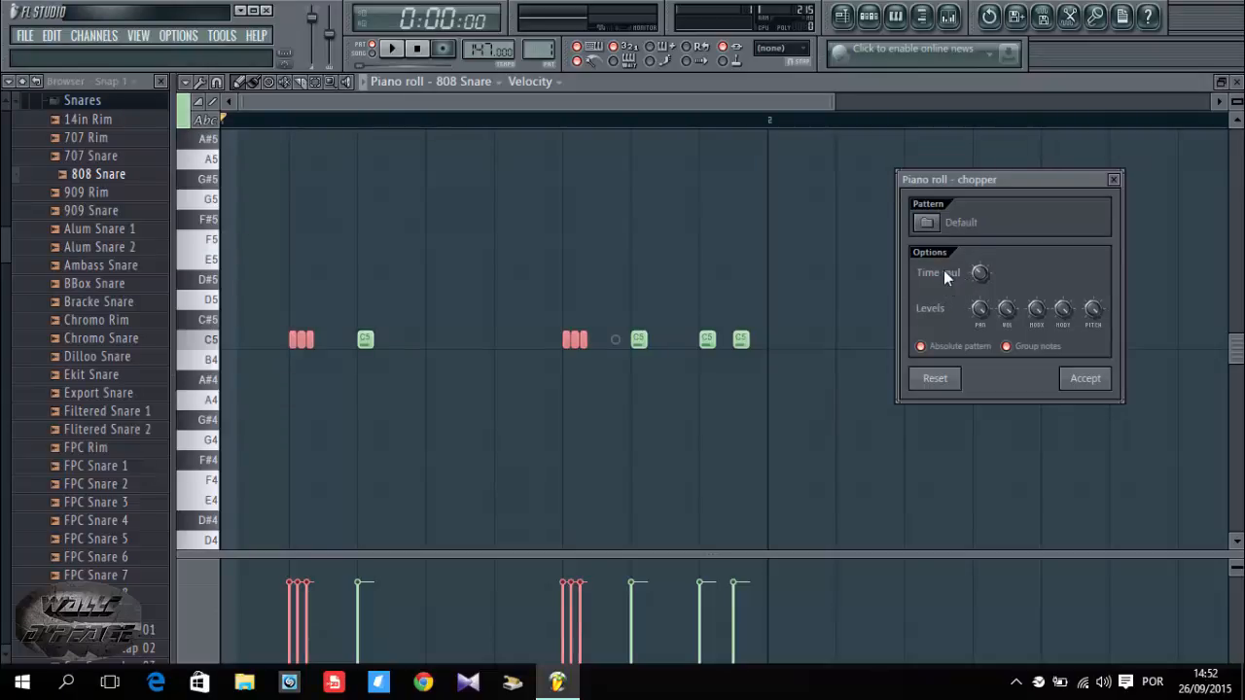
{"action": "mouse_move", "coordinate": [981, 272]}
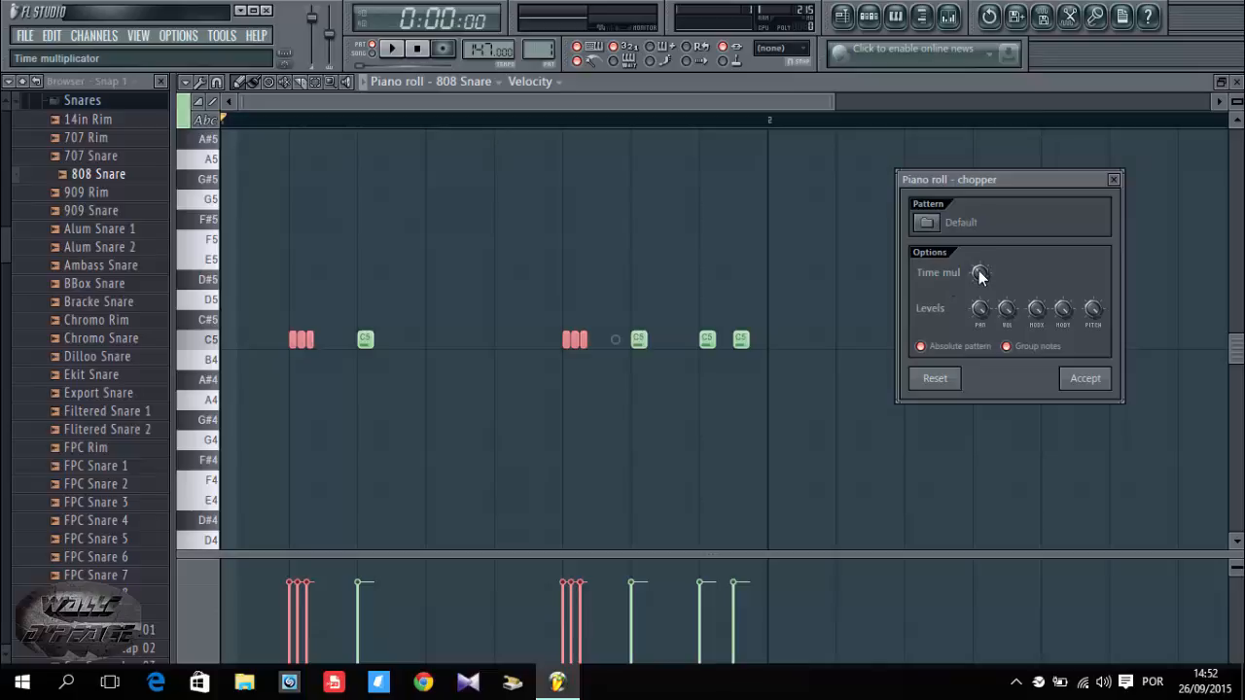
{"action": "left_click_drag", "start_coordinate": [980, 272], "coordinate": [980, 292]}
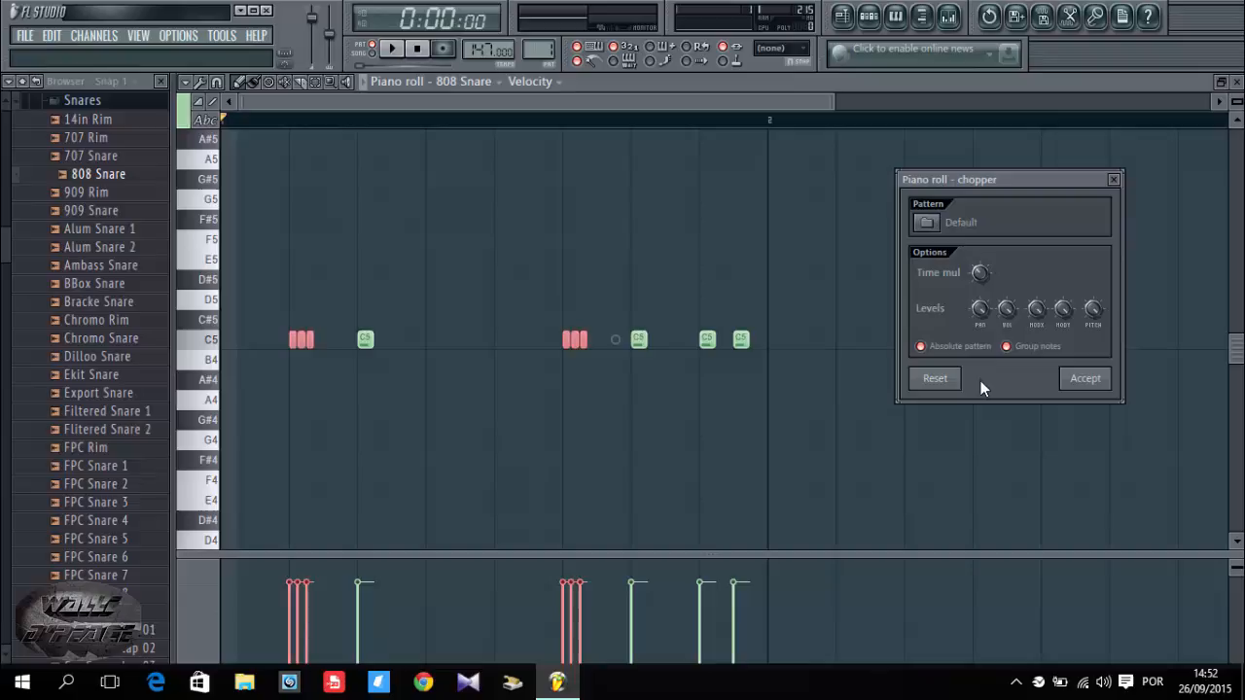
{"action": "mouse_move", "coordinate": [749, 299]}
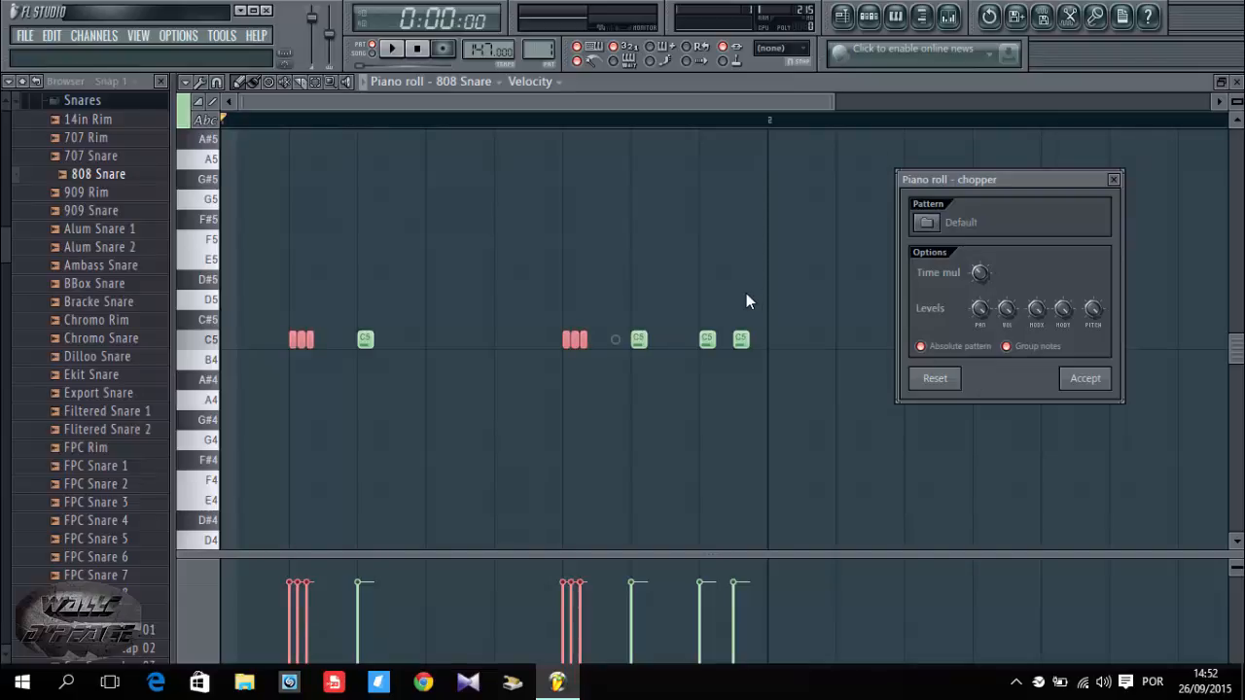
{"action": "left_click", "coordinate": [400, 49]}
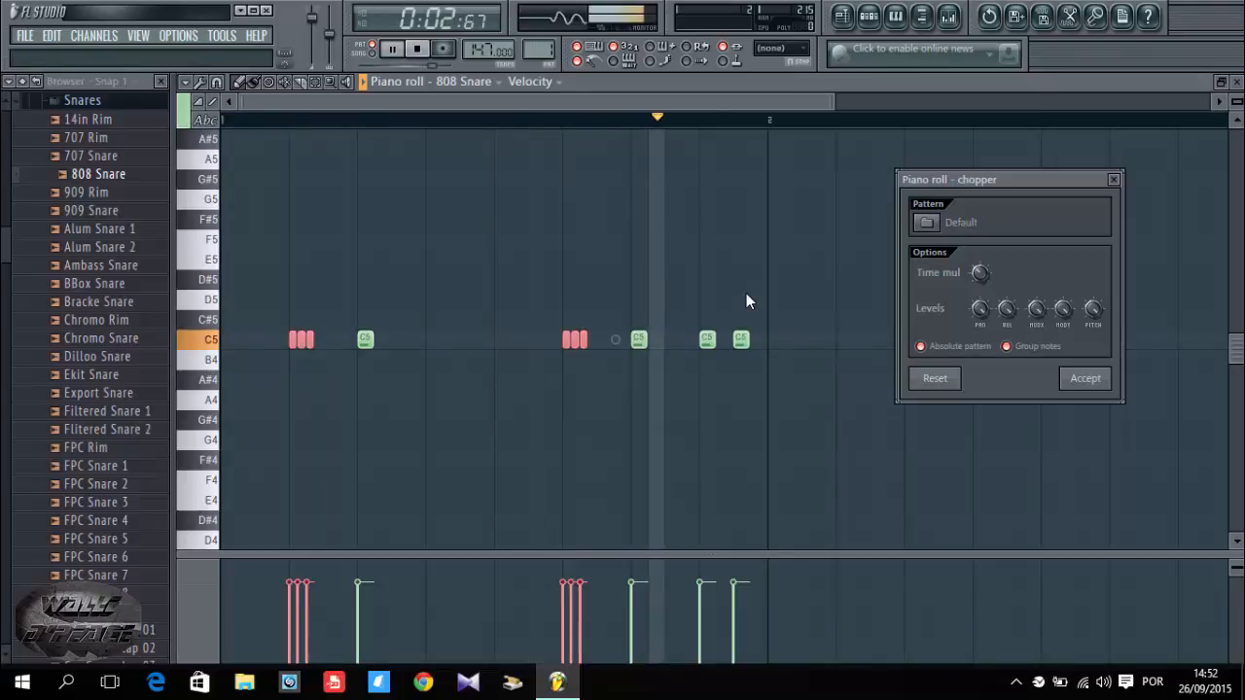
{"action": "left_click", "coordinate": [414, 51]}
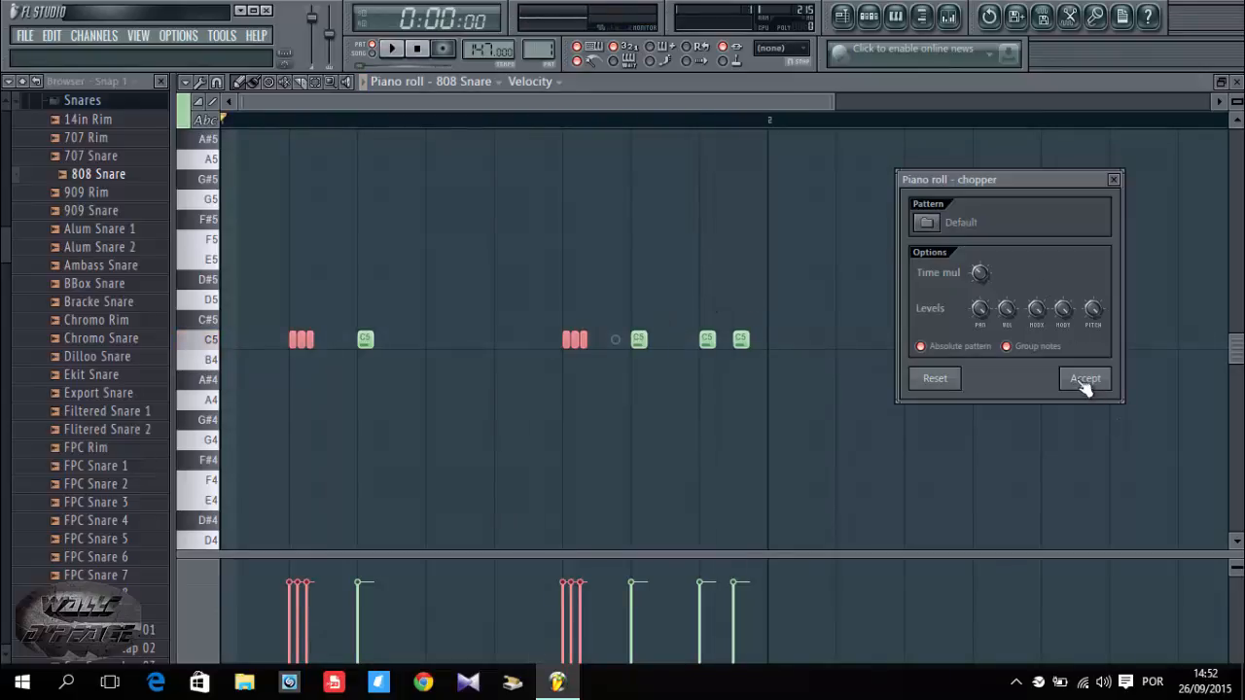
{"action": "left_click", "coordinate": [1083, 378]}
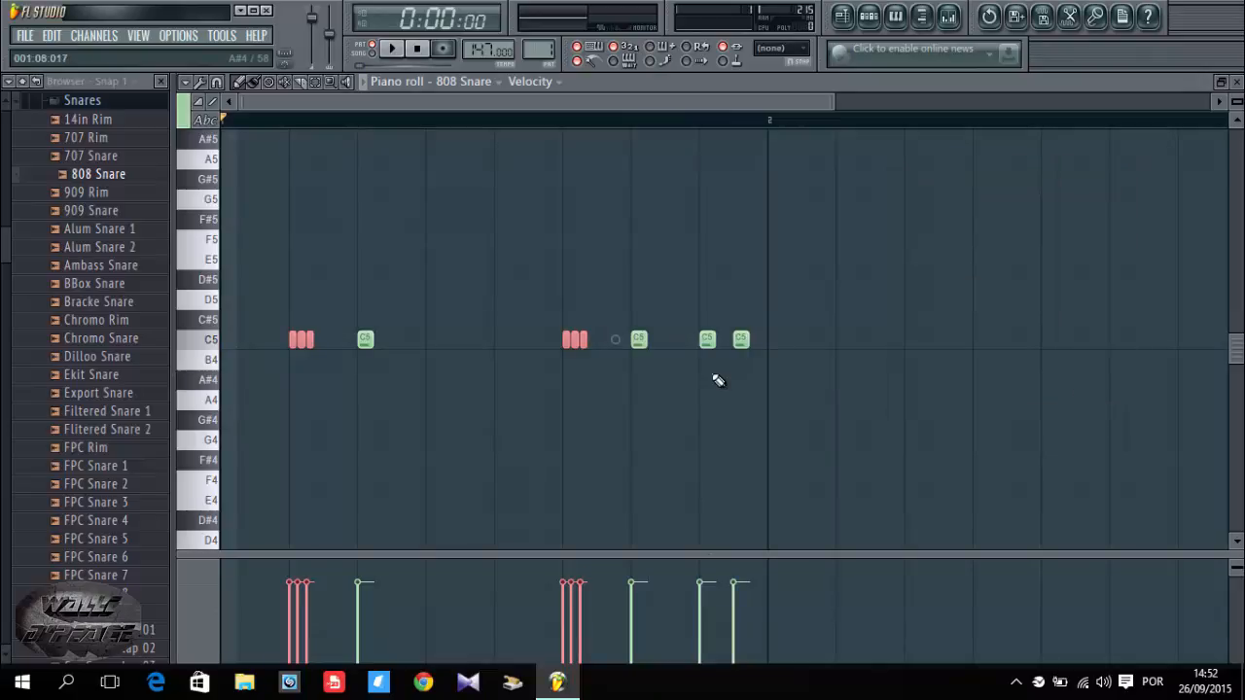
{"action": "mouse_move", "coordinate": [718, 374]}
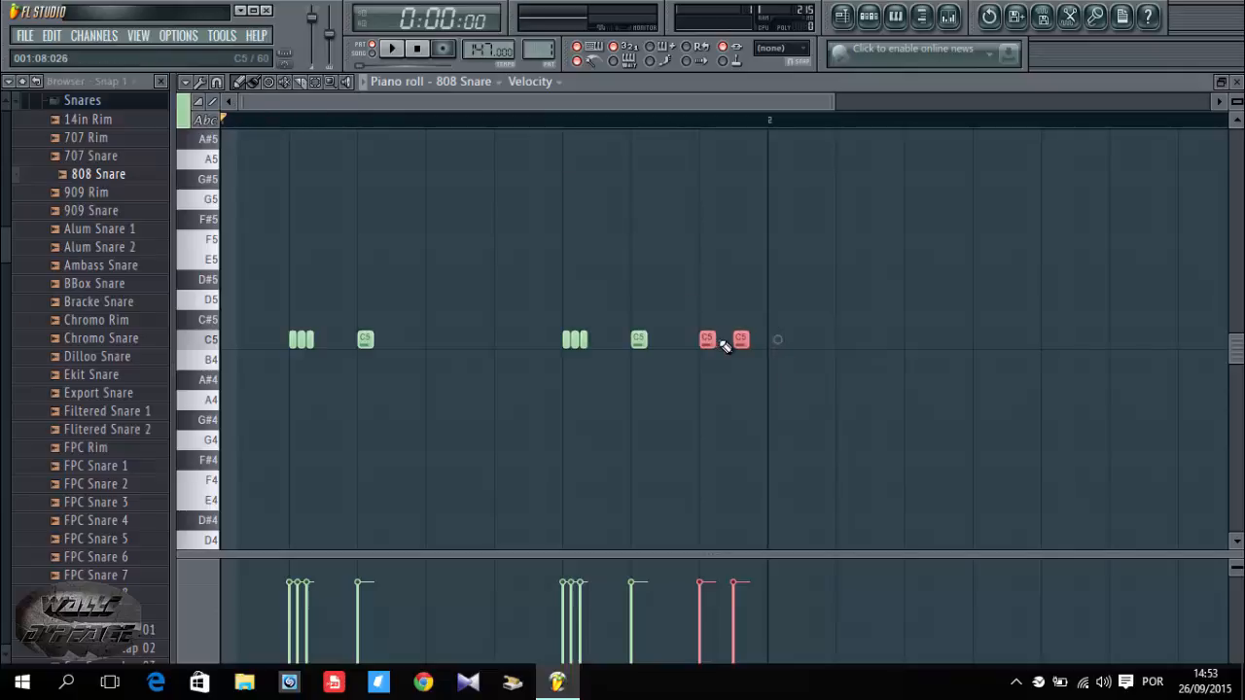
{"action": "left_click", "coordinate": [198, 82]}
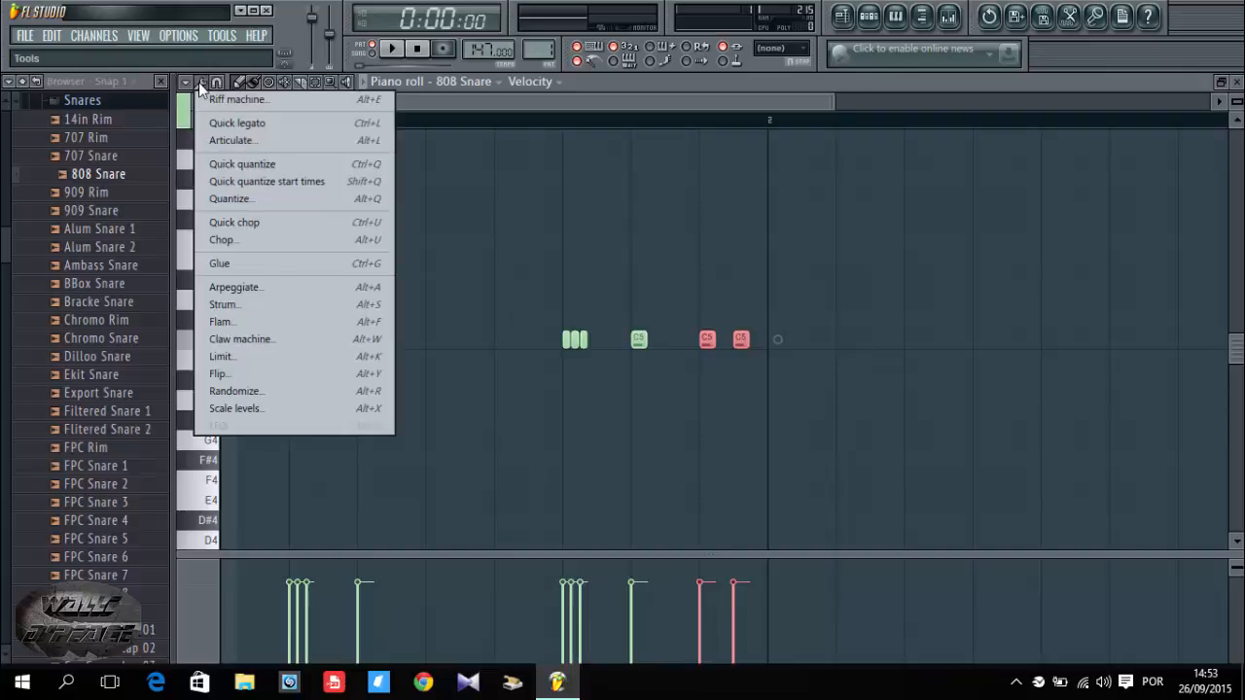
Step: Chop the last two snare notes into rolls as well and deselect them
{"action": "left_click", "coordinate": [221, 239]}
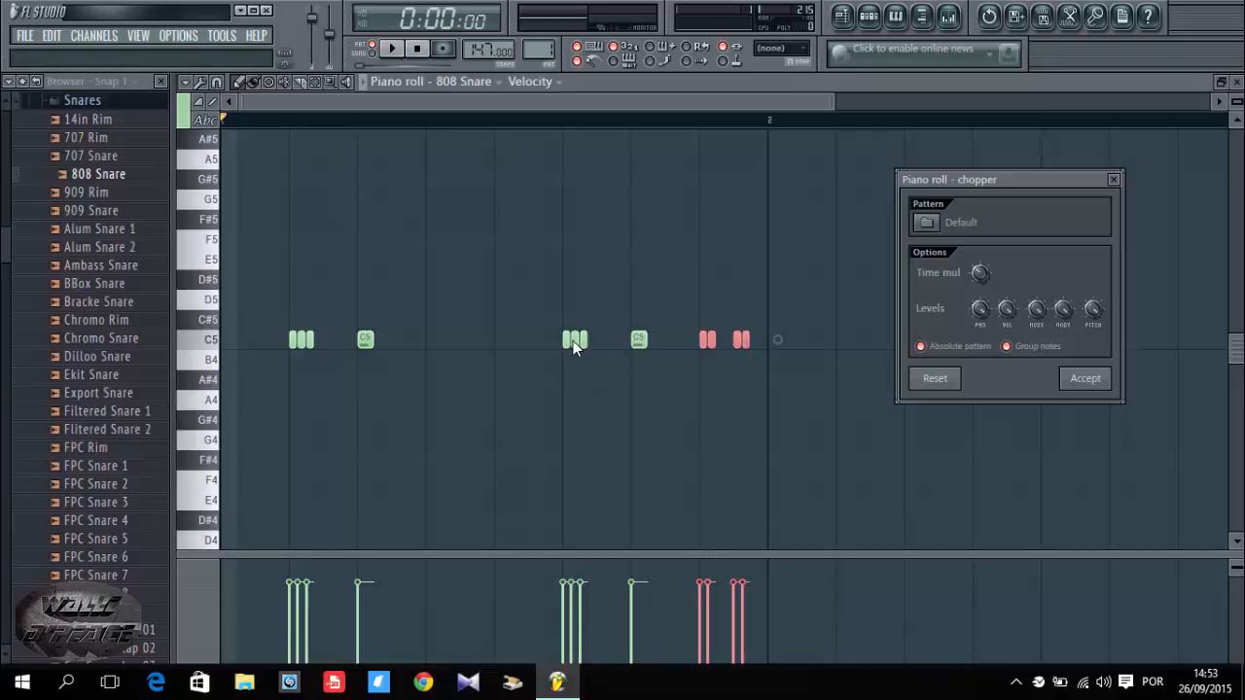
{"action": "mouse_move", "coordinate": [663, 311]}
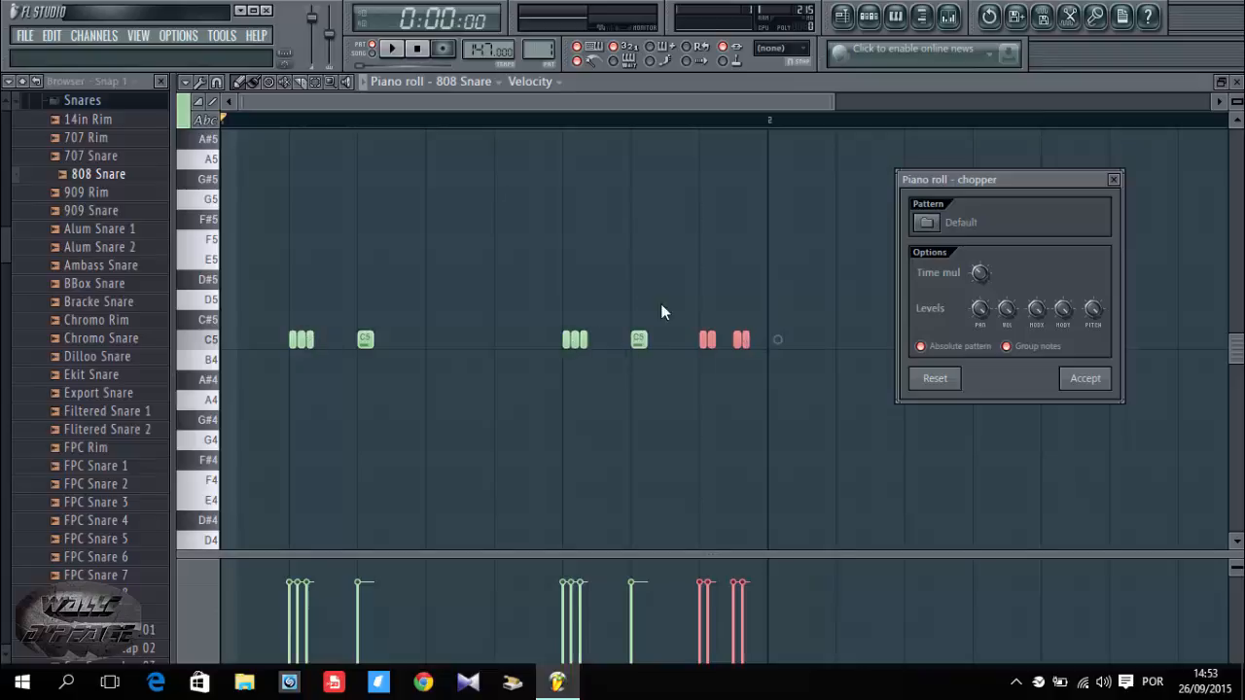
{"action": "mouse_move", "coordinate": [985, 272]}
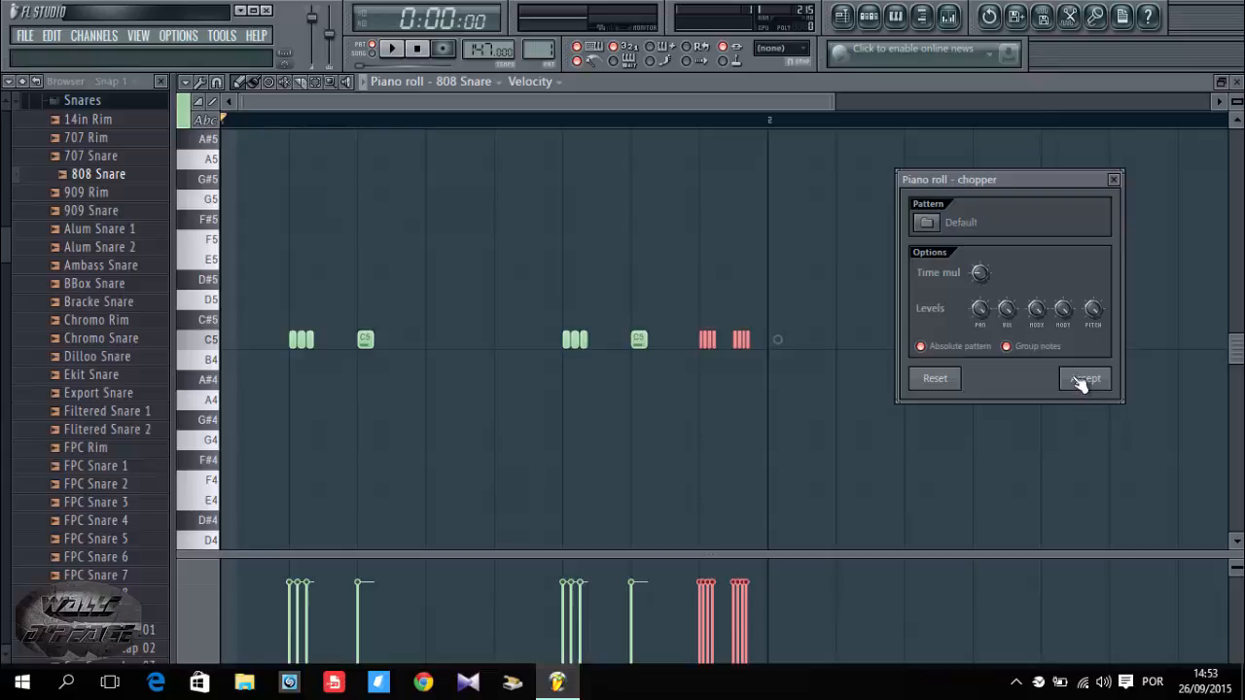
{"action": "left_click", "coordinate": [1084, 377]}
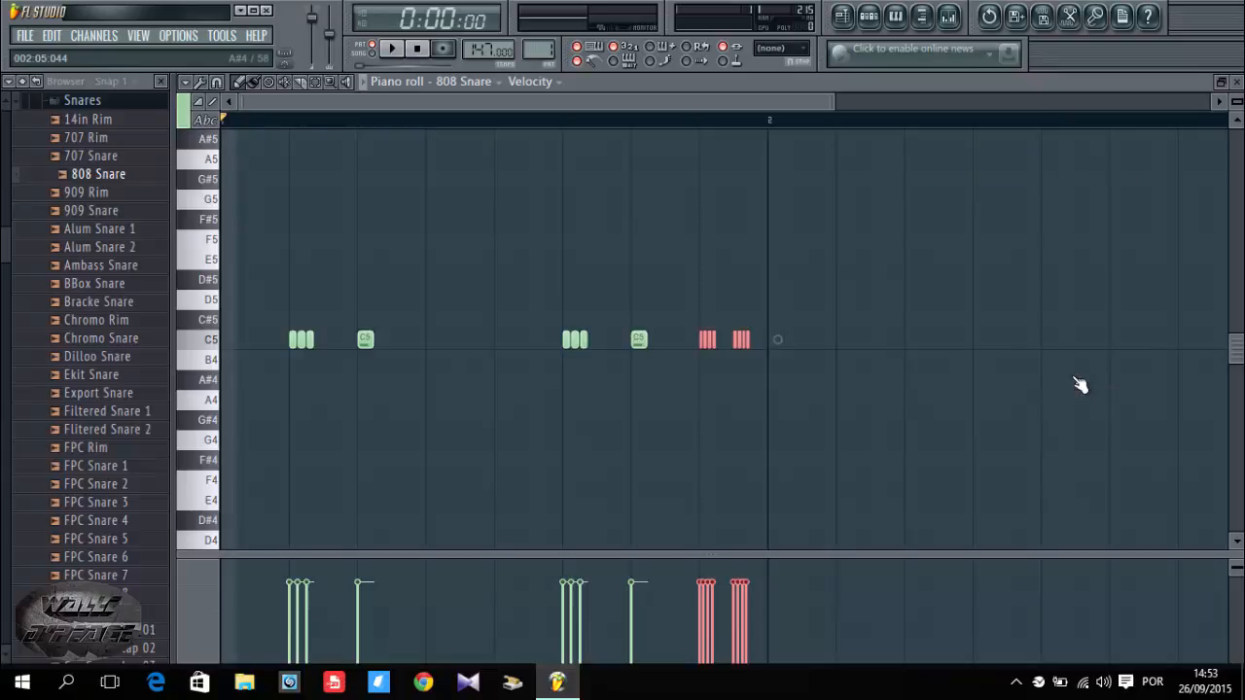
{"action": "left_click", "coordinate": [393, 48]}
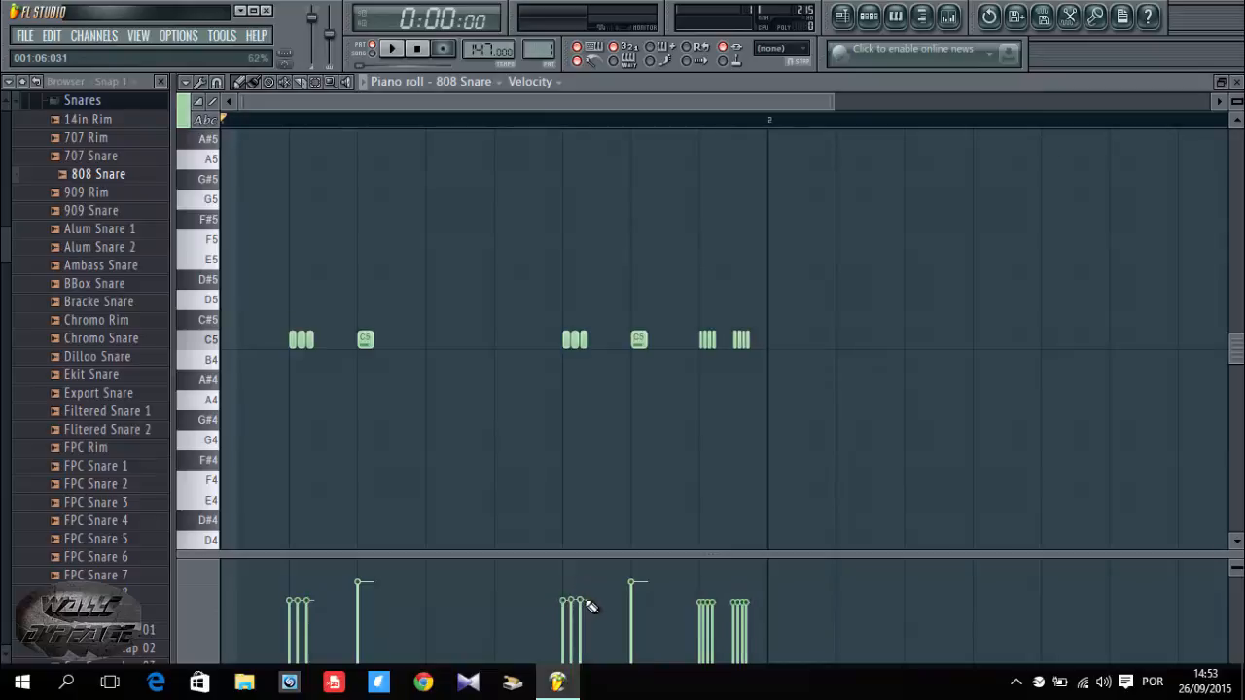
Step: Lower the velocities of the snare roll hits
{"action": "left_click", "coordinate": [393, 49]}
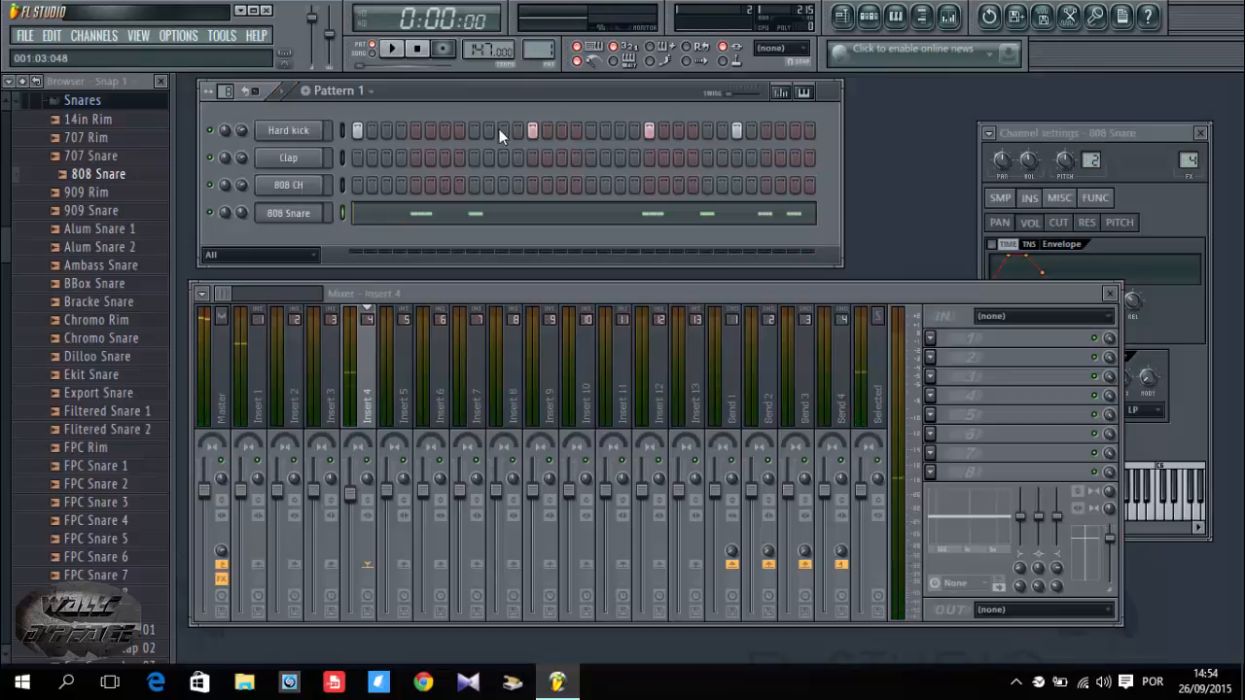
Step: Fill the 808 CH hi-hat row with regular steps via its channel options
{"action": "left_click", "coordinate": [288, 185]}
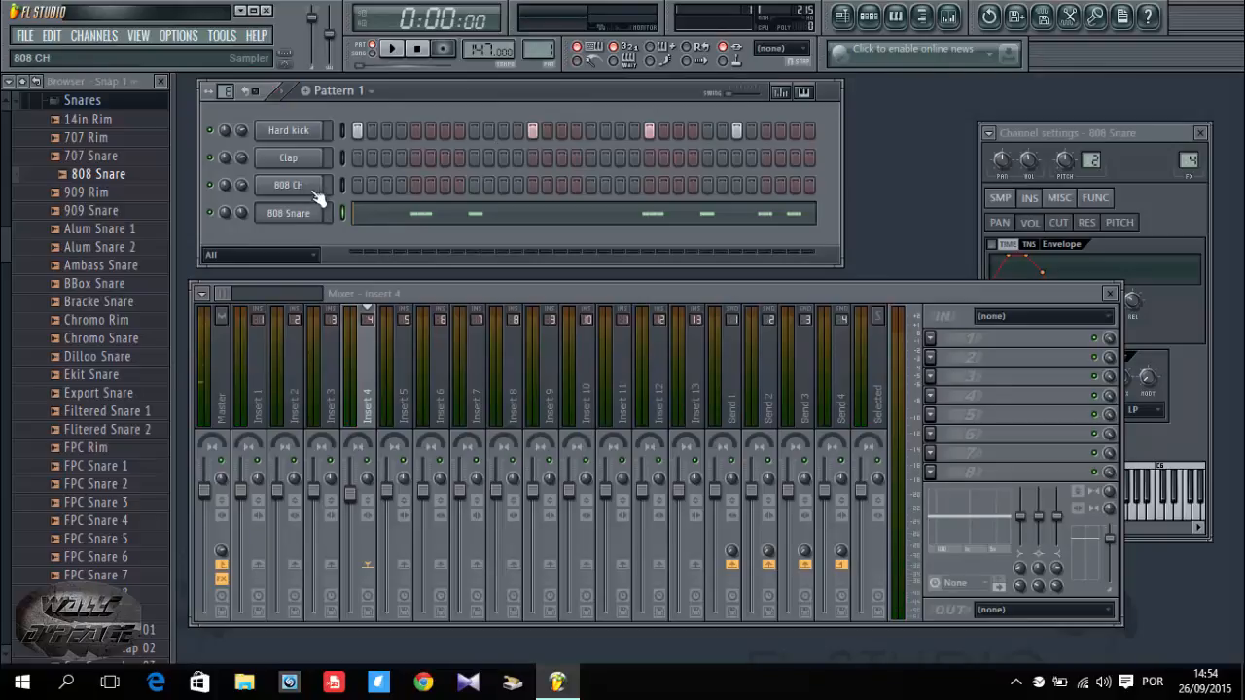
{"action": "right_click", "coordinate": [292, 185]}
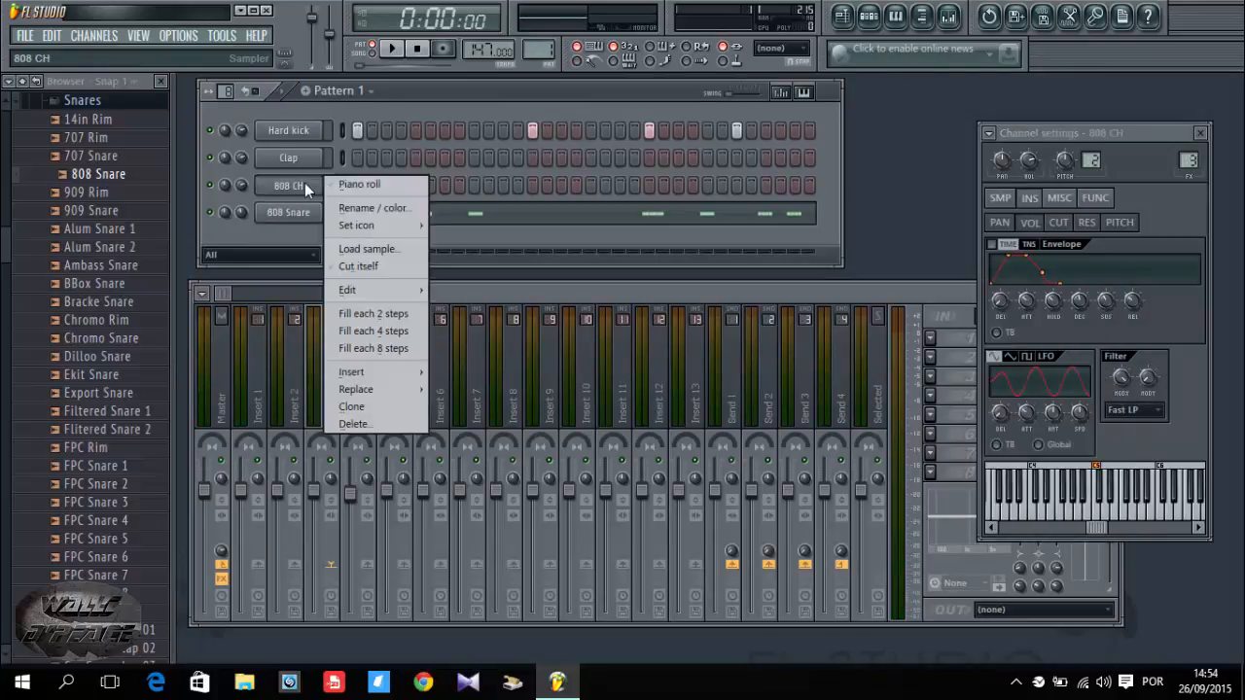
{"action": "mouse_move", "coordinate": [377, 313]}
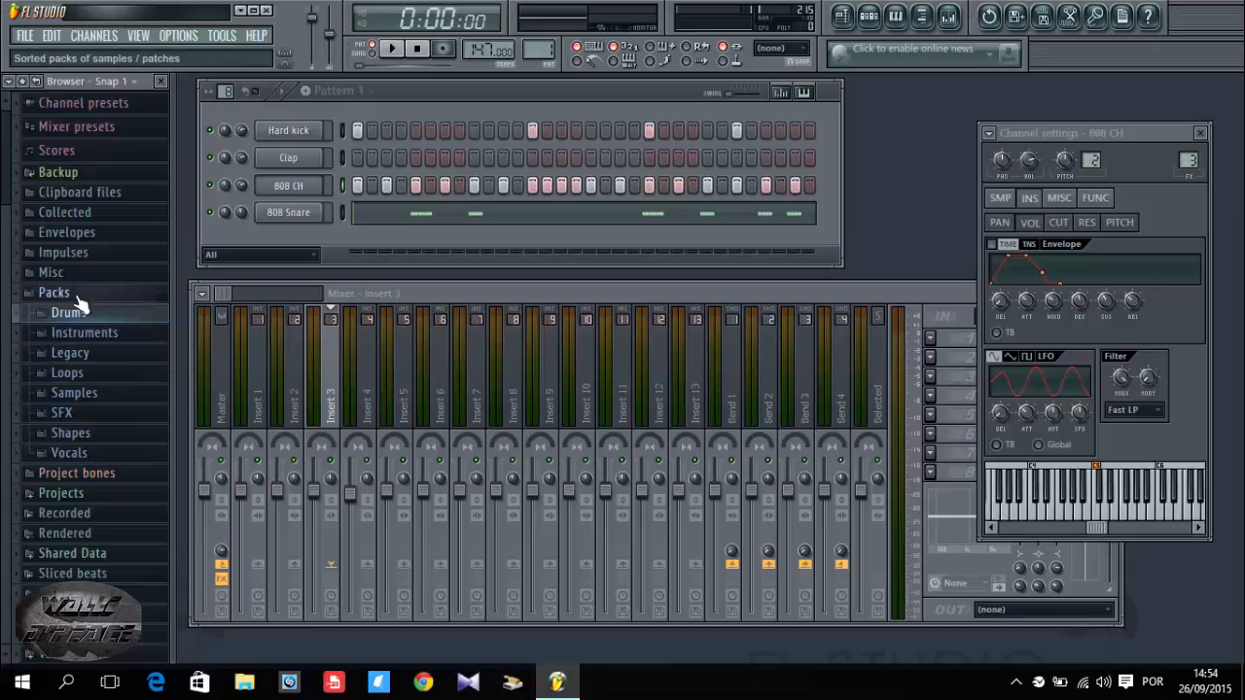
Step: Load the high1 bell sample from the Bells folder as a new channel and show its settings
{"action": "left_click", "coordinate": [74, 393]}
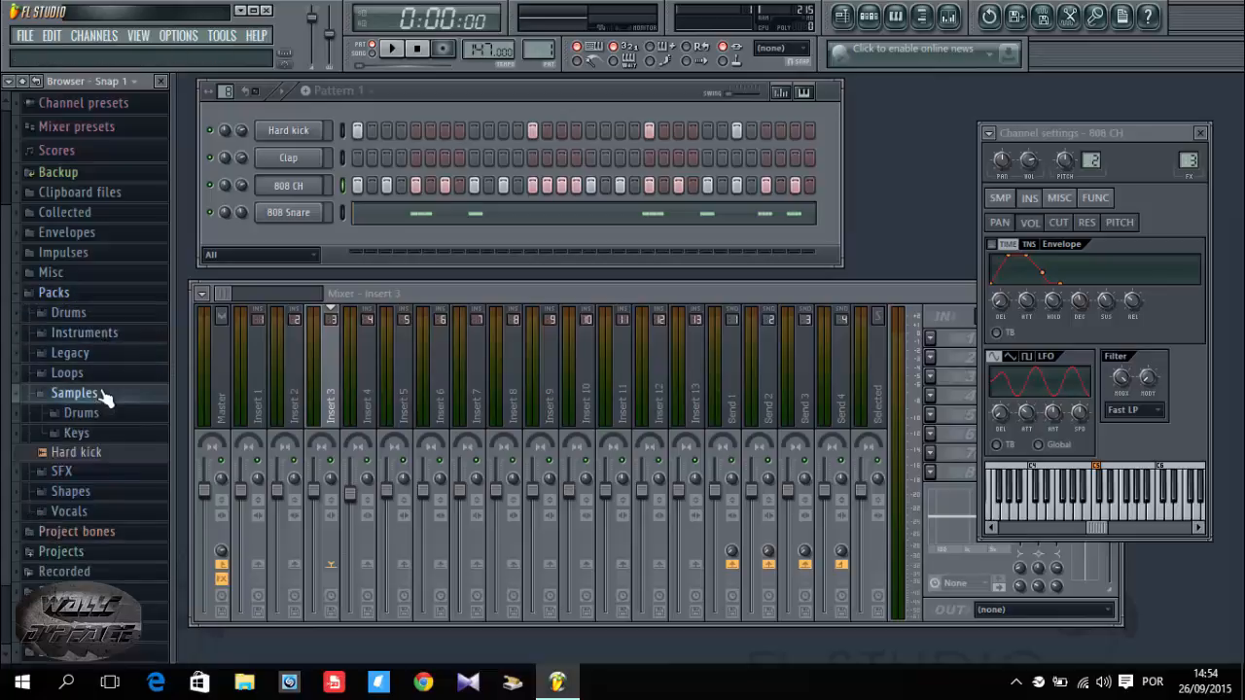
{"action": "left_click", "coordinate": [74, 432]}
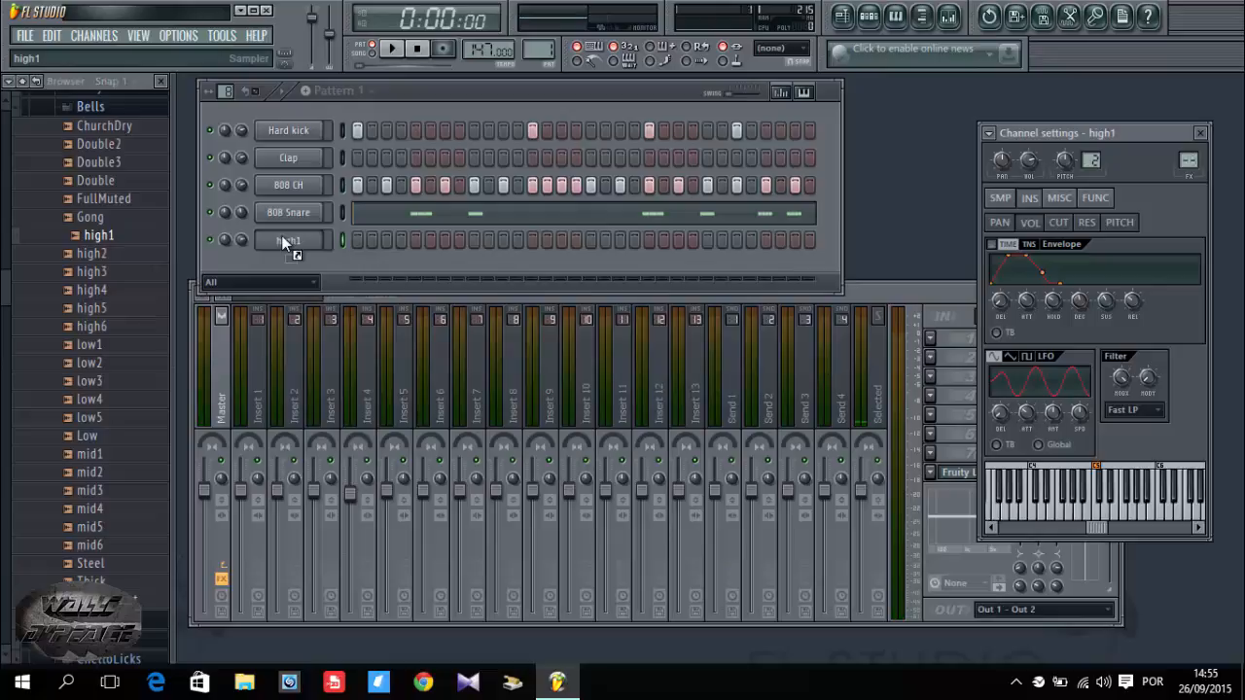
{"action": "left_click", "coordinate": [288, 241]}
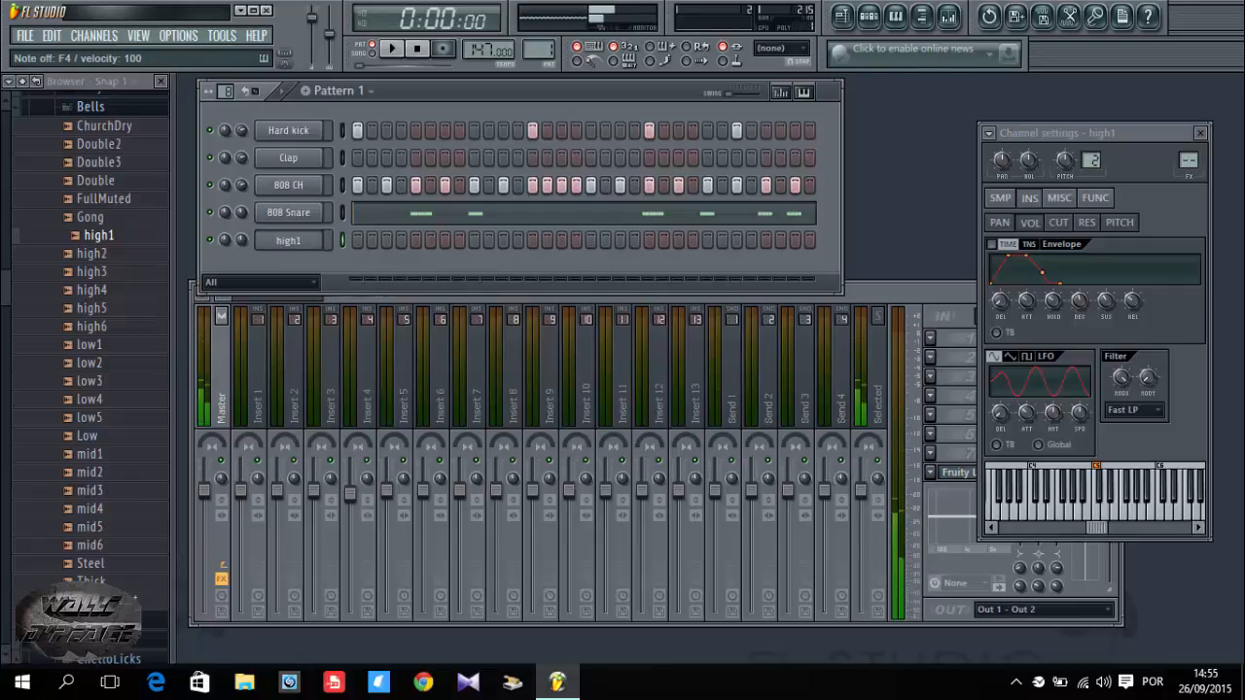
{"action": "left_click", "coordinate": [288, 212]}
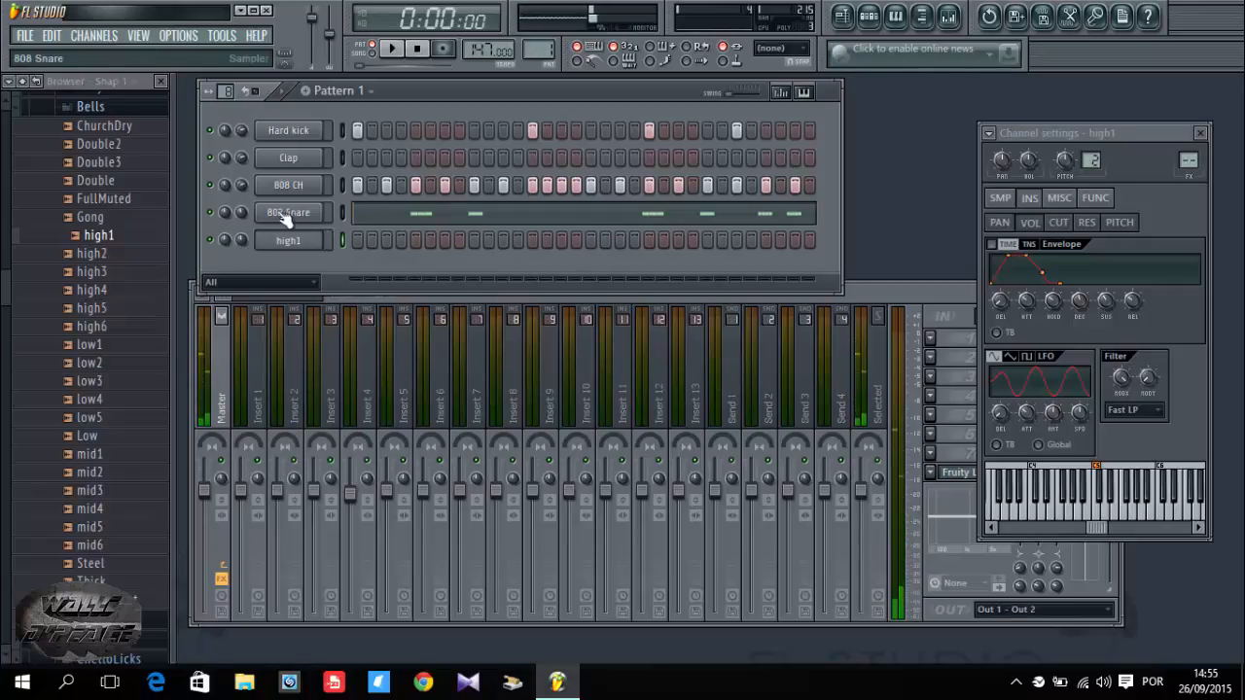
Step: Enable the high1 volume envelope, shorten its attack and hold, and preview the plucky bell
{"action": "left_click", "coordinate": [288, 241]}
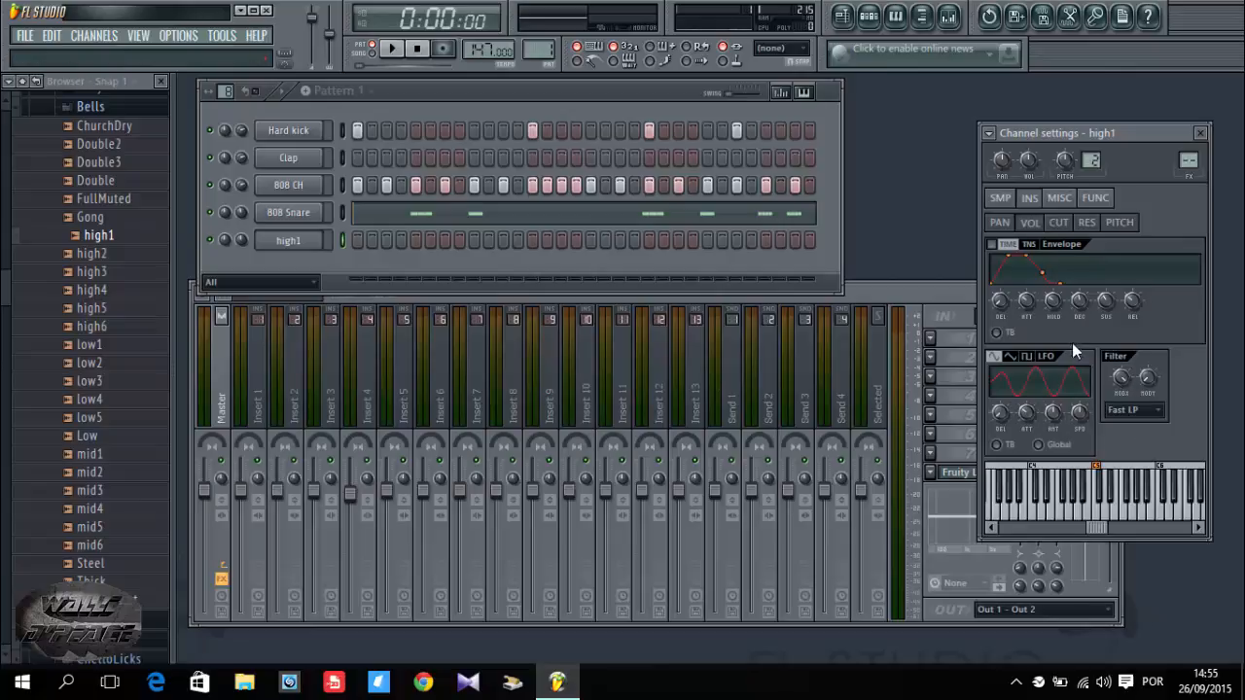
{"action": "mouse_move", "coordinate": [1027, 304]}
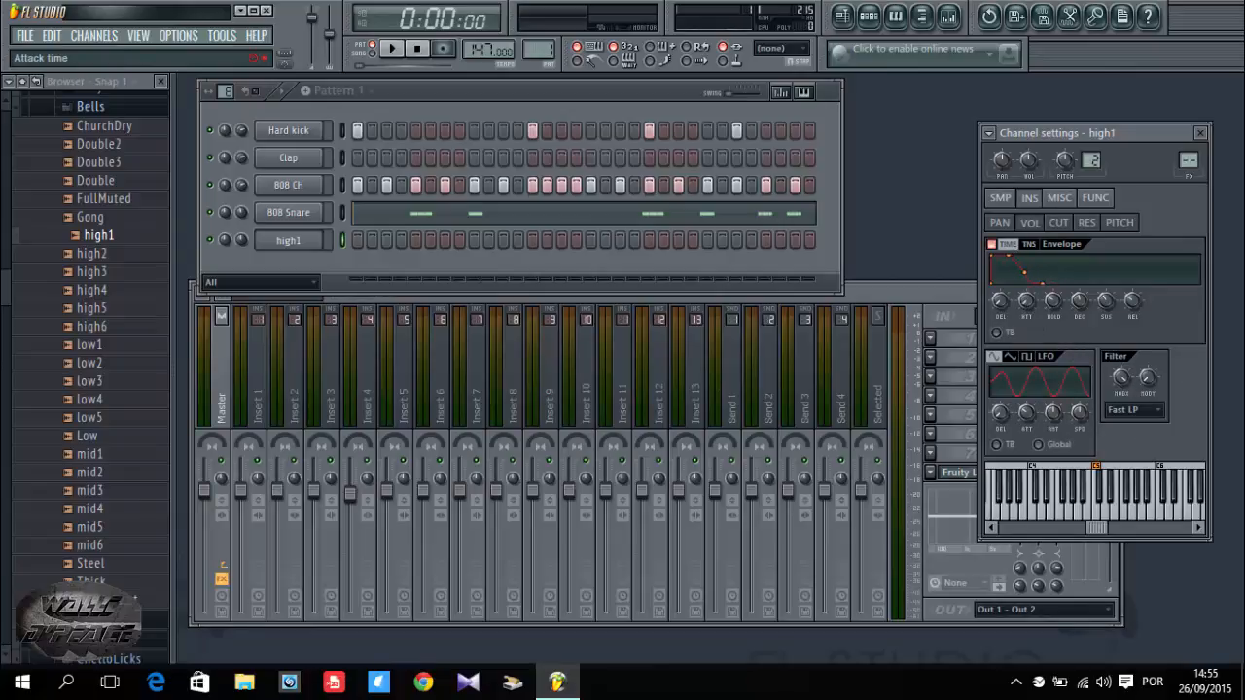
{"action": "mouse_move", "coordinate": [1055, 300]}
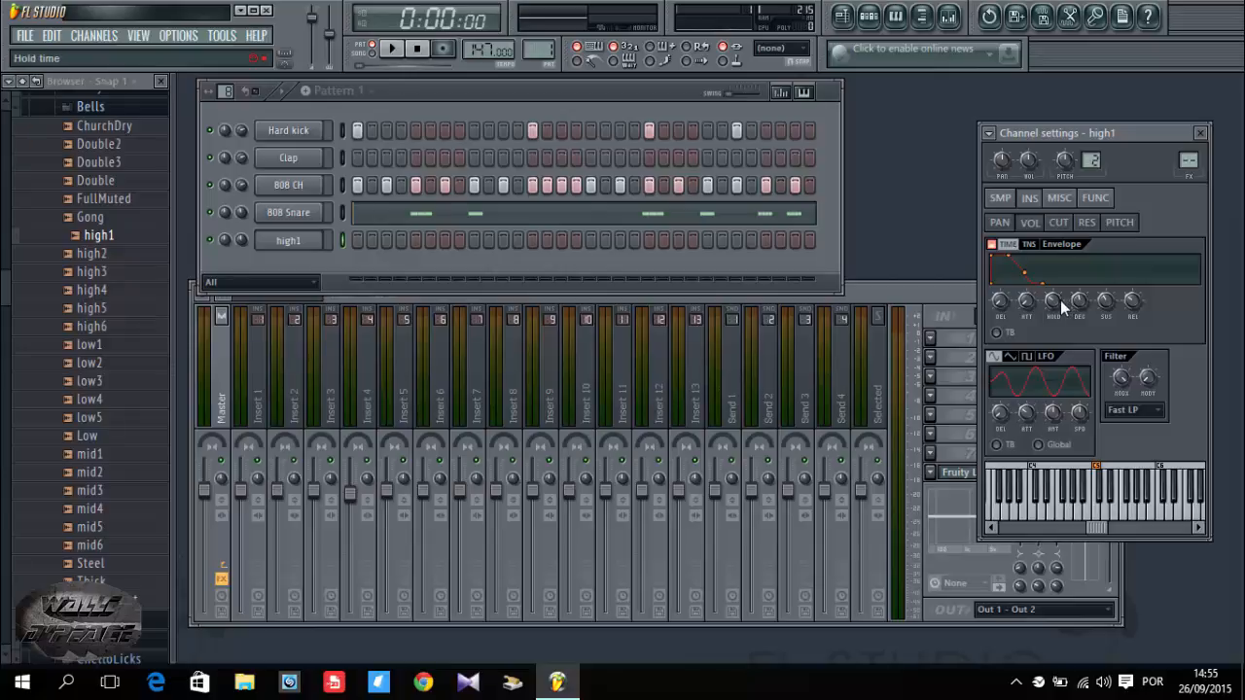
{"action": "mouse_move", "coordinate": [1089, 309]}
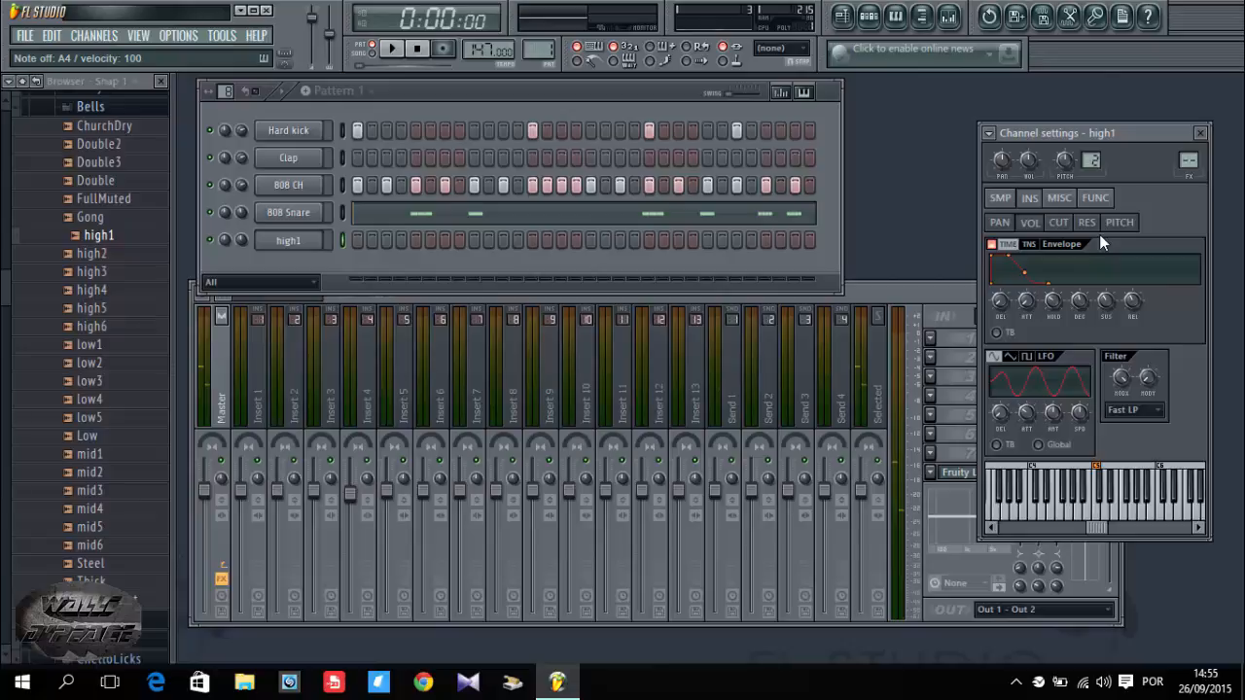
{"action": "left_click", "coordinate": [385, 48]}
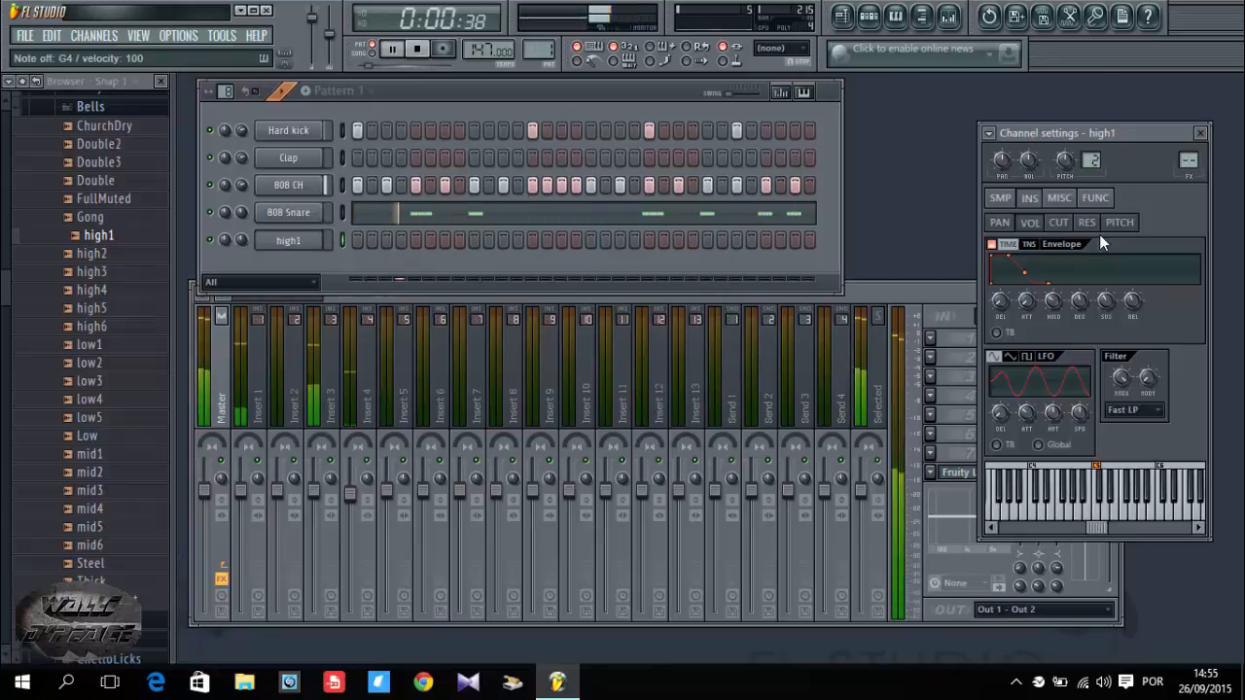
{"action": "left_click", "coordinate": [401, 50]}
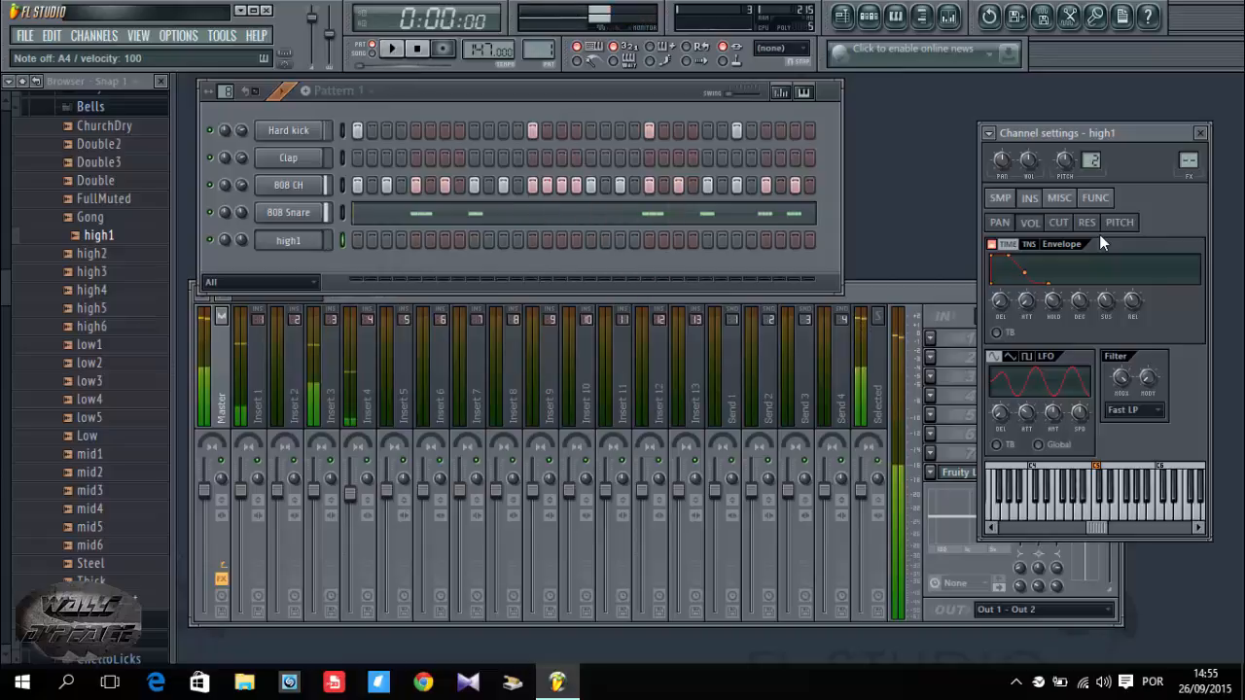
{"action": "left_click", "coordinate": [375, 49]}
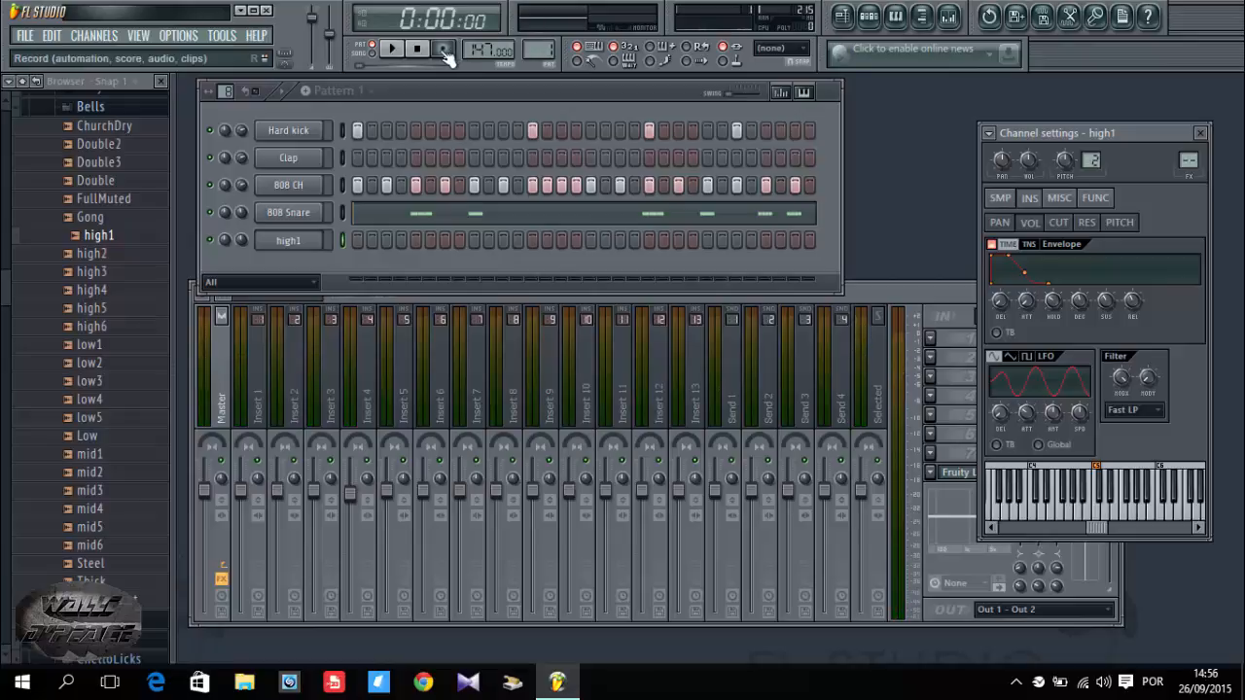
Step: Exclude automation from recording, arm Record and start recording the bell melody
{"action": "left_click", "coordinate": [435, 50]}
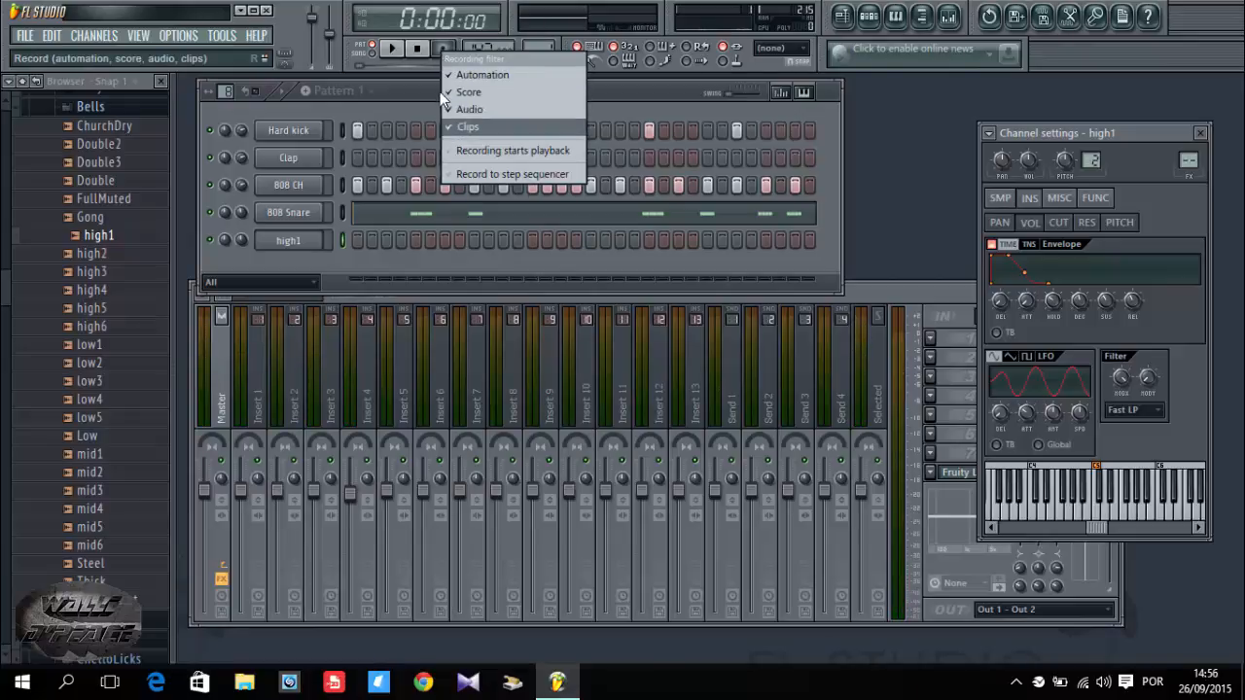
{"action": "left_click", "coordinate": [466, 91]}
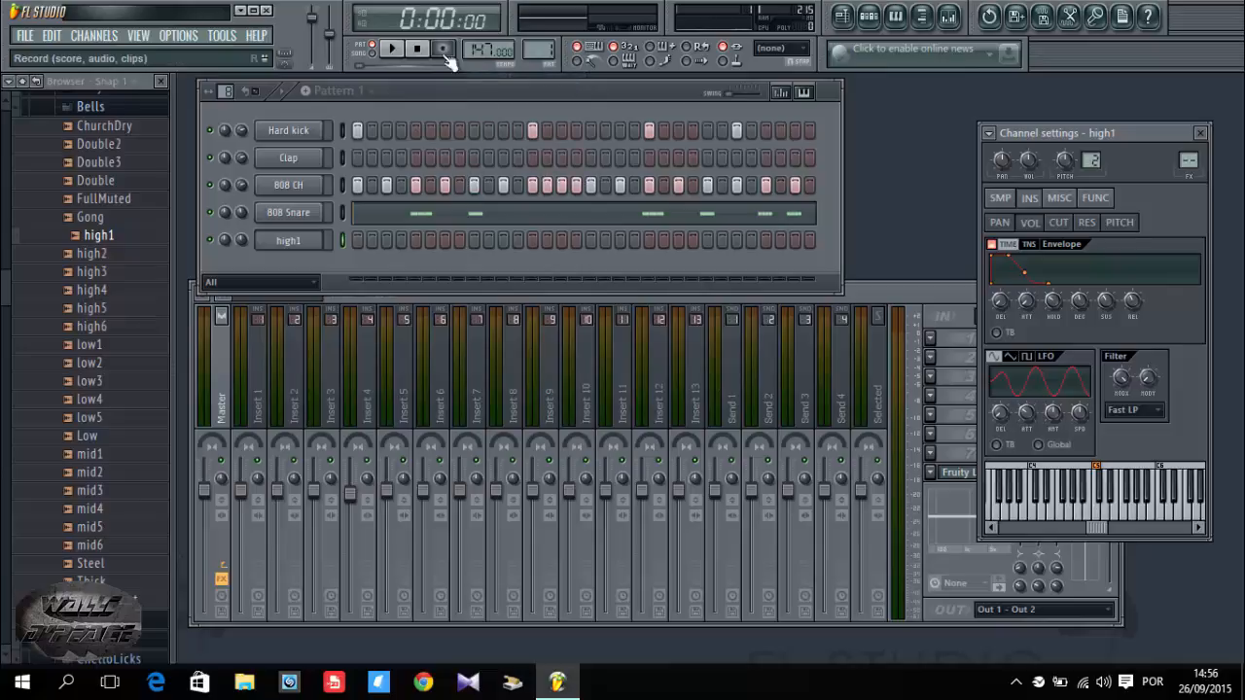
{"action": "mouse_move", "coordinate": [461, 80]}
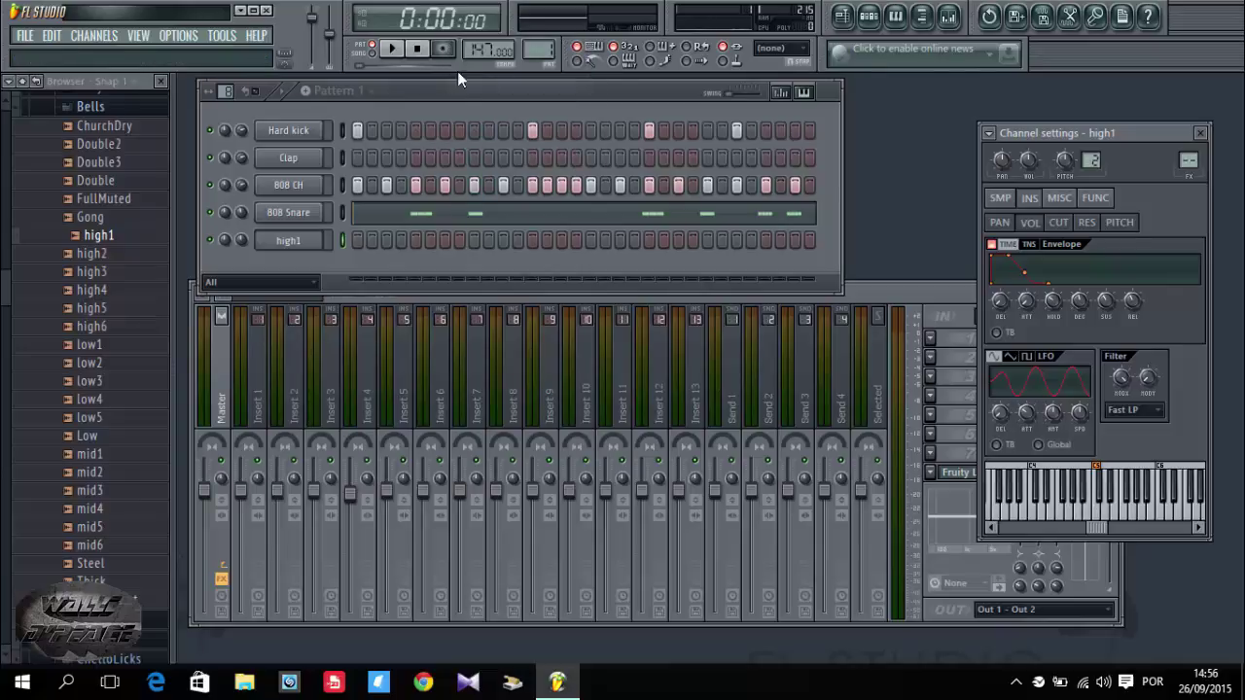
{"action": "mouse_move", "coordinate": [485, 51]}
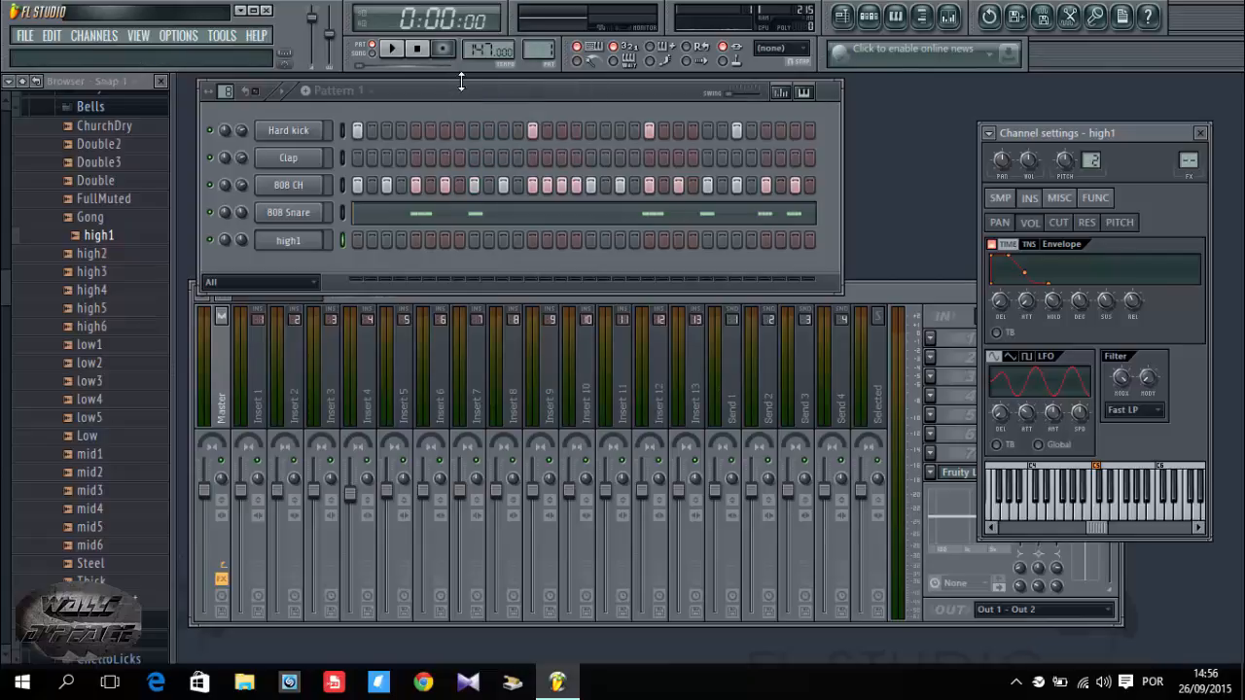
{"action": "left_click", "coordinate": [413, 51]}
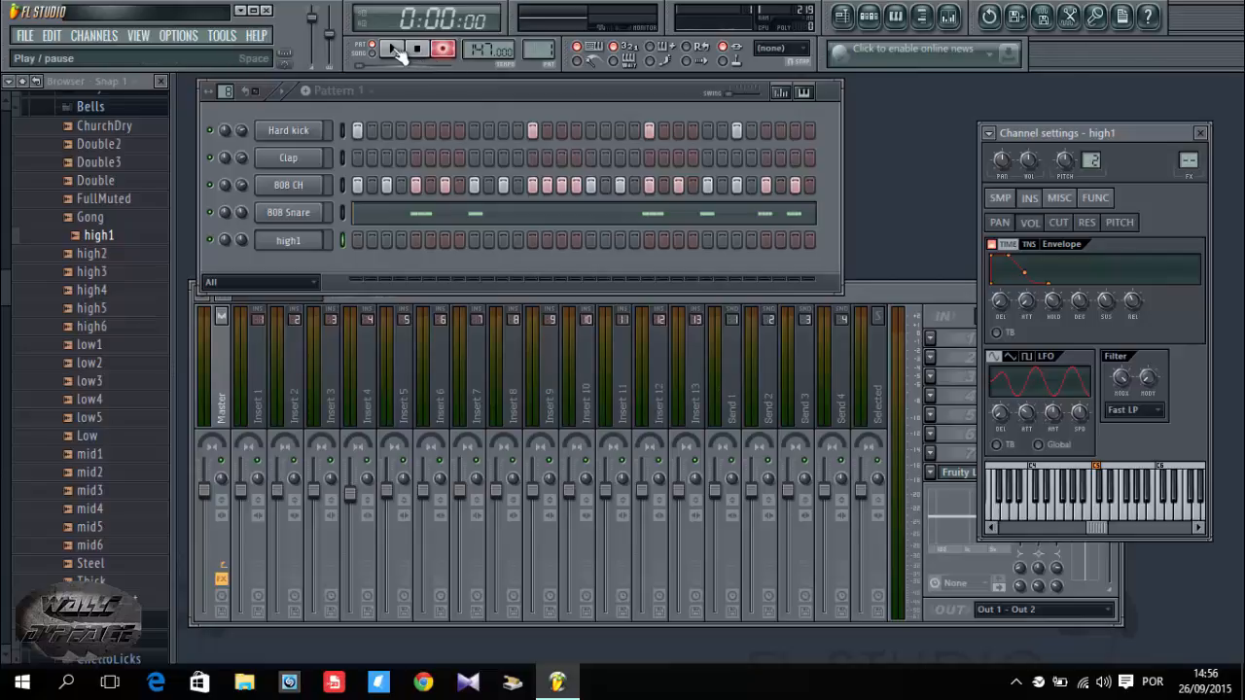
{"action": "left_click", "coordinate": [393, 49]}
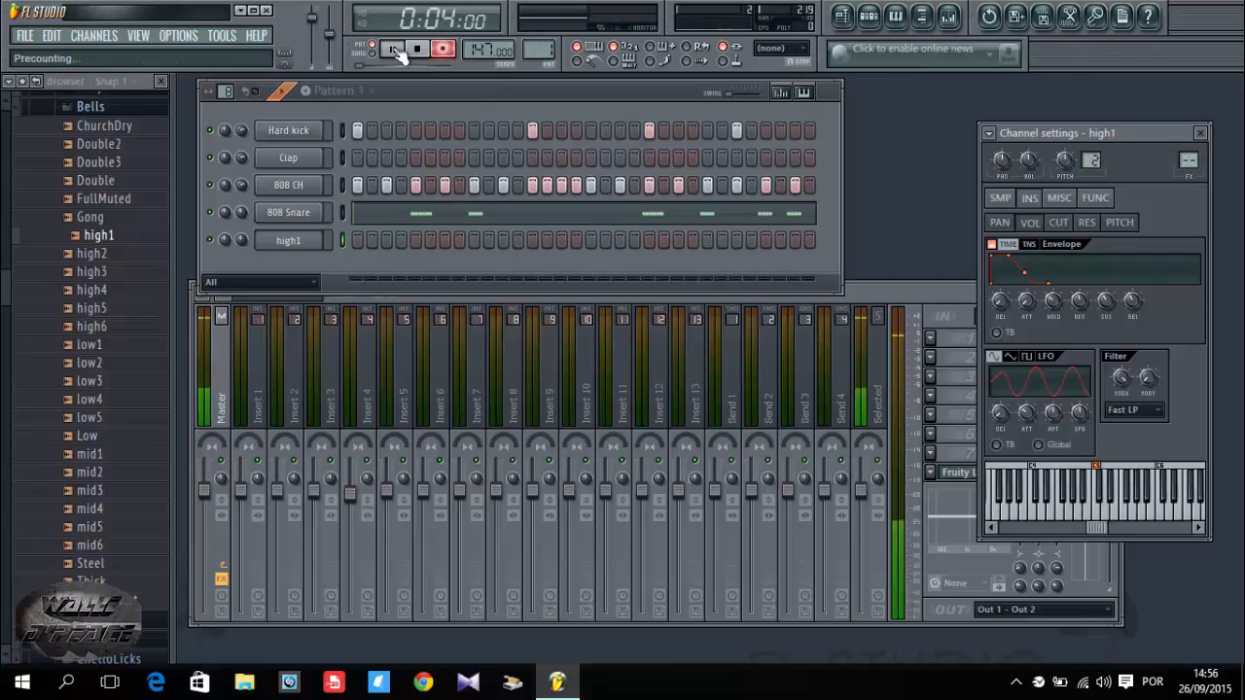
Step: Finish recording the high1 melody into Pattern 1 and play the full beat back
{"action": "left_click", "coordinate": [424, 49]}
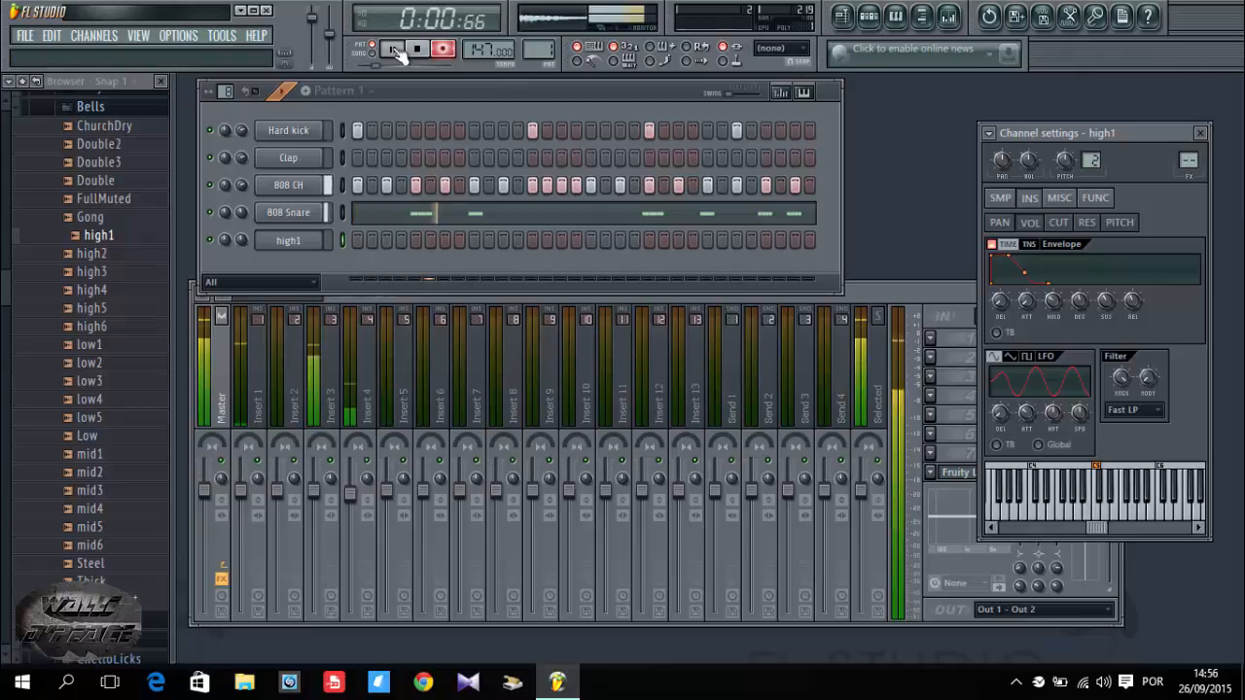
{"action": "left_click", "coordinate": [389, 49]}
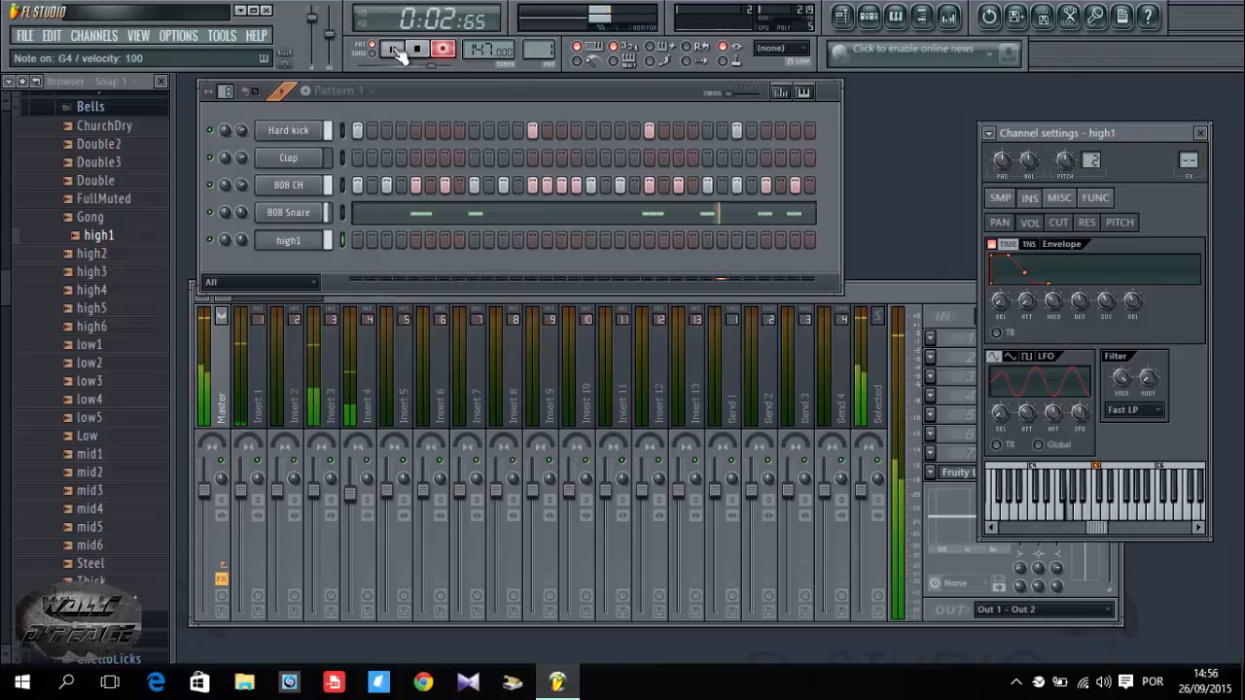
{"action": "left_click", "coordinate": [414, 49]}
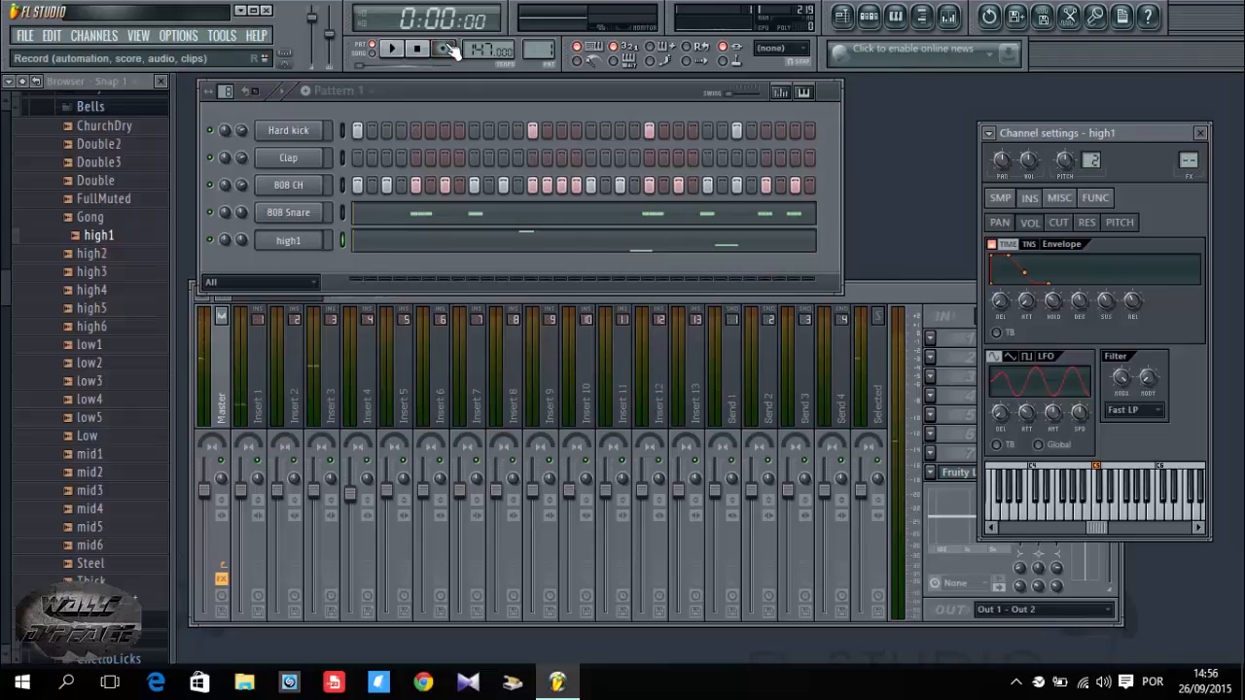
{"action": "left_click", "coordinate": [412, 49]}
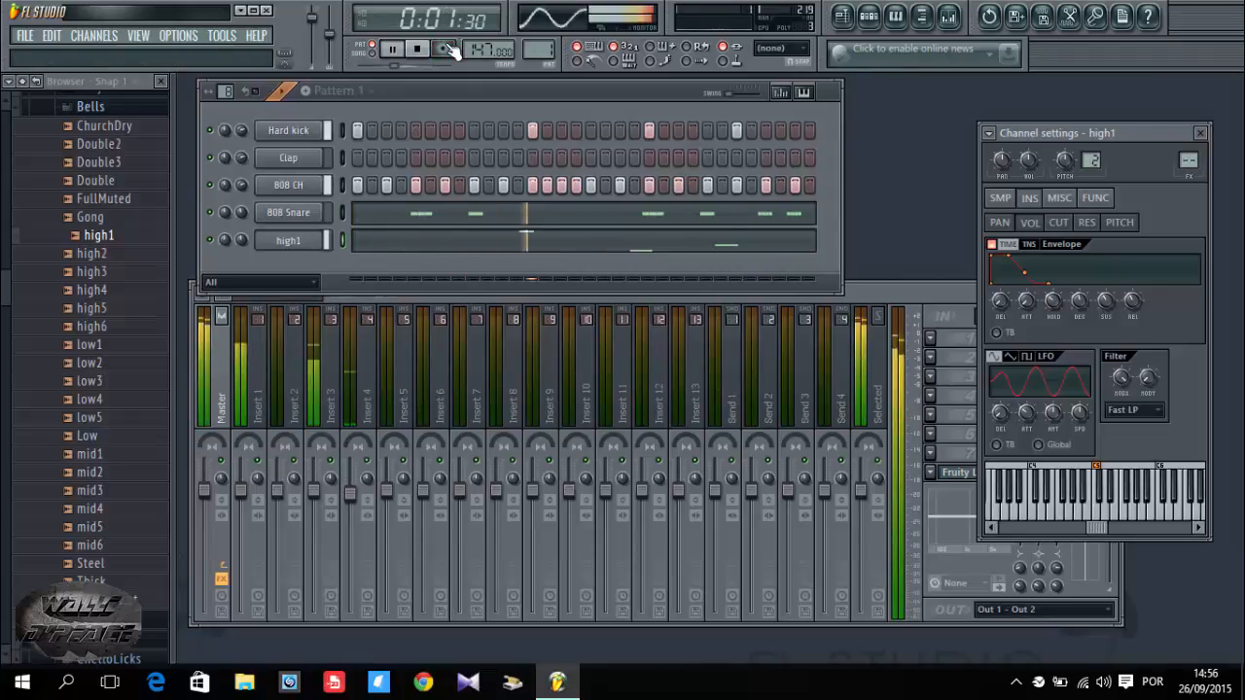
{"action": "left_click", "coordinate": [397, 48]}
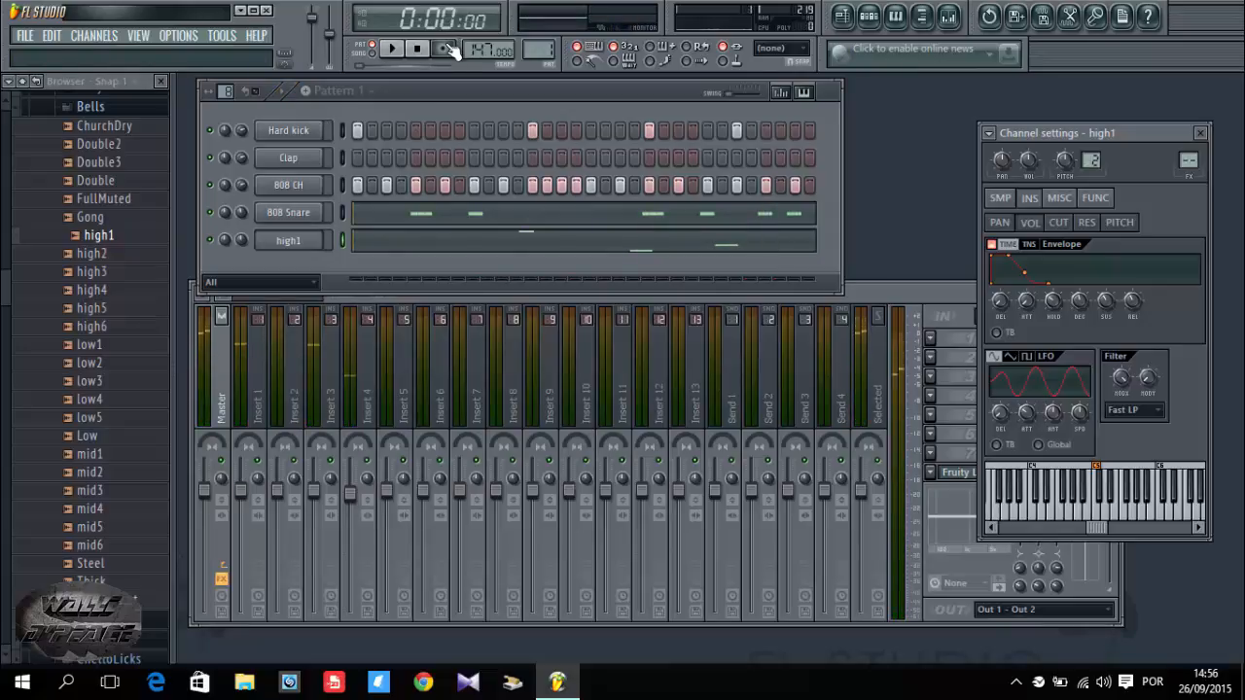
Step: Quantize the three recorded high1 notes in the piano roll and nudge the lowest note into place
{"action": "right_click", "coordinate": [288, 241]}
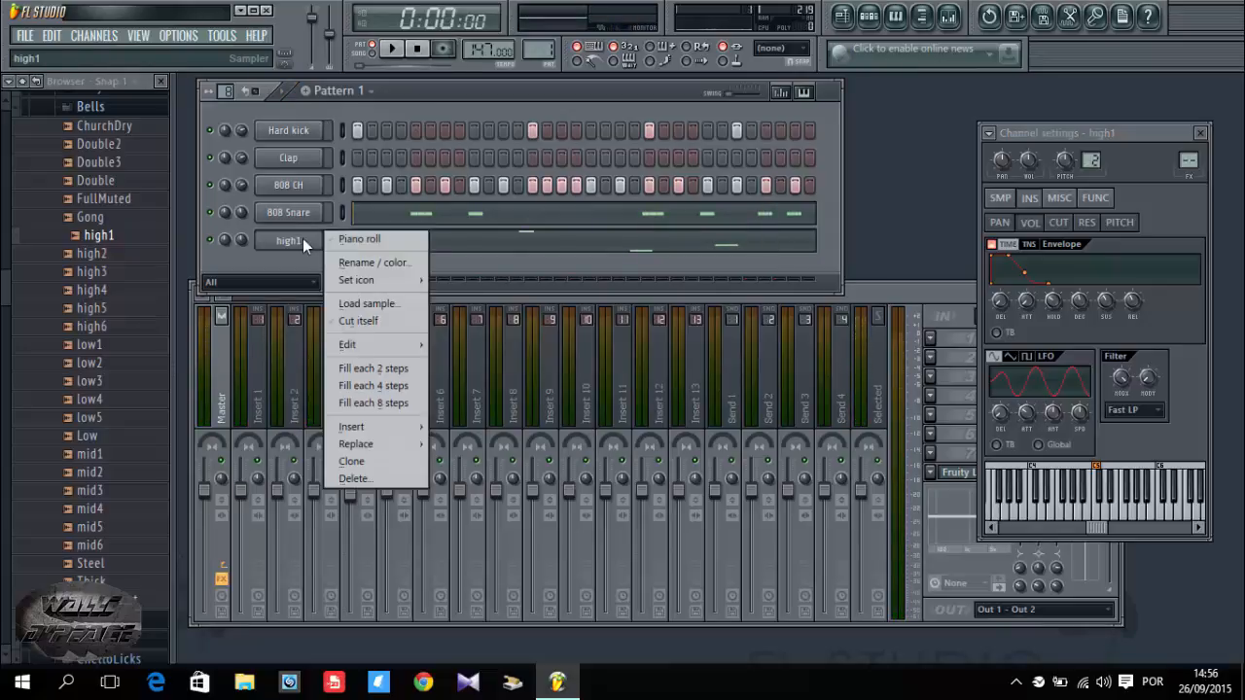
{"action": "left_click", "coordinate": [358, 238]}
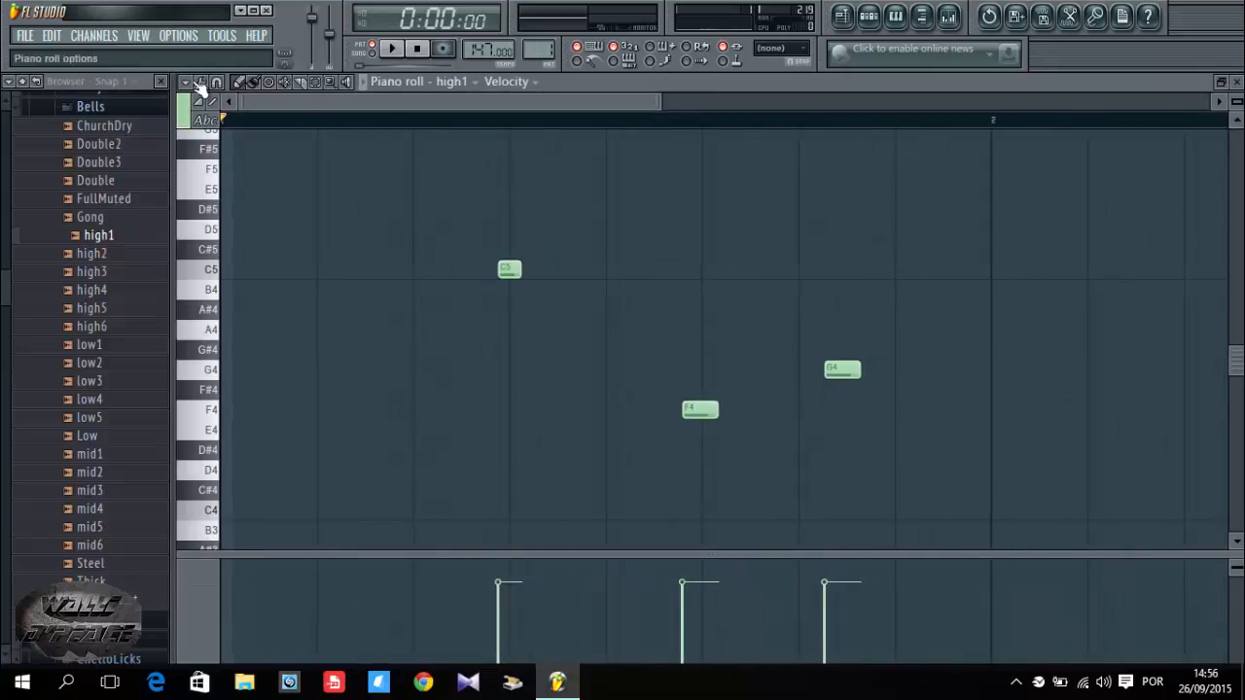
{"action": "left_click", "coordinate": [197, 81]}
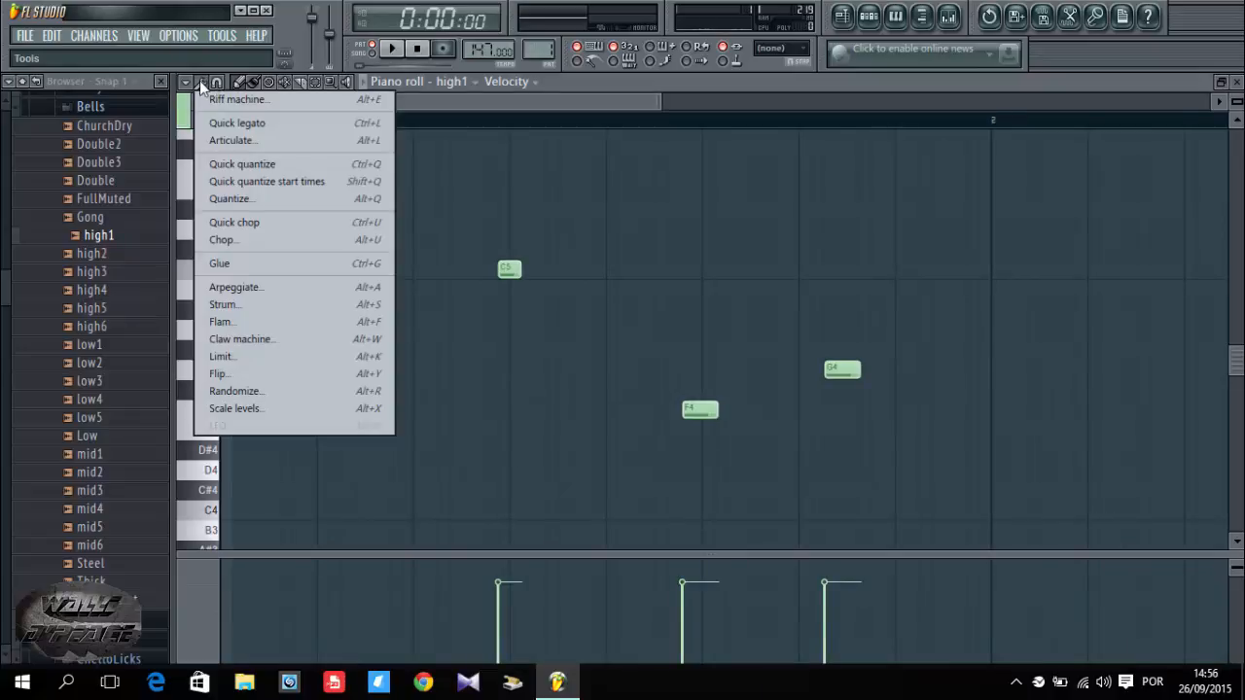
{"action": "mouse_move", "coordinate": [262, 200]}
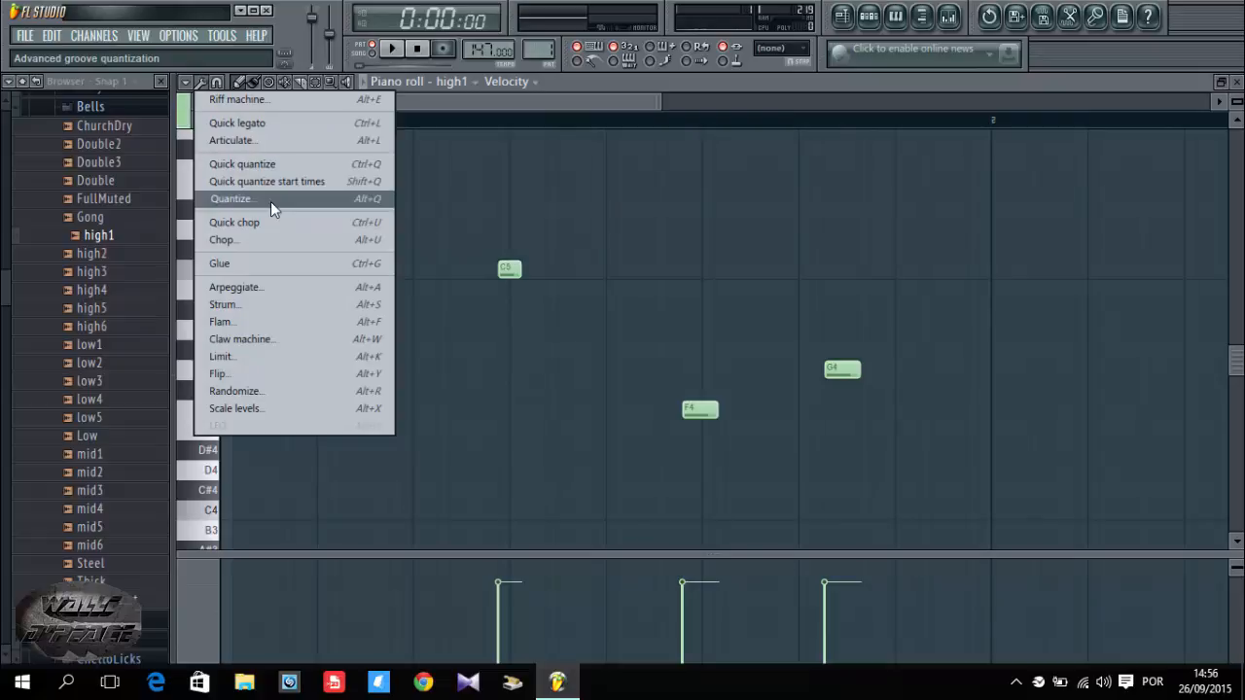
{"action": "left_click", "coordinate": [231, 199]}
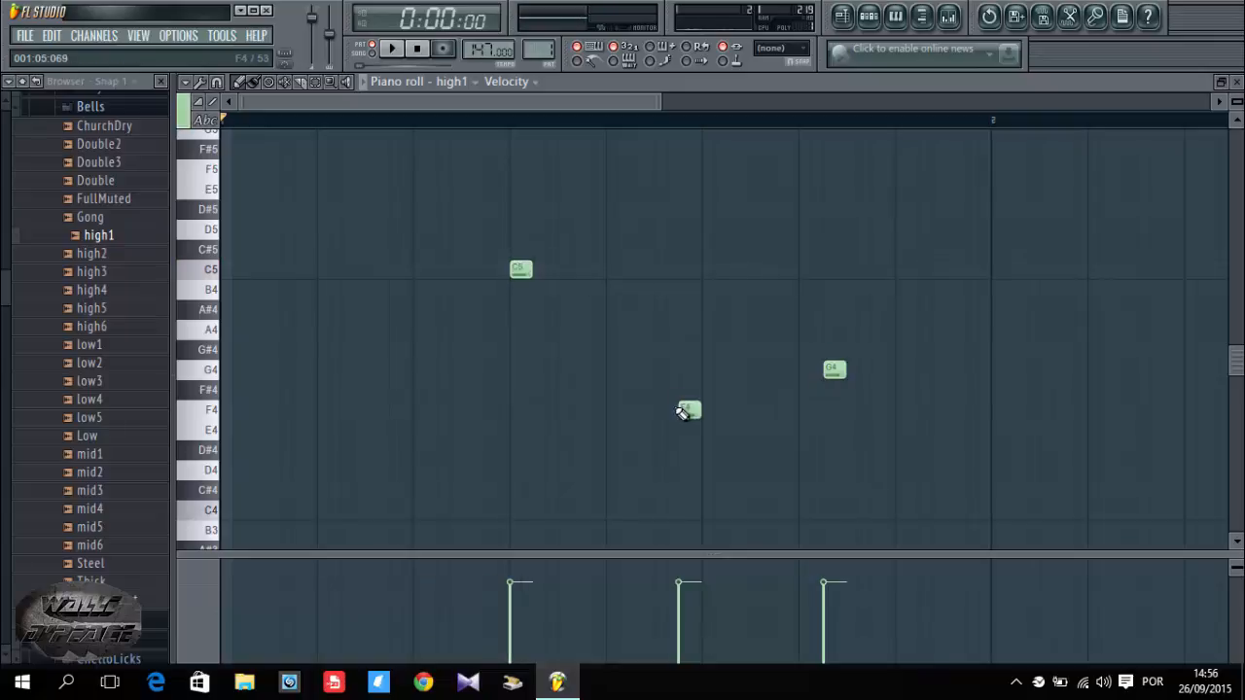
{"action": "left_click", "coordinate": [712, 408]}
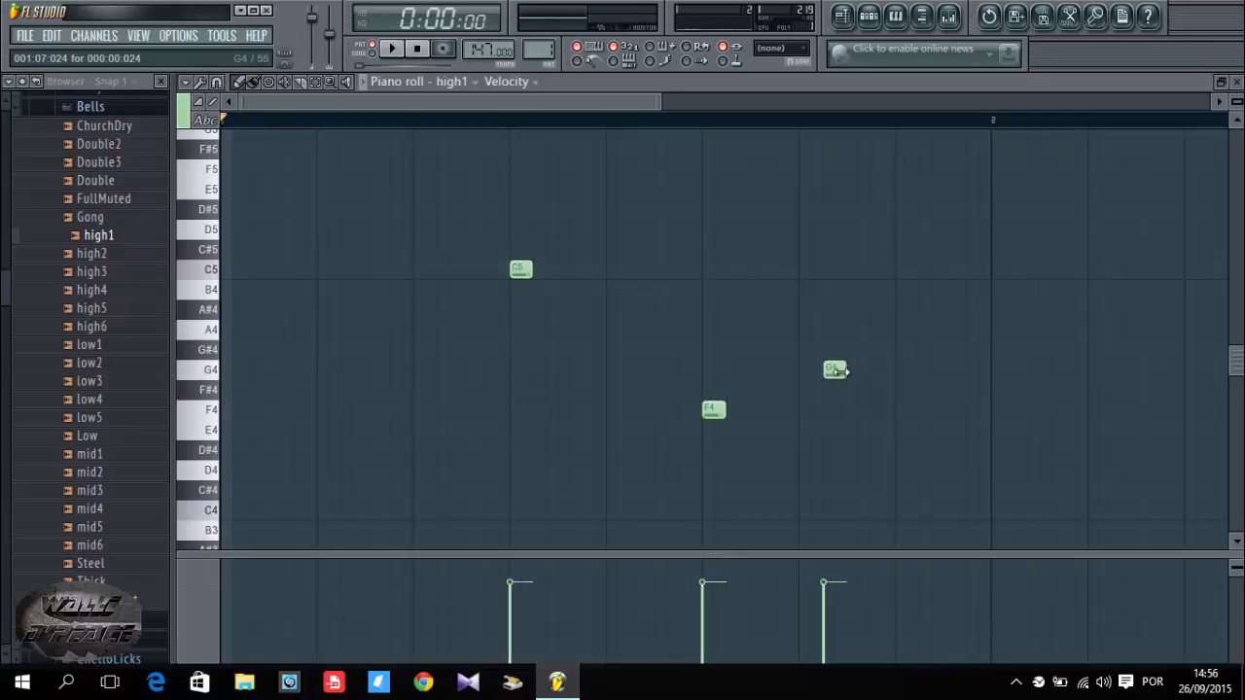